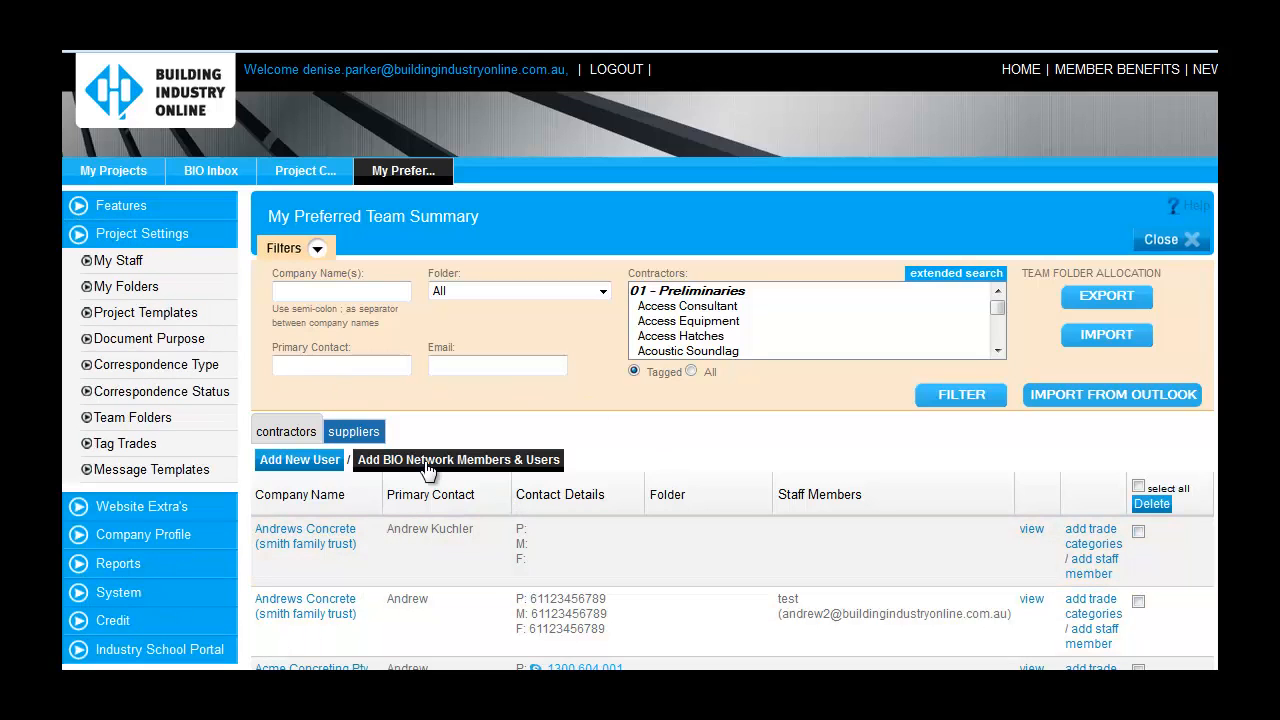
- Browse the project and message template lists, then sign in from the member page
click(144, 312)
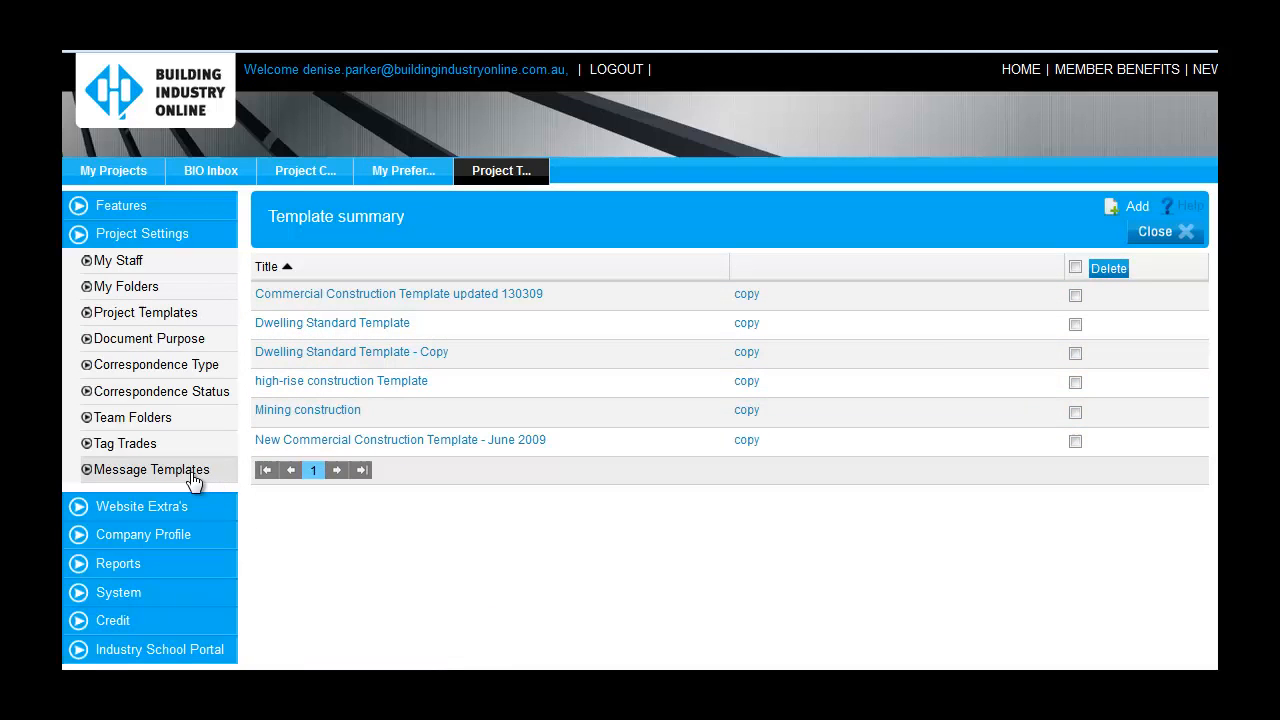
click(150, 468)
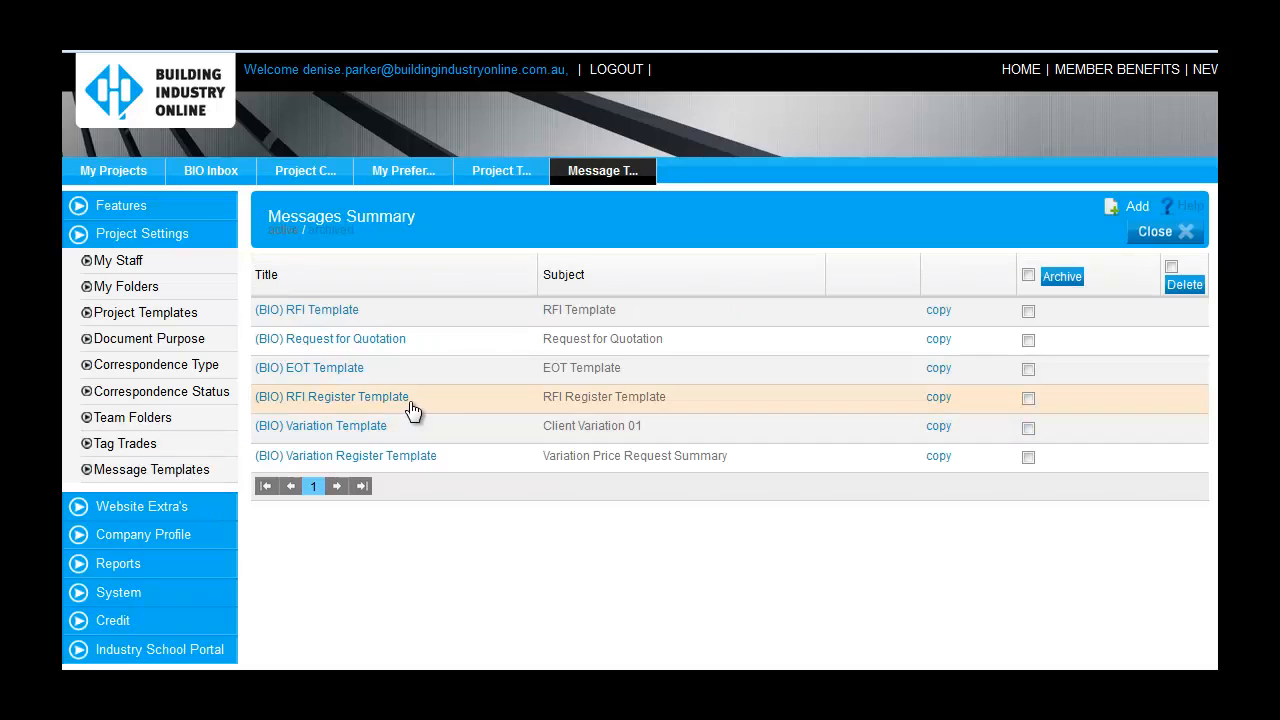
mouse_move(380, 344)
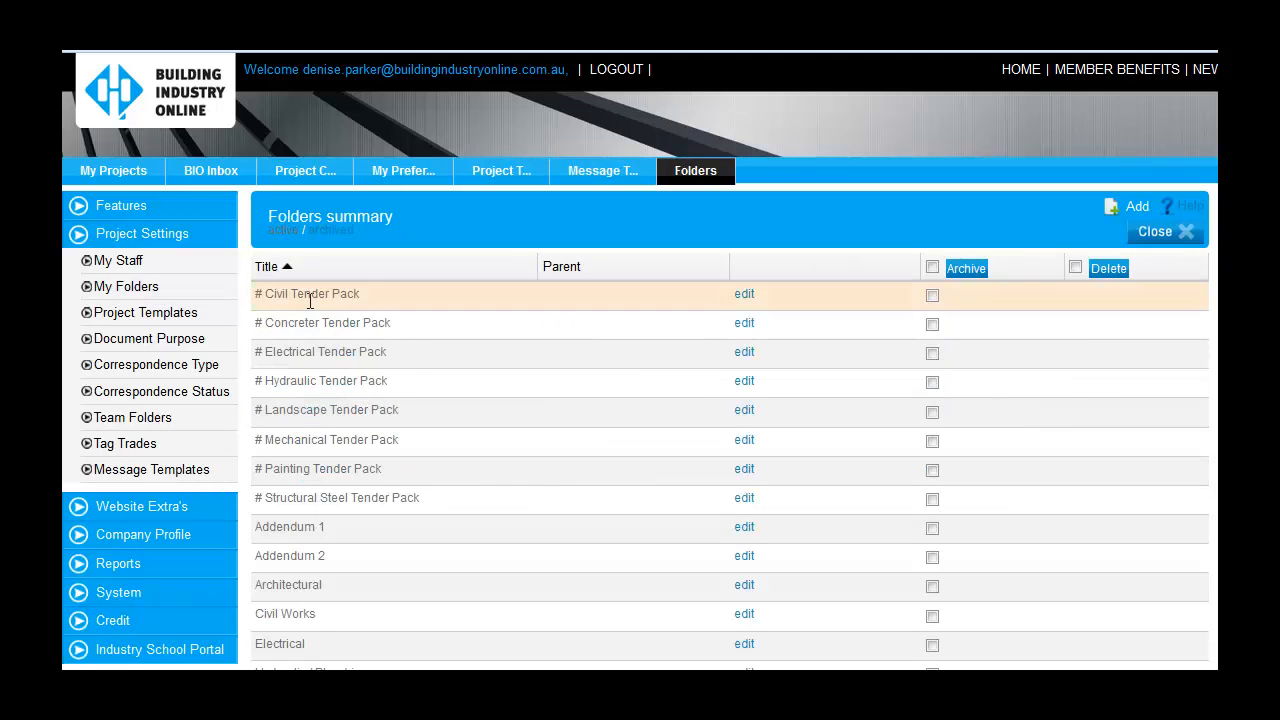
mouse_move(288, 432)
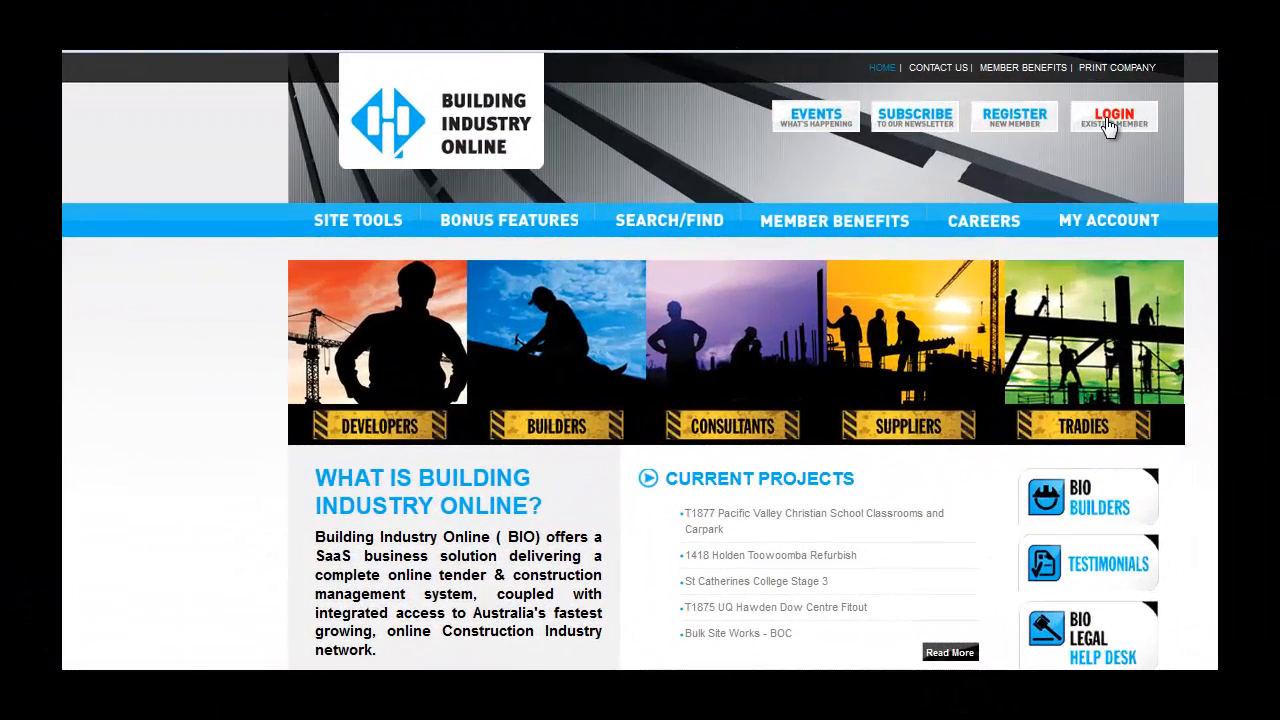
click(1112, 116)
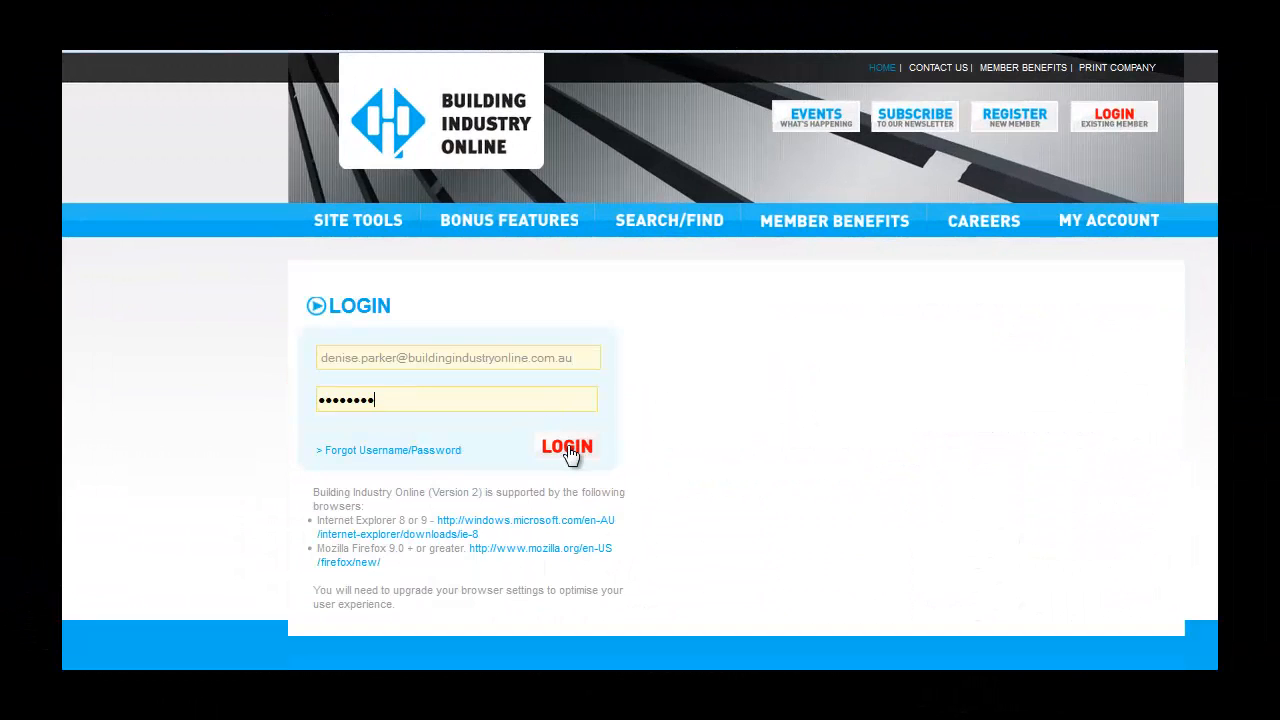
click(568, 448)
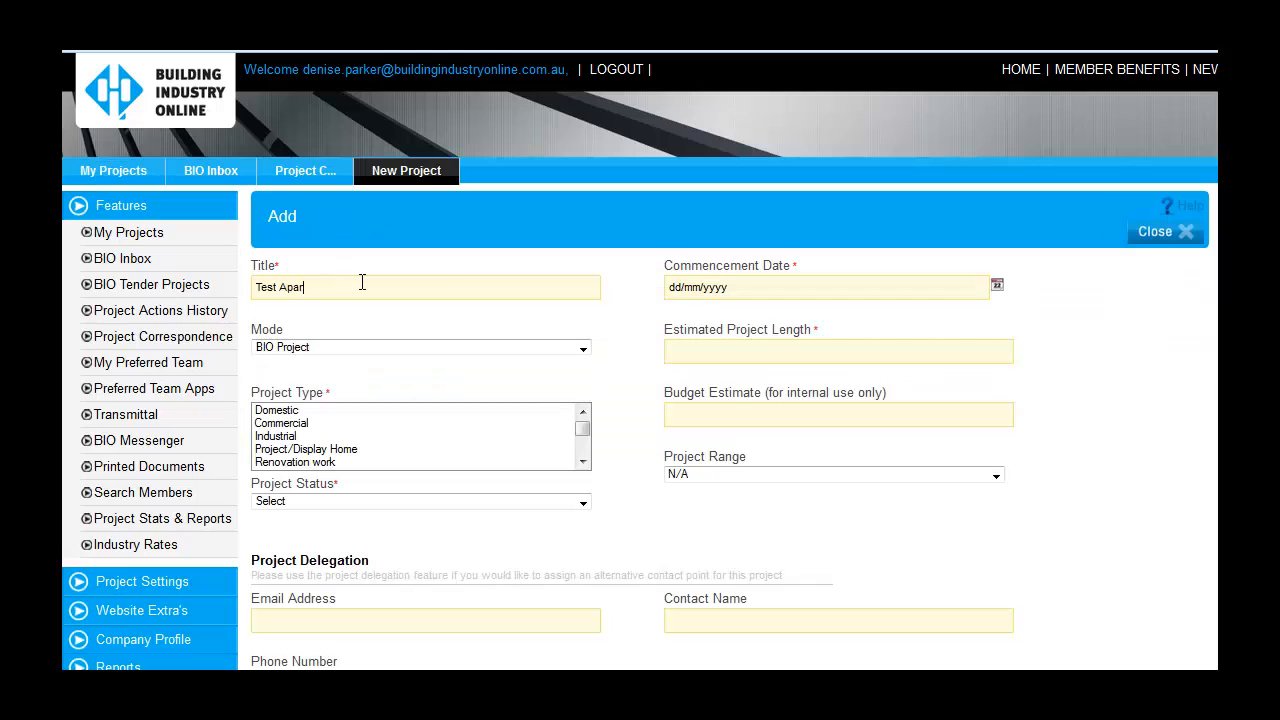
- Set the commencement date, length in months, Tender status and Hynes Street address
click(828, 288)
text(8)
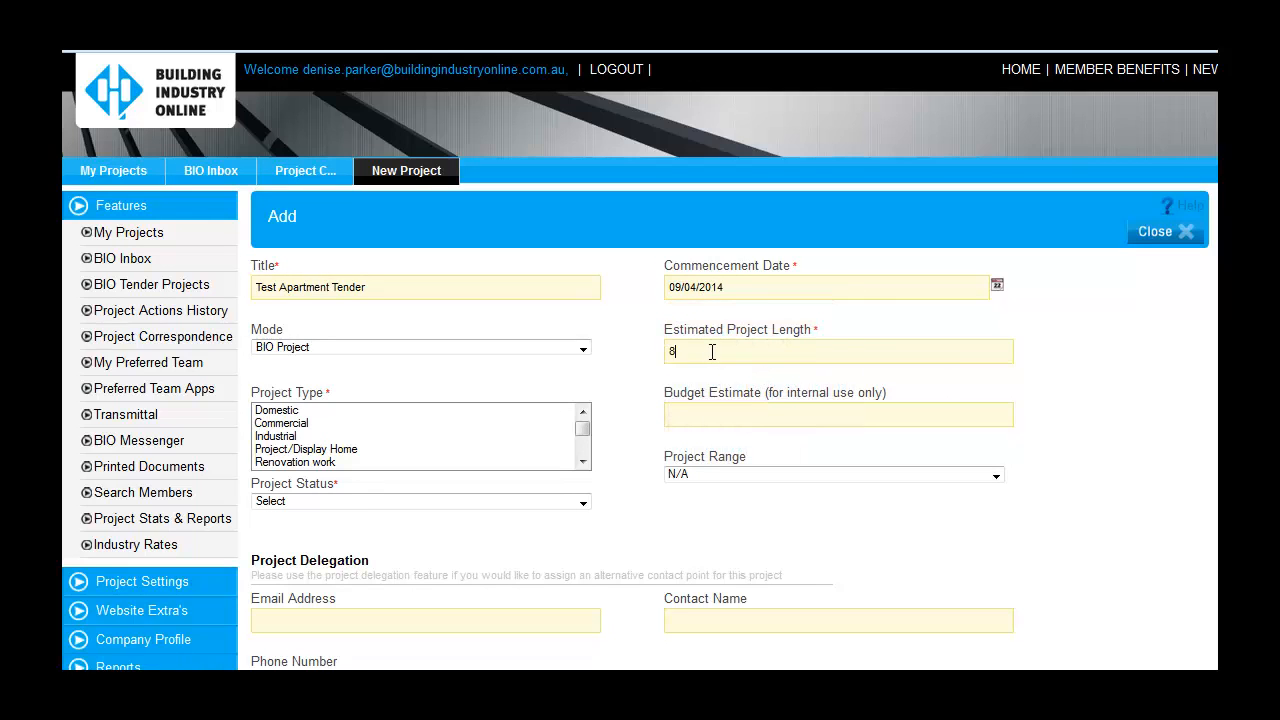
text(months)
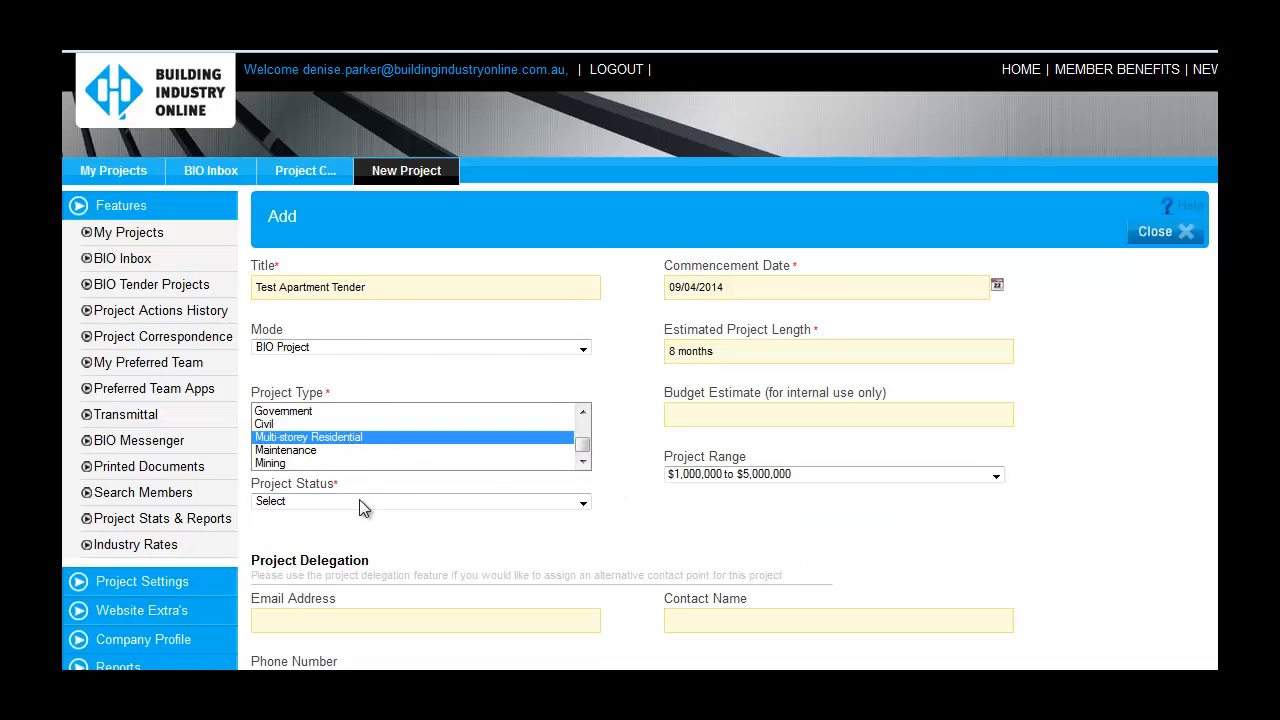
click(420, 502)
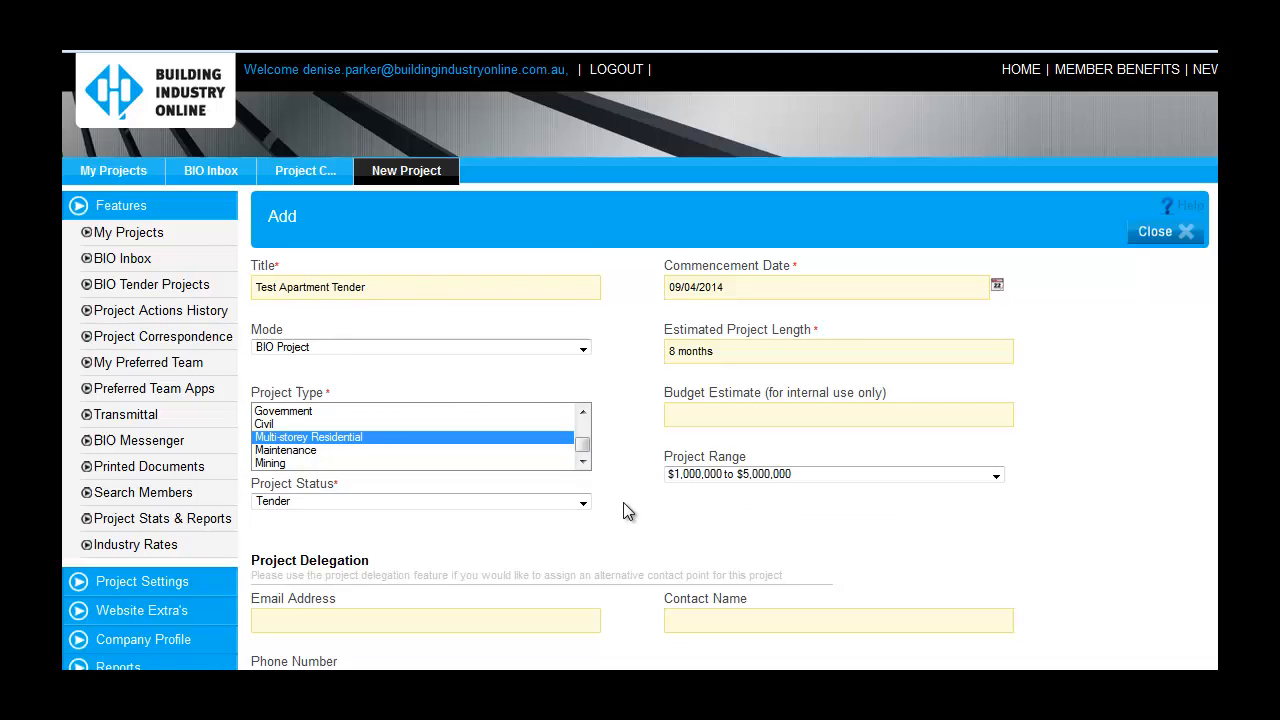
scroll(down, 3)
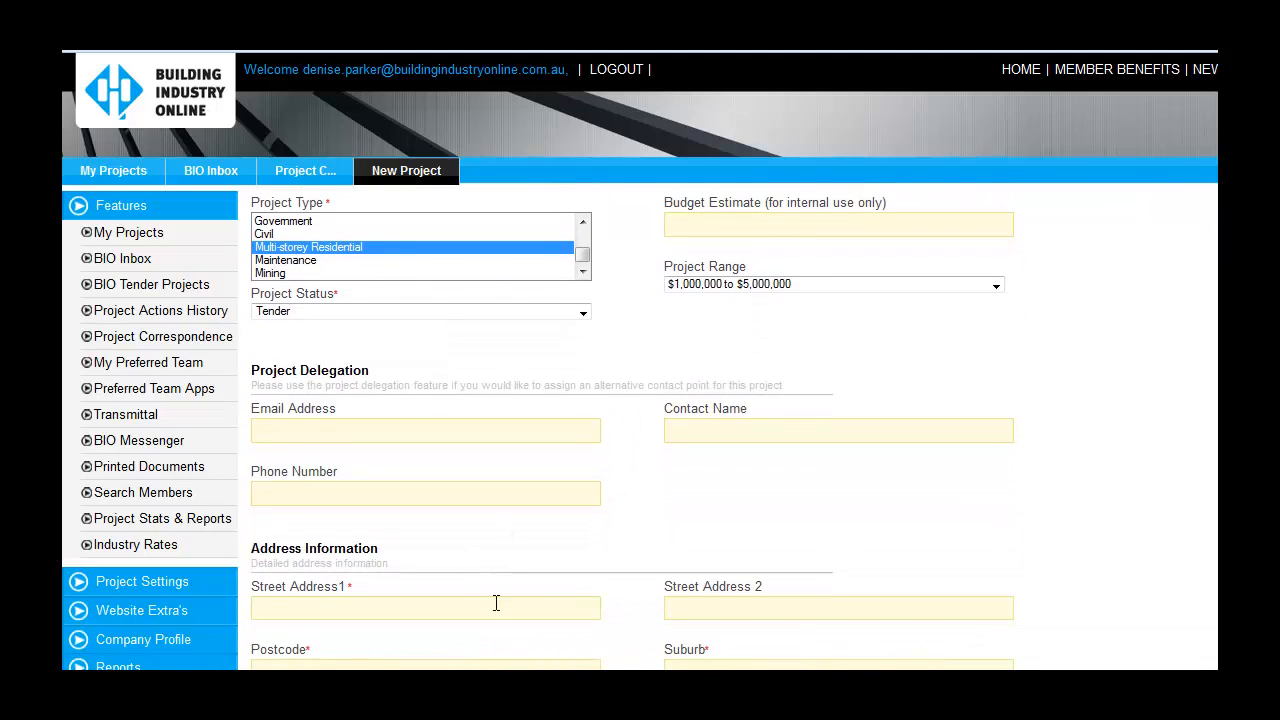
text(Hynes Street)
text(4006)
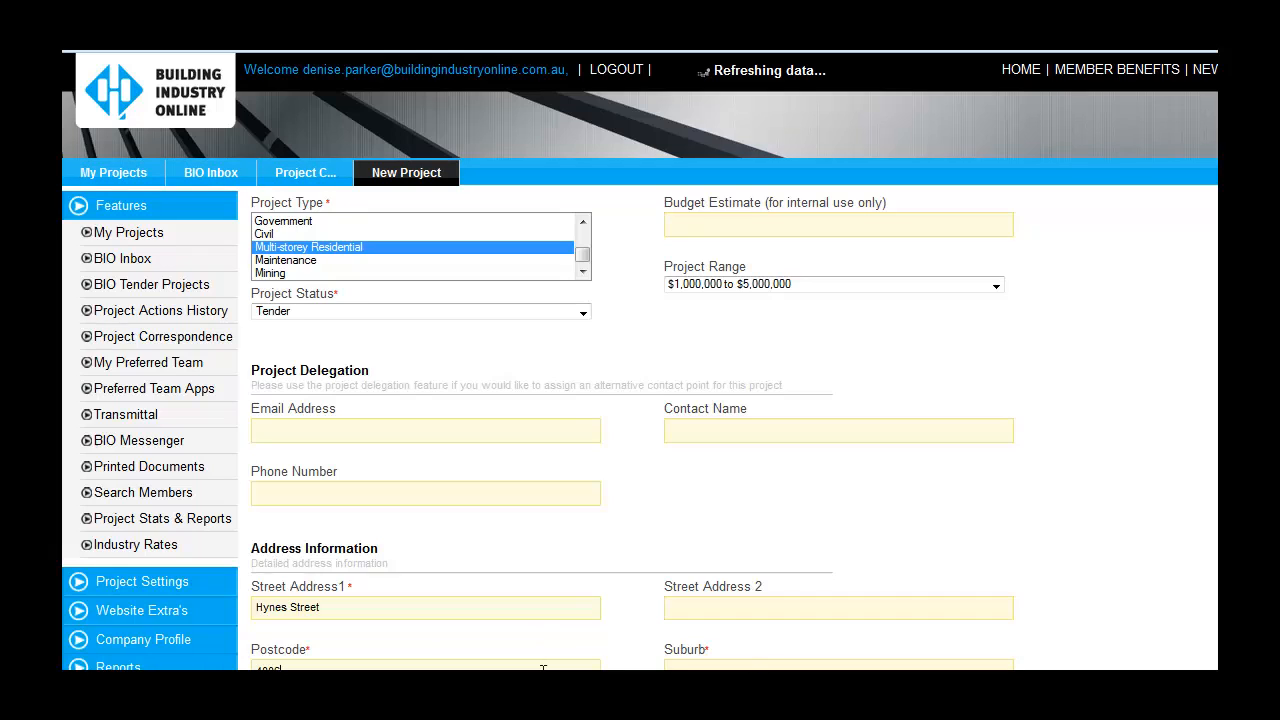
- Choose the Brisbane regions and tick Publish project
scroll(down, 3)
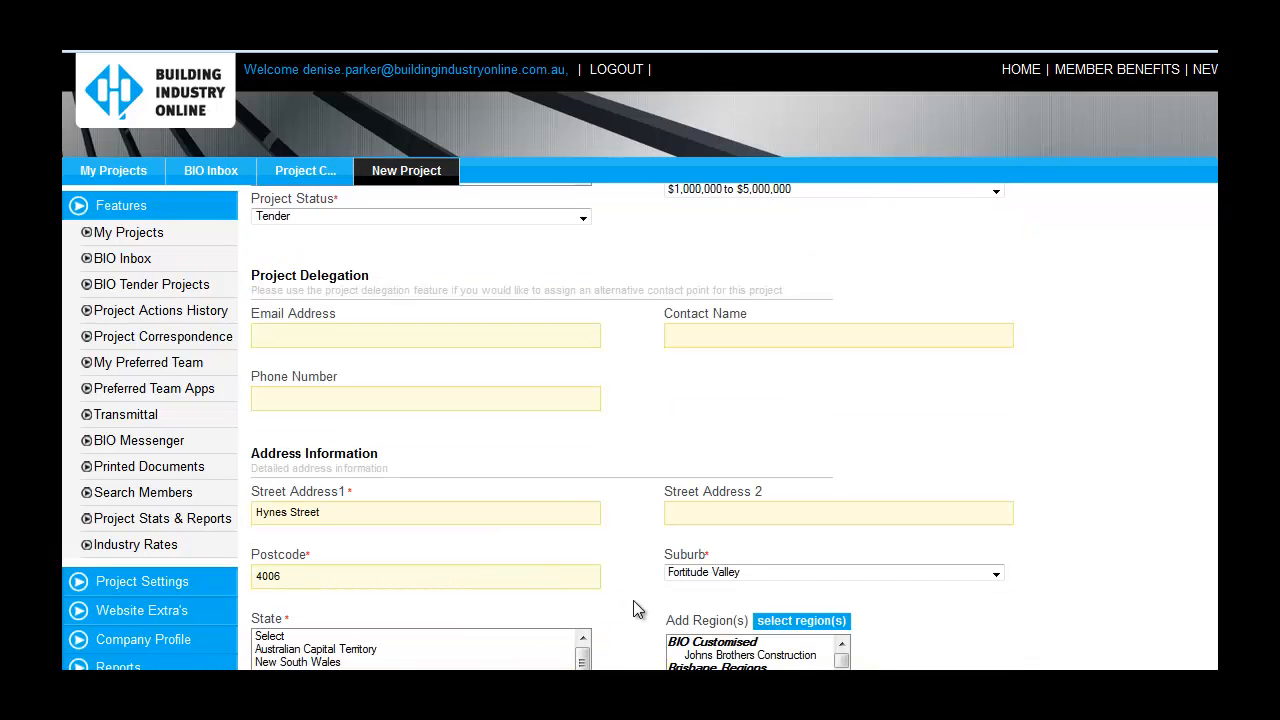
scroll(down, 3)
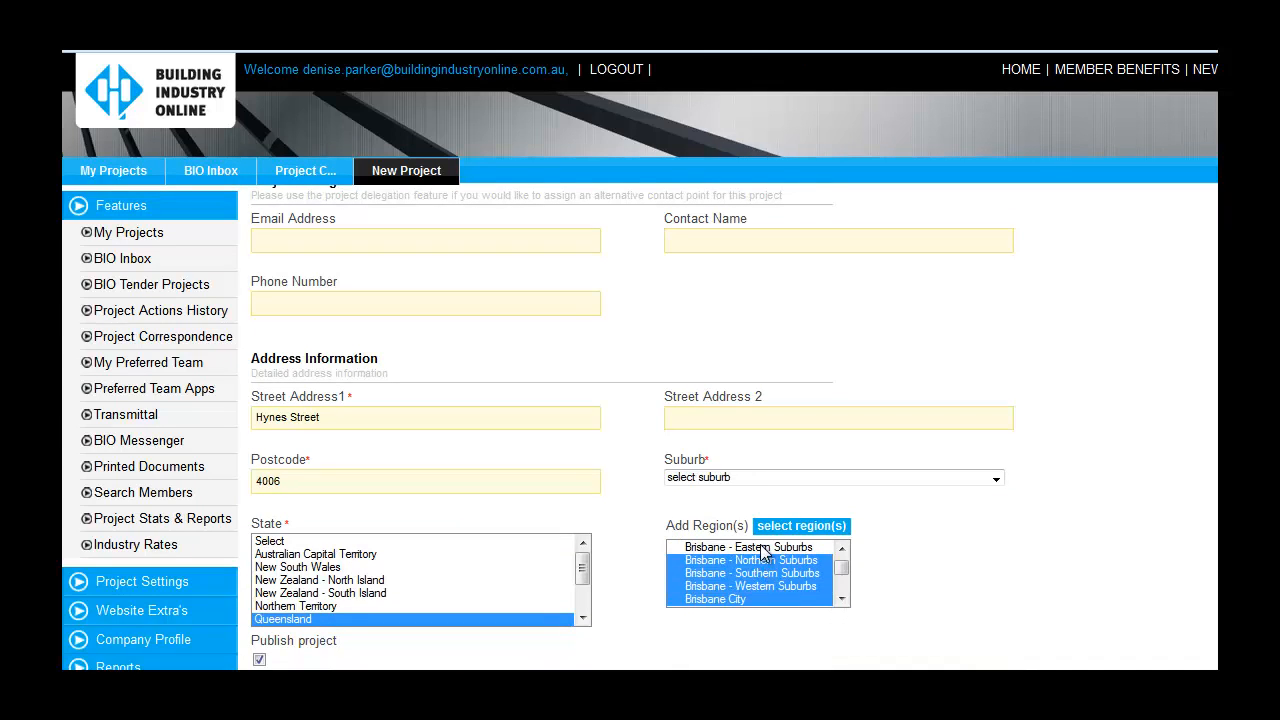
click(748, 548)
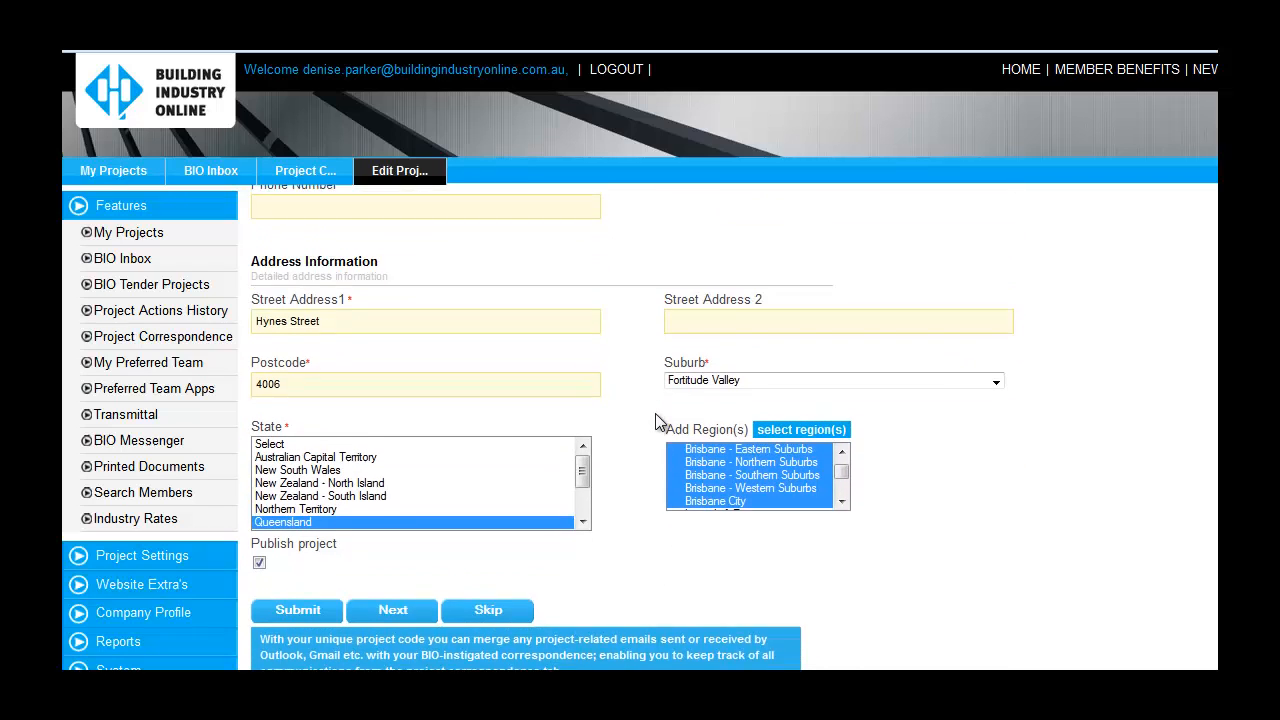
scroll(down, 3)
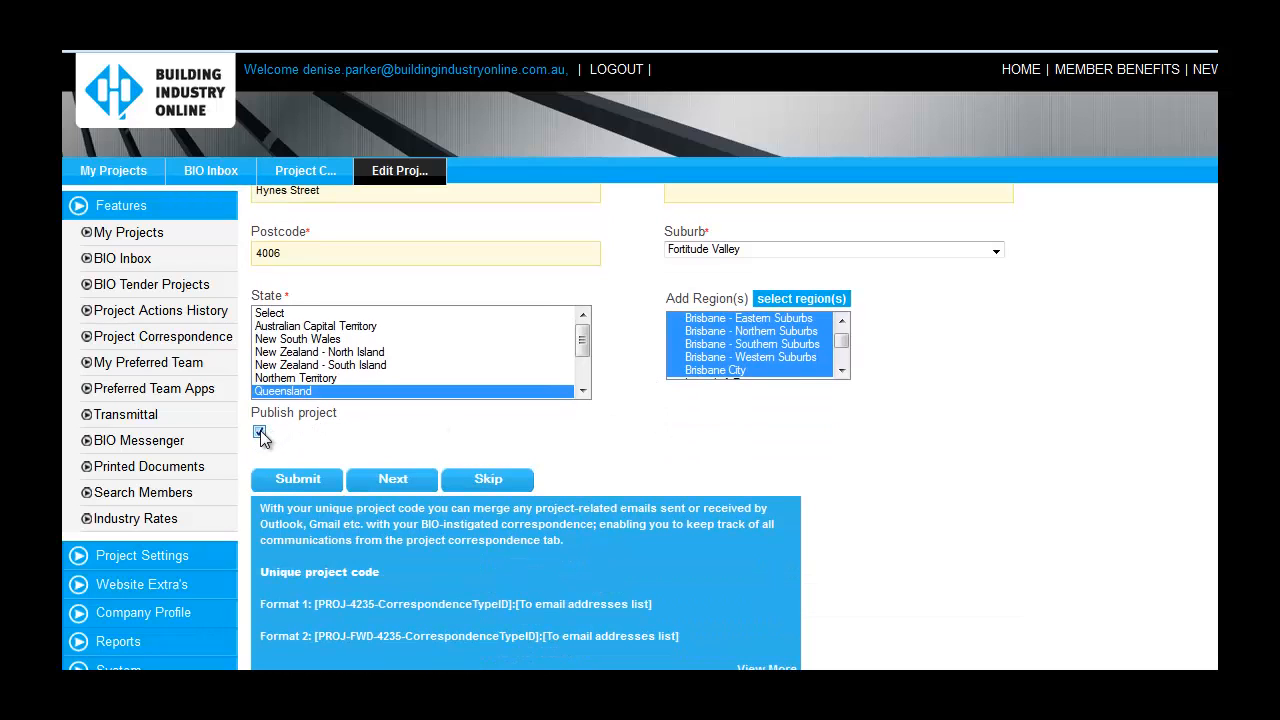
click(260, 432)
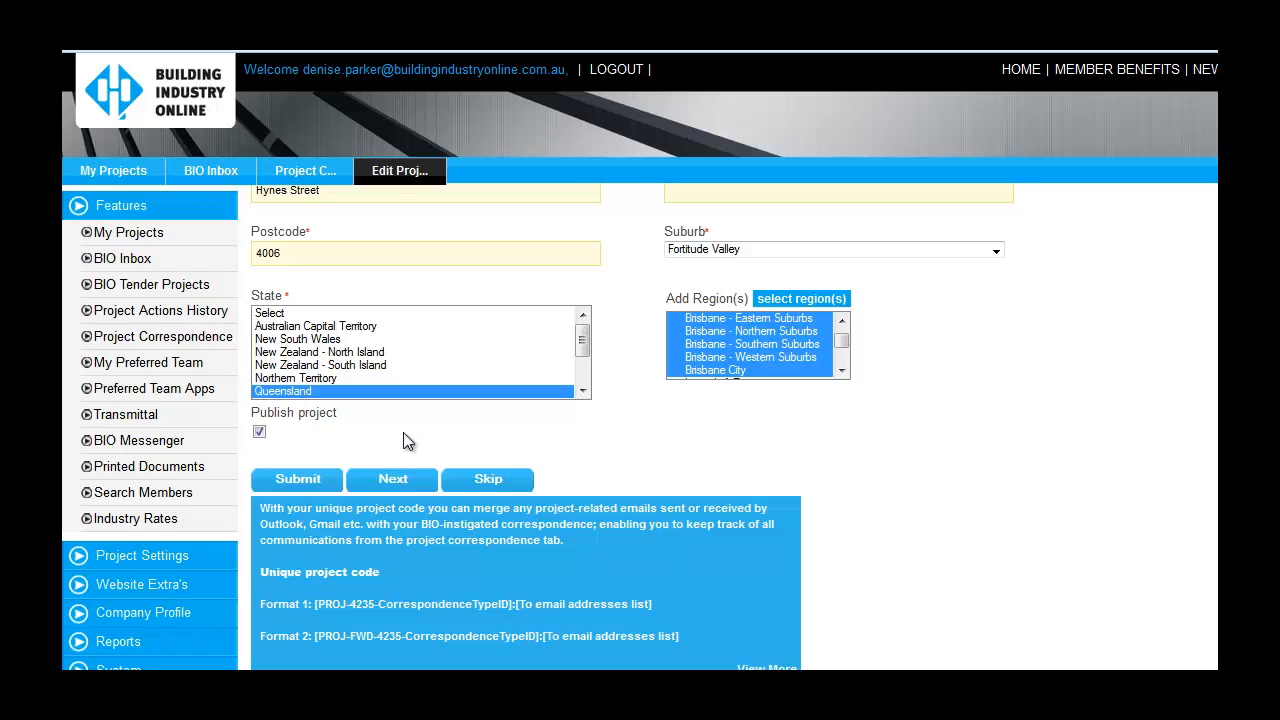
mouse_move(296, 482)
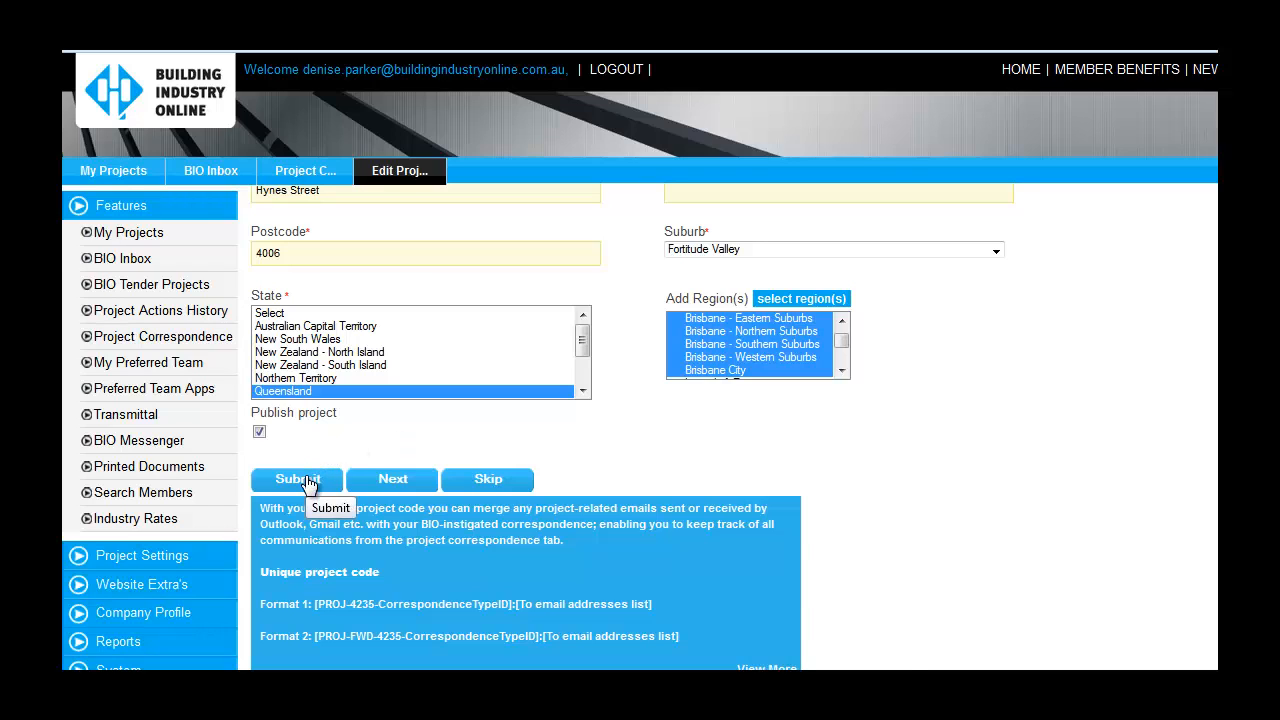
- Save the project, mark it as a tender and confirm the tender closing date
click(296, 480)
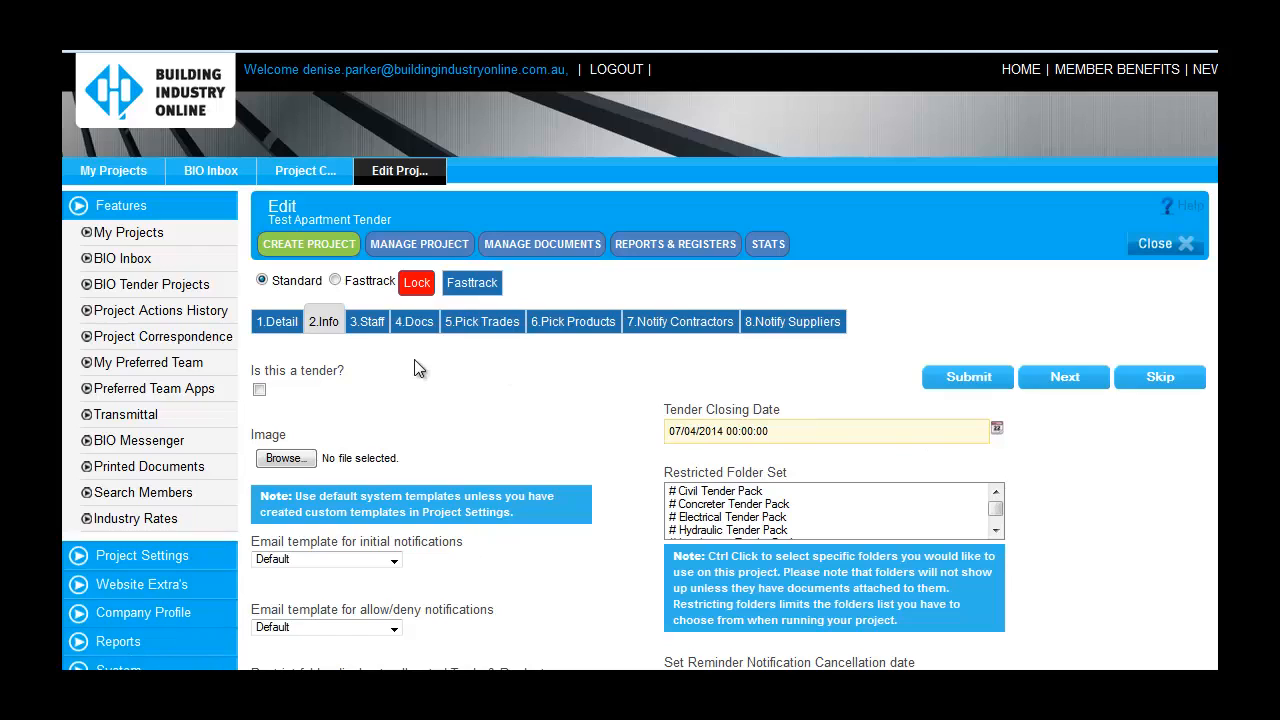
mouse_move(416, 340)
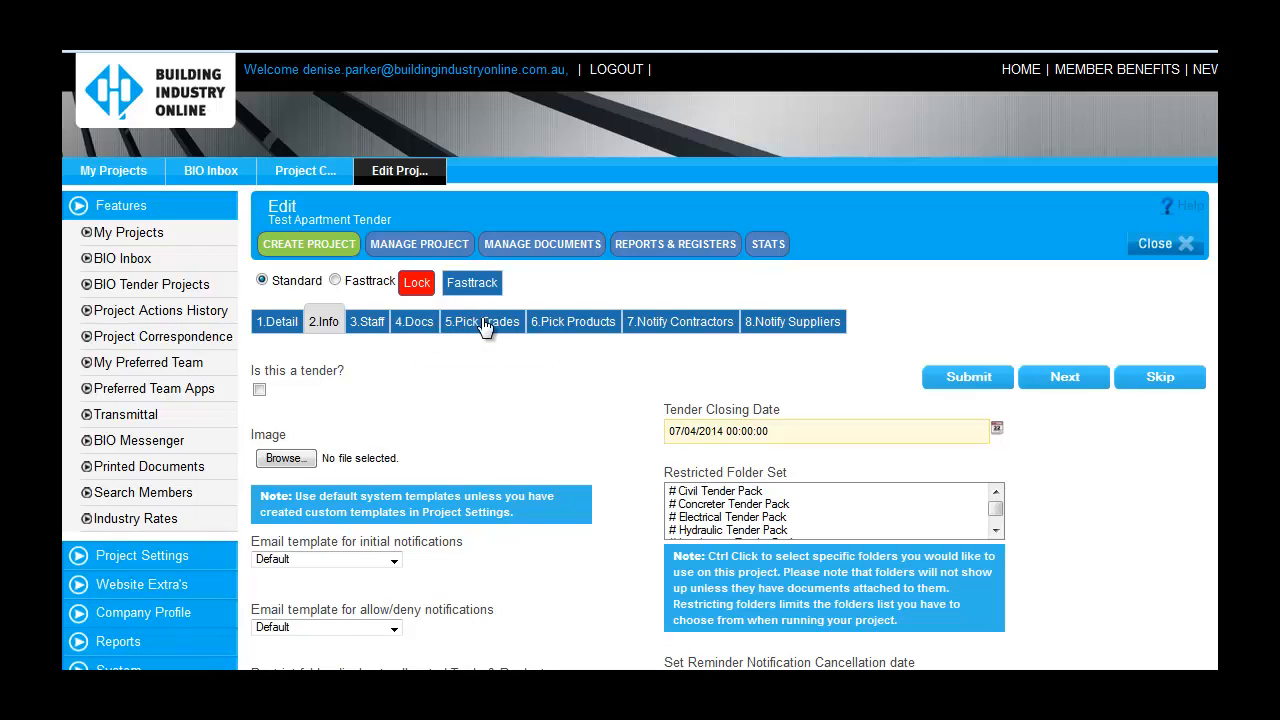
mouse_move(572, 320)
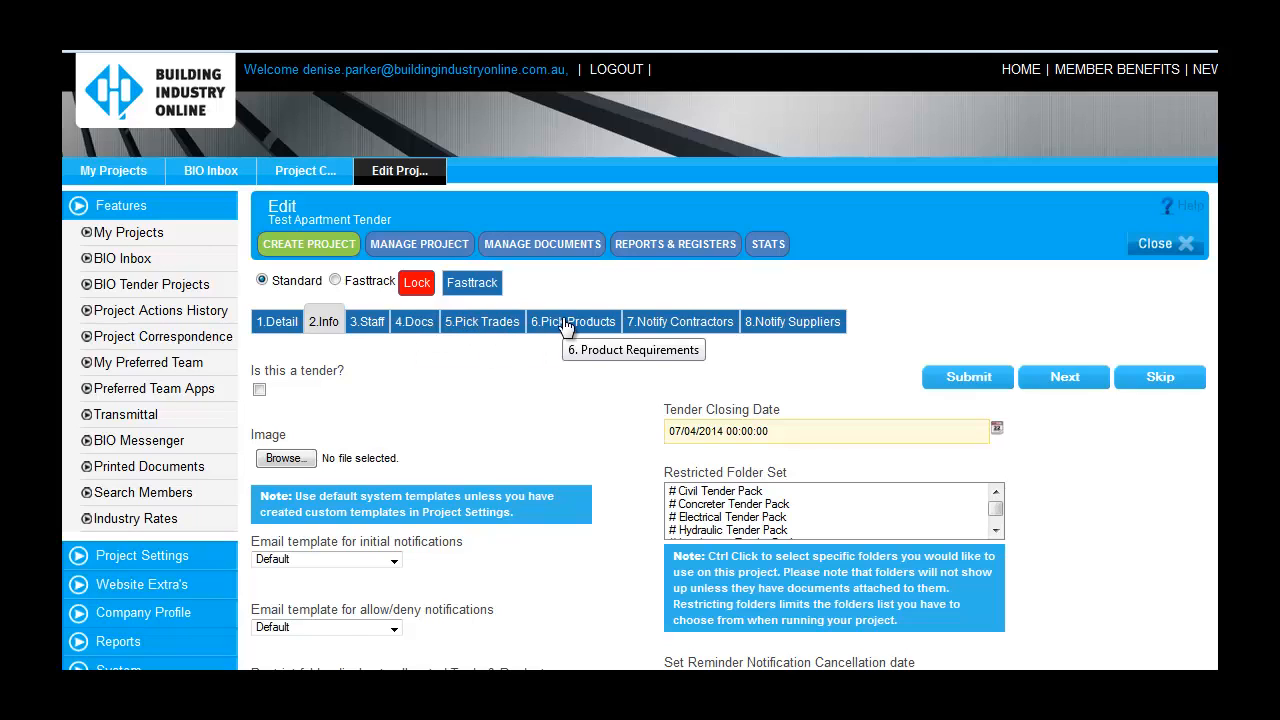
mouse_move(784, 328)
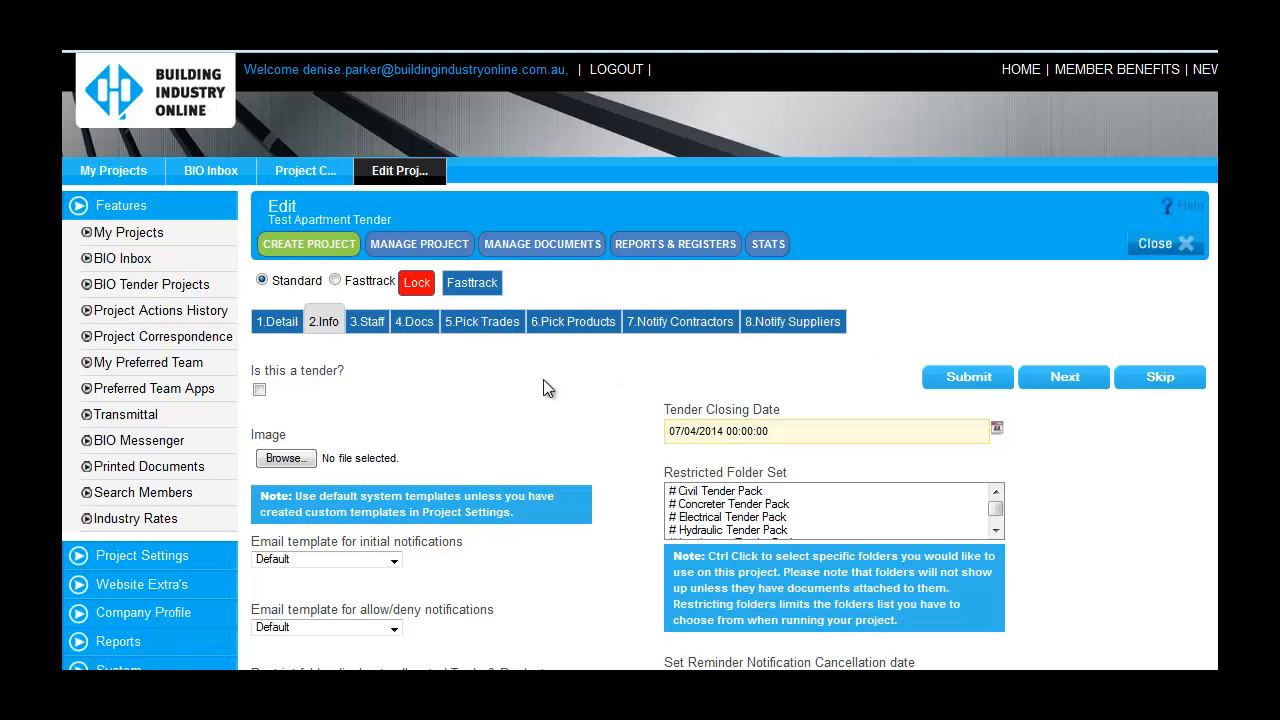
click(260, 388)
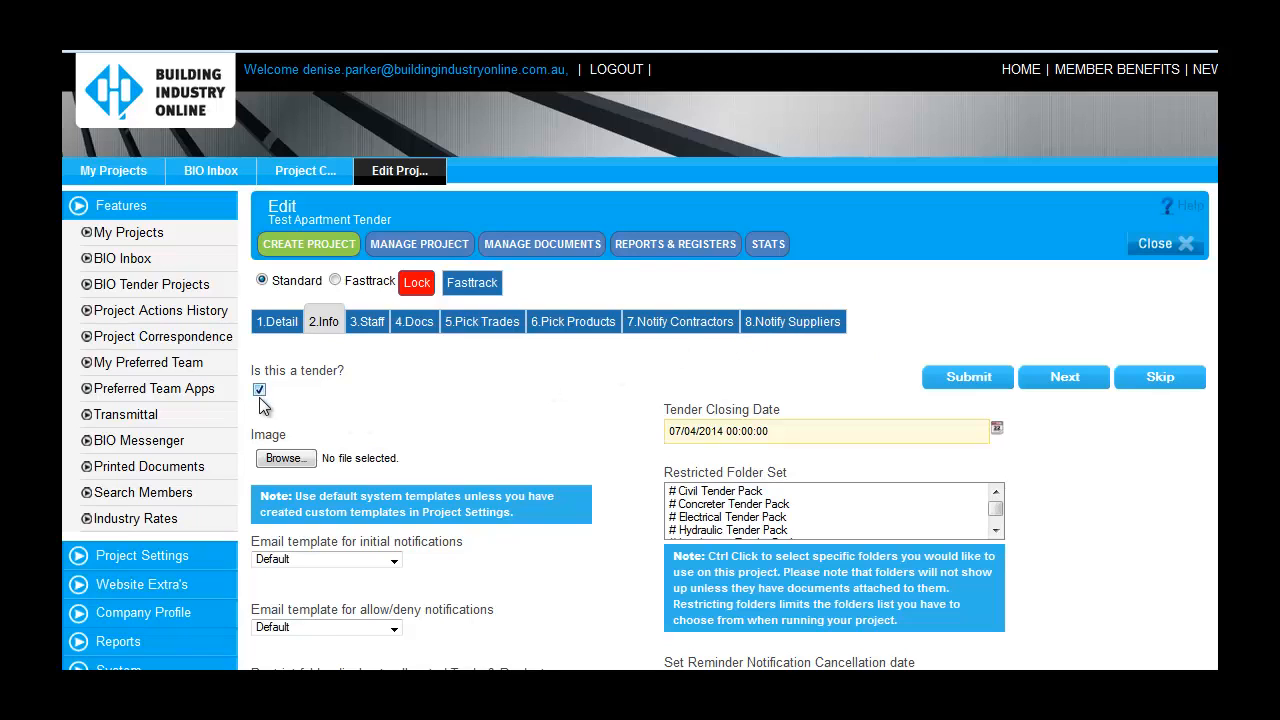
click(998, 424)
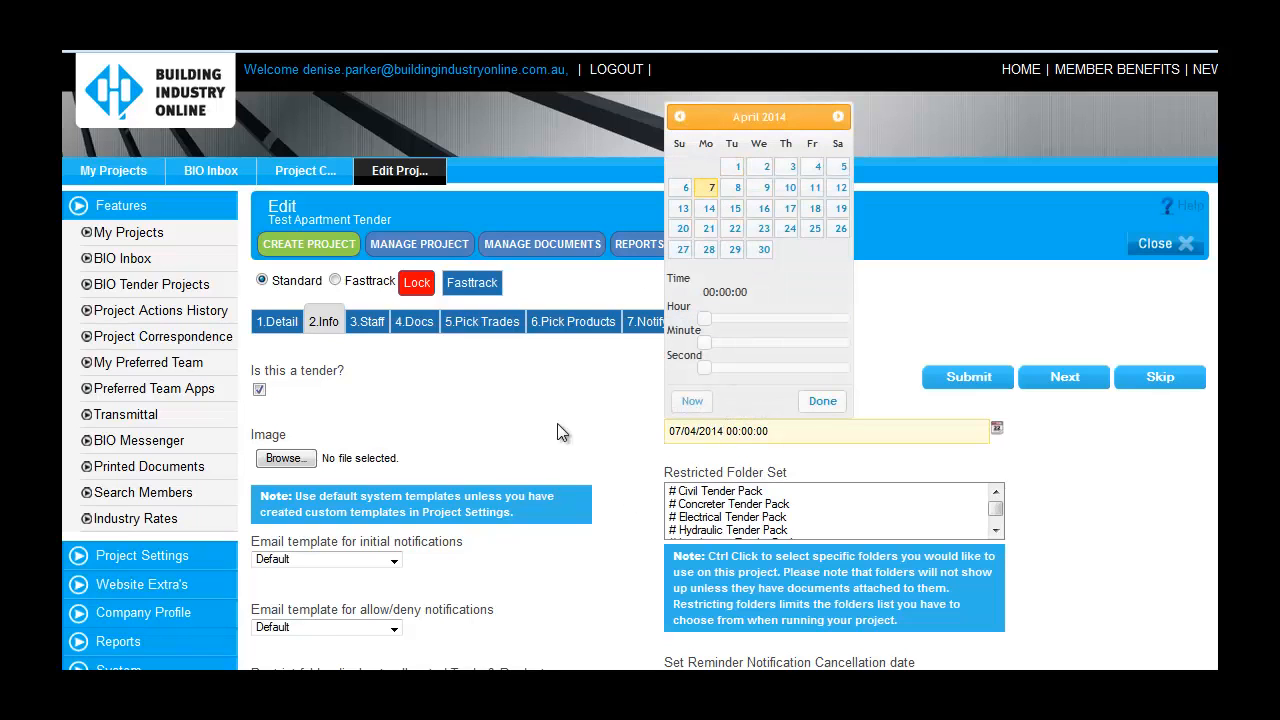
click(822, 400)
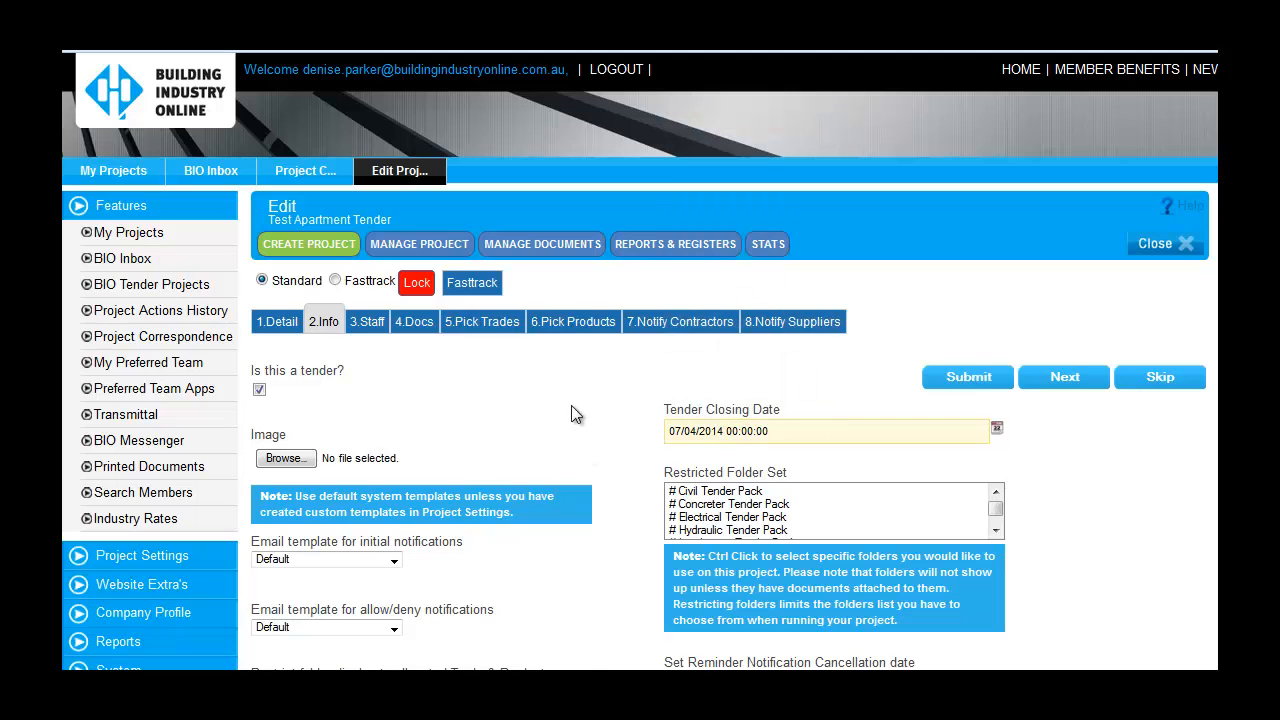
scroll(down, 3)
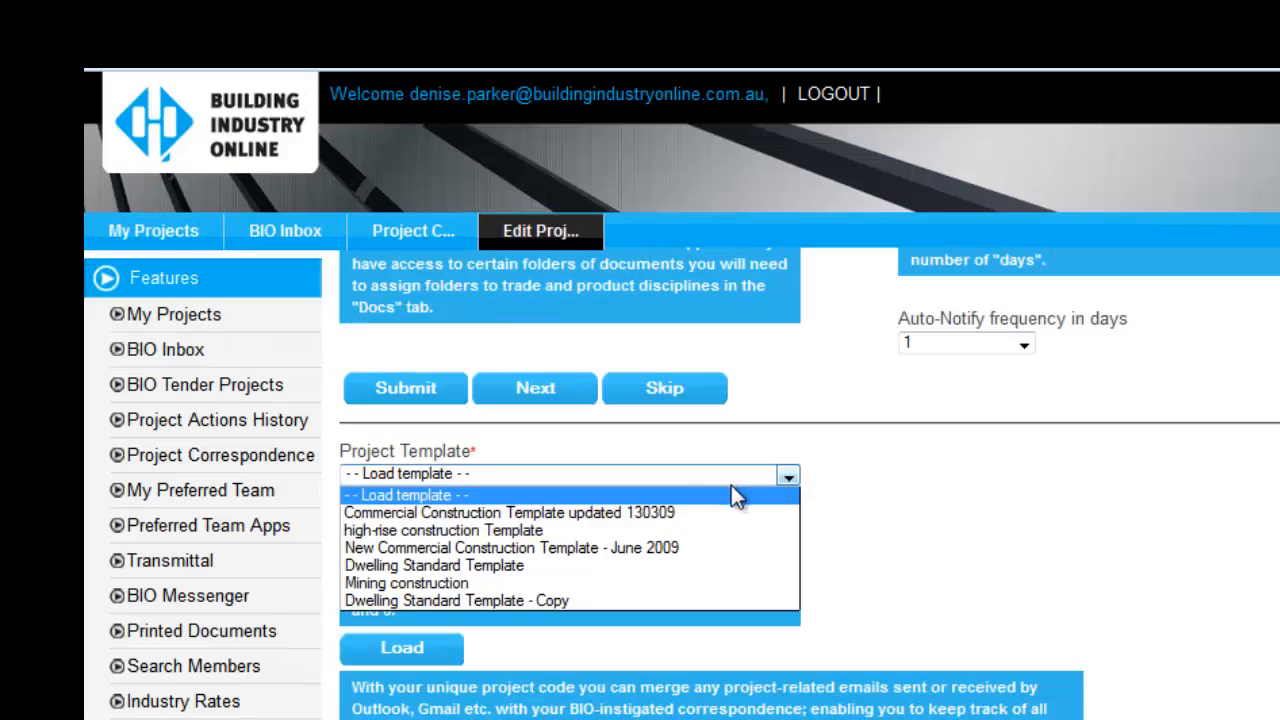
mouse_move(516, 530)
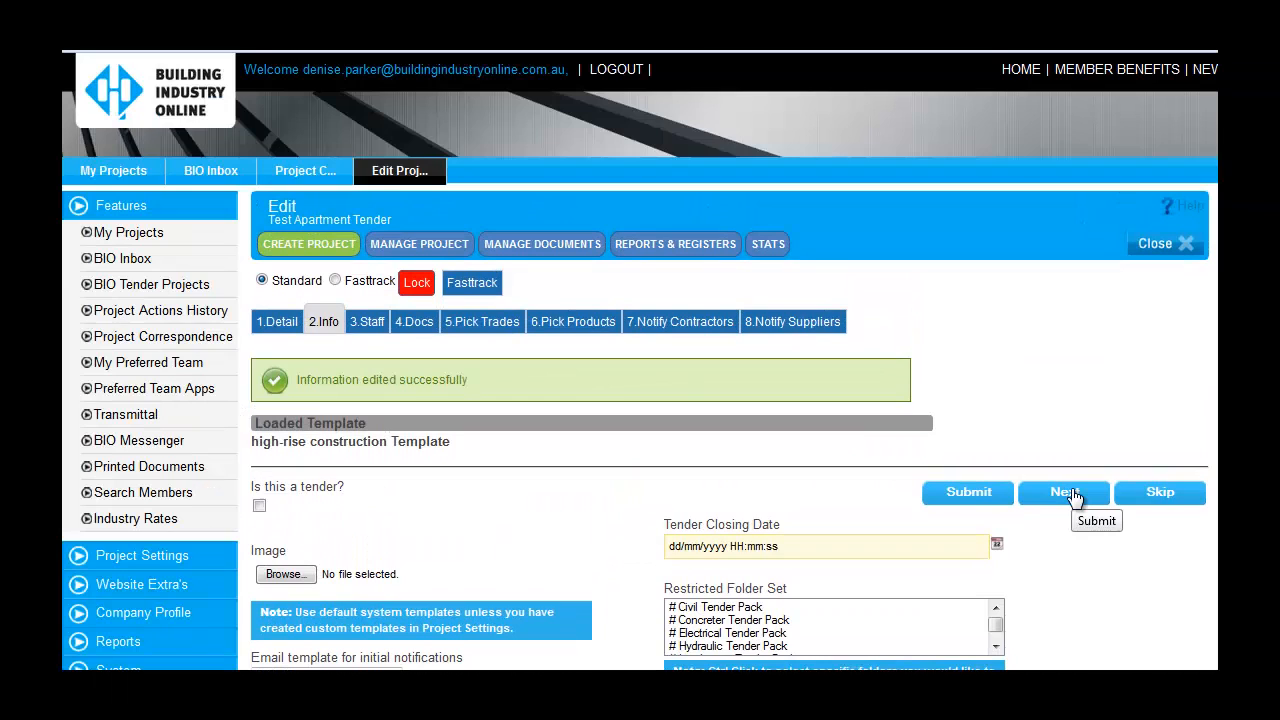
- Advance through the staff step to the documents step
click(1064, 492)
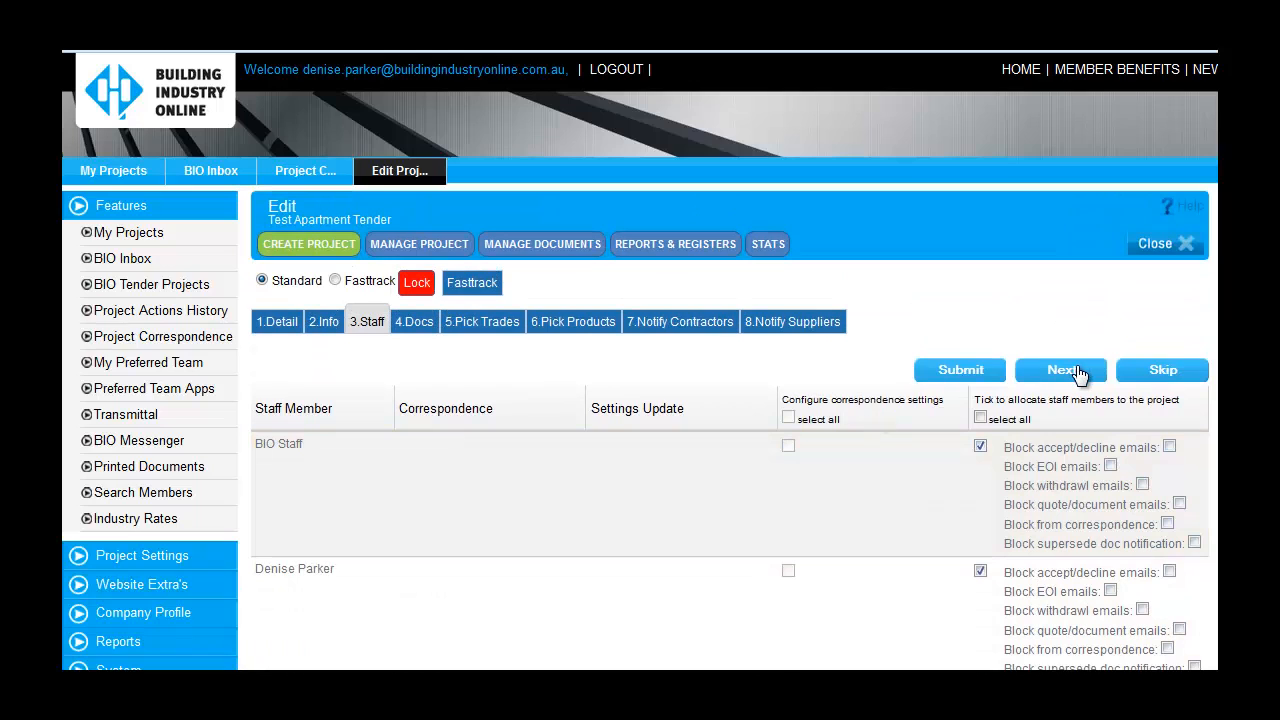
click(1060, 370)
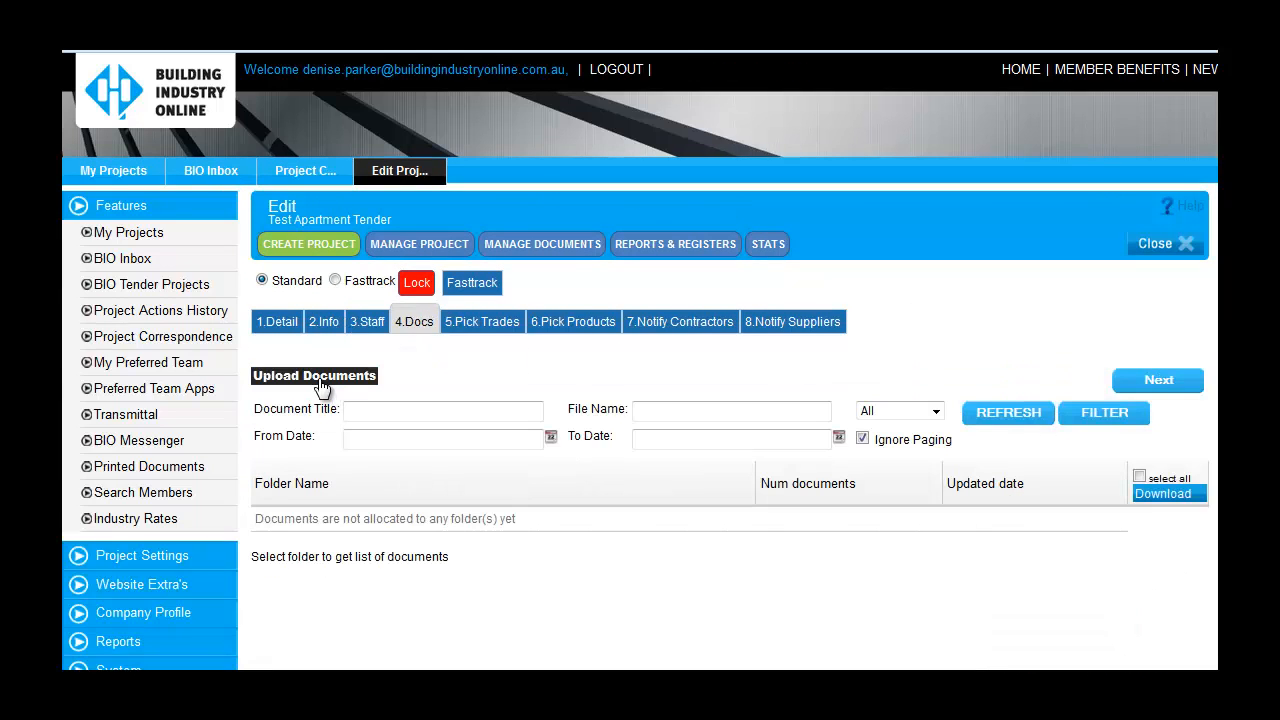
- Start a 5-document upload and attach the Civil + Earthworks, Concrete and Electrical zips
click(314, 376)
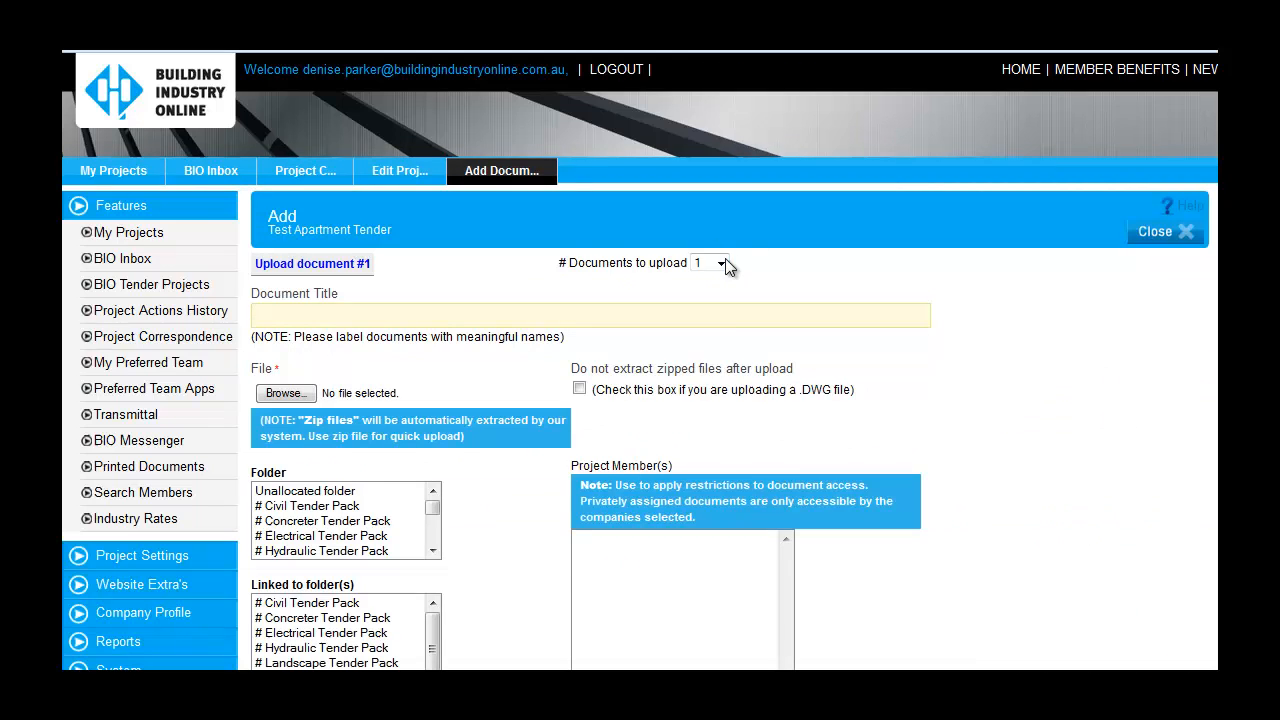
click(720, 264)
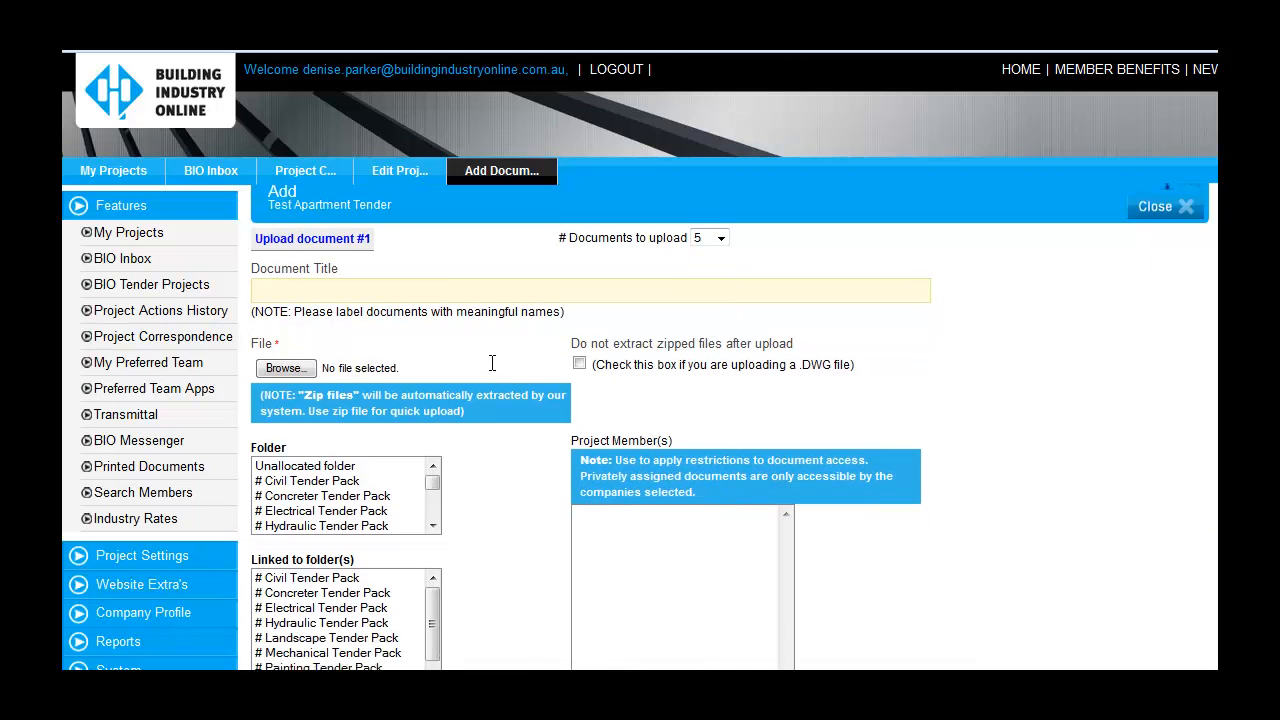
click(284, 368)
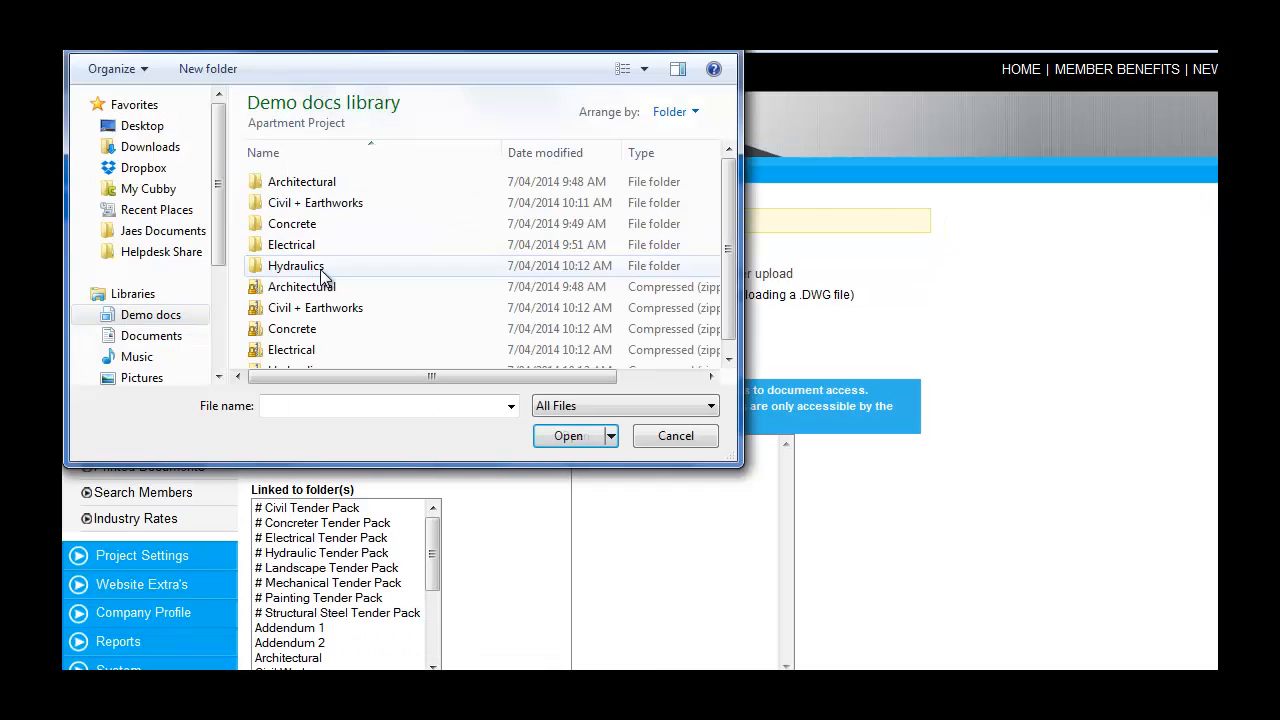
mouse_move(318, 318)
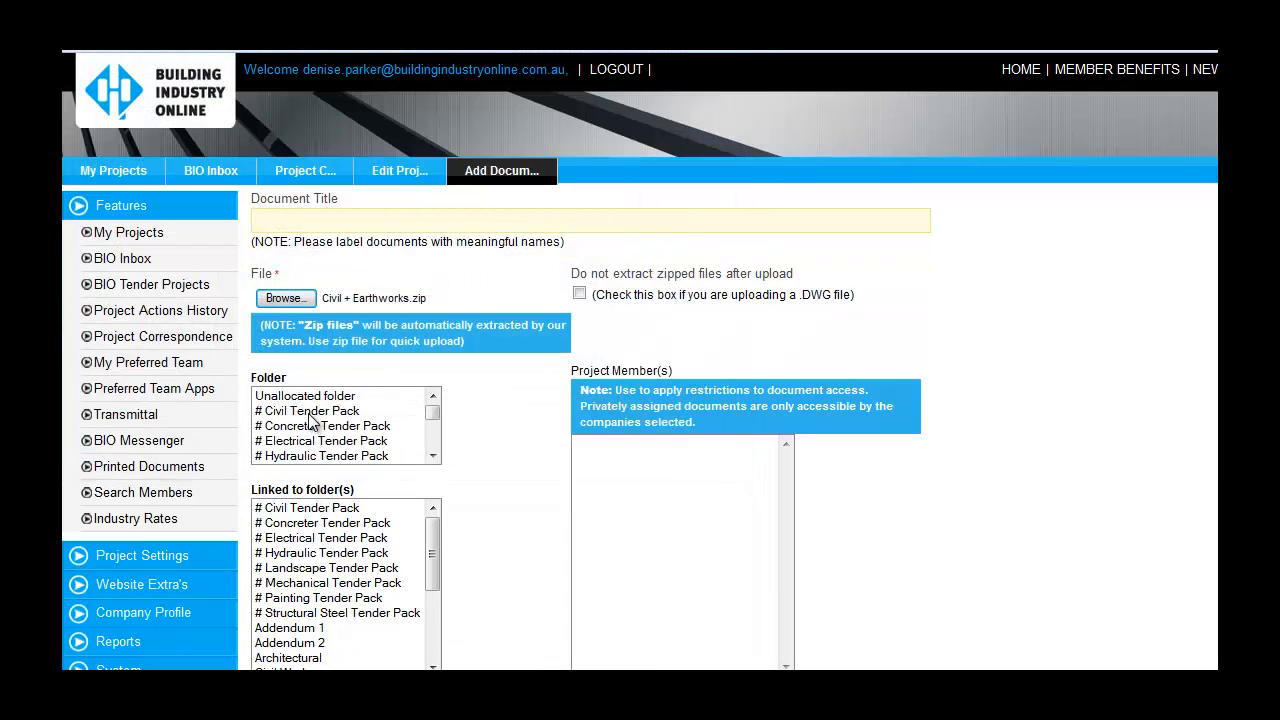
scroll(down, 3)
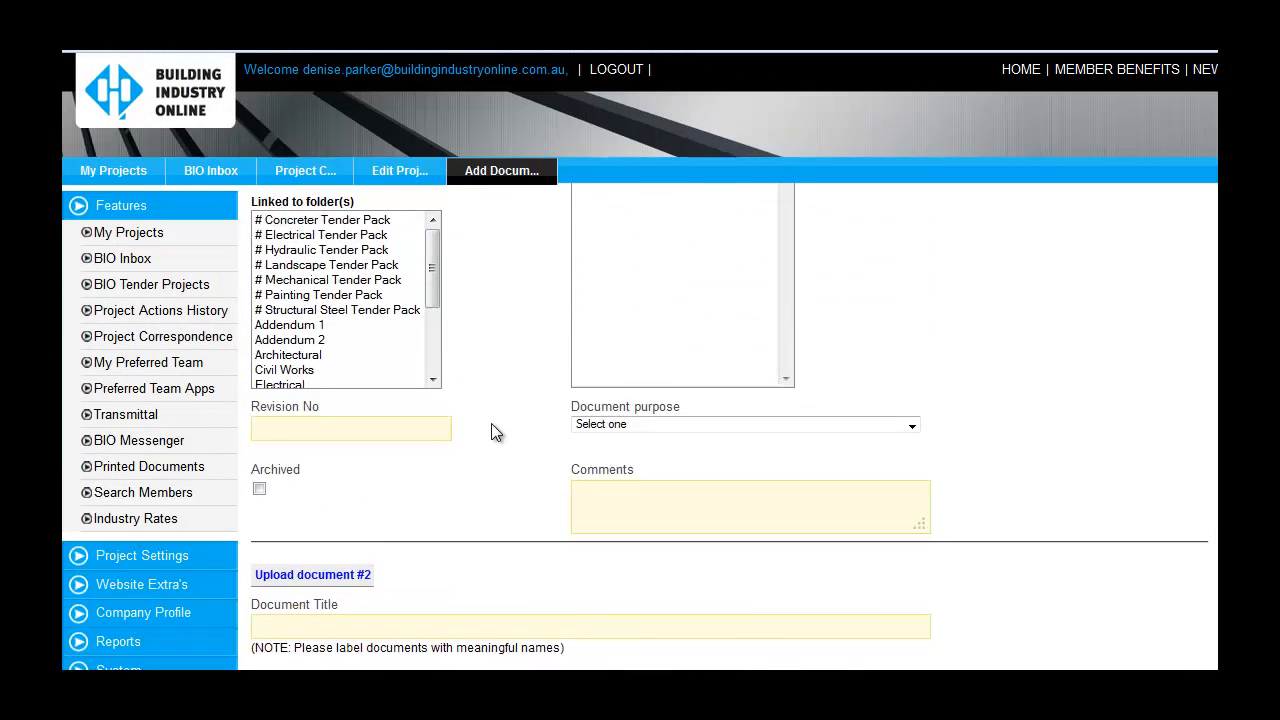
click(284, 612)
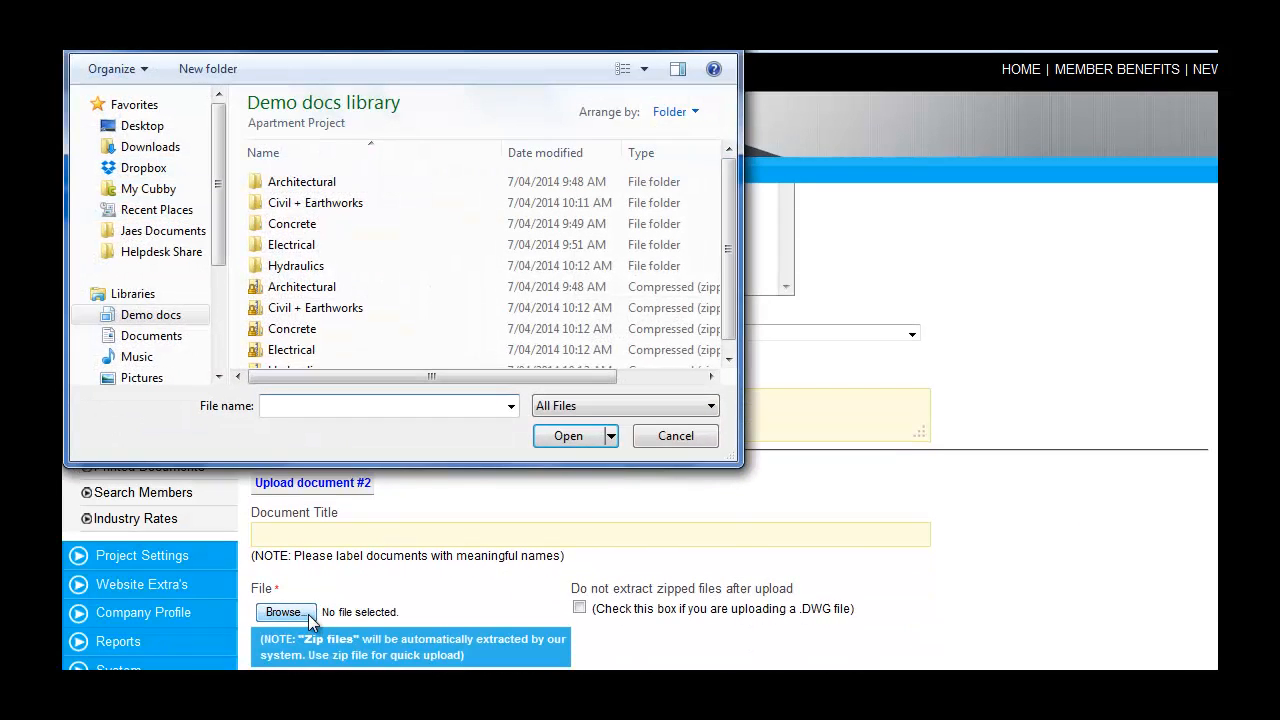
click(292, 328)
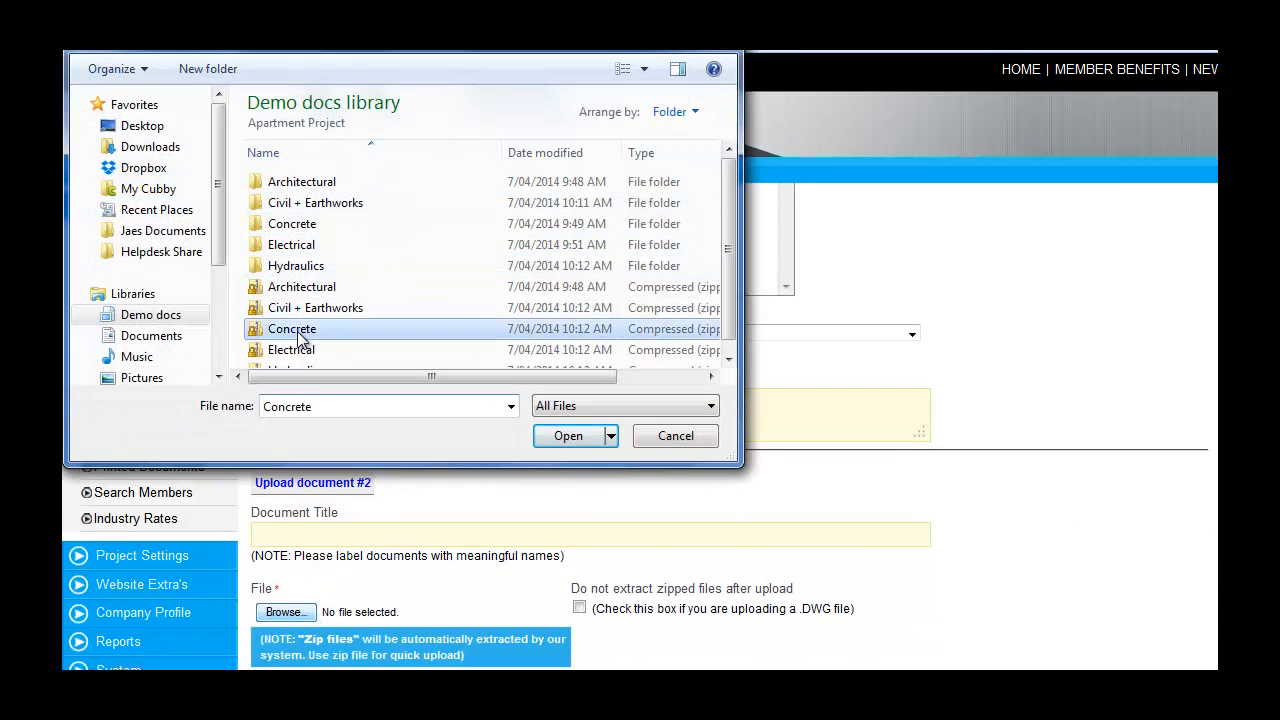
click(568, 436)
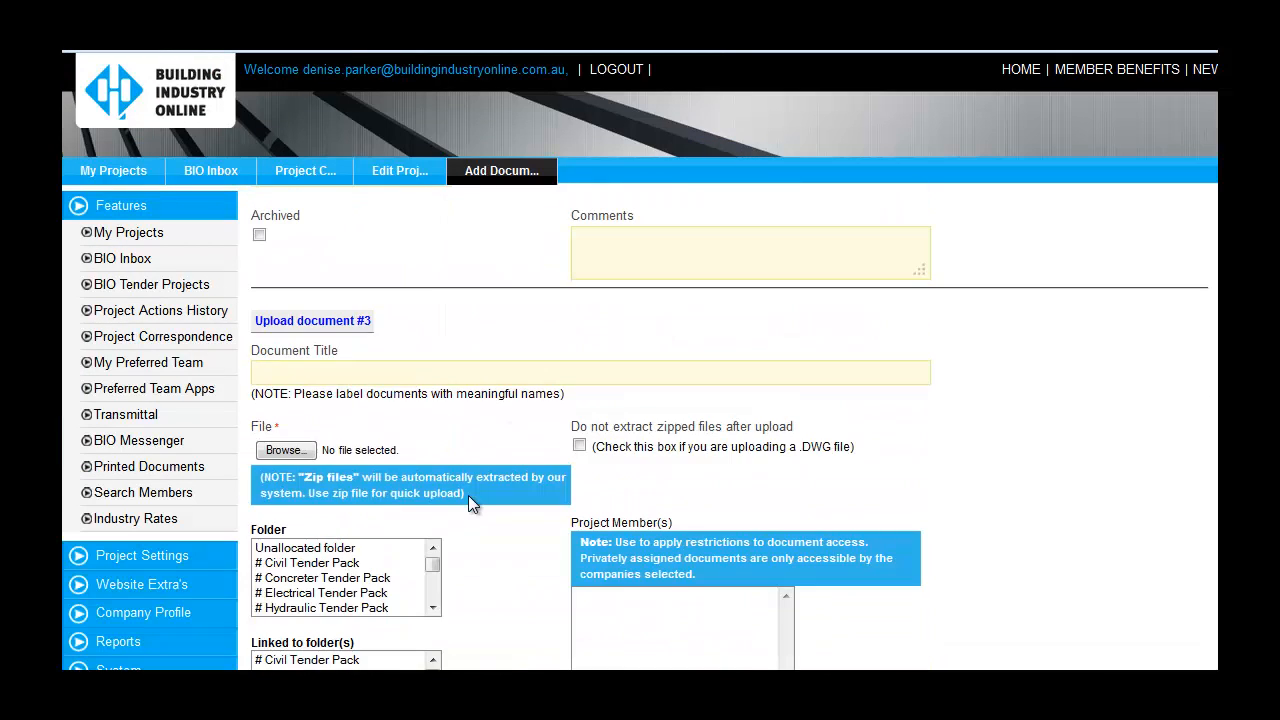
click(284, 450)
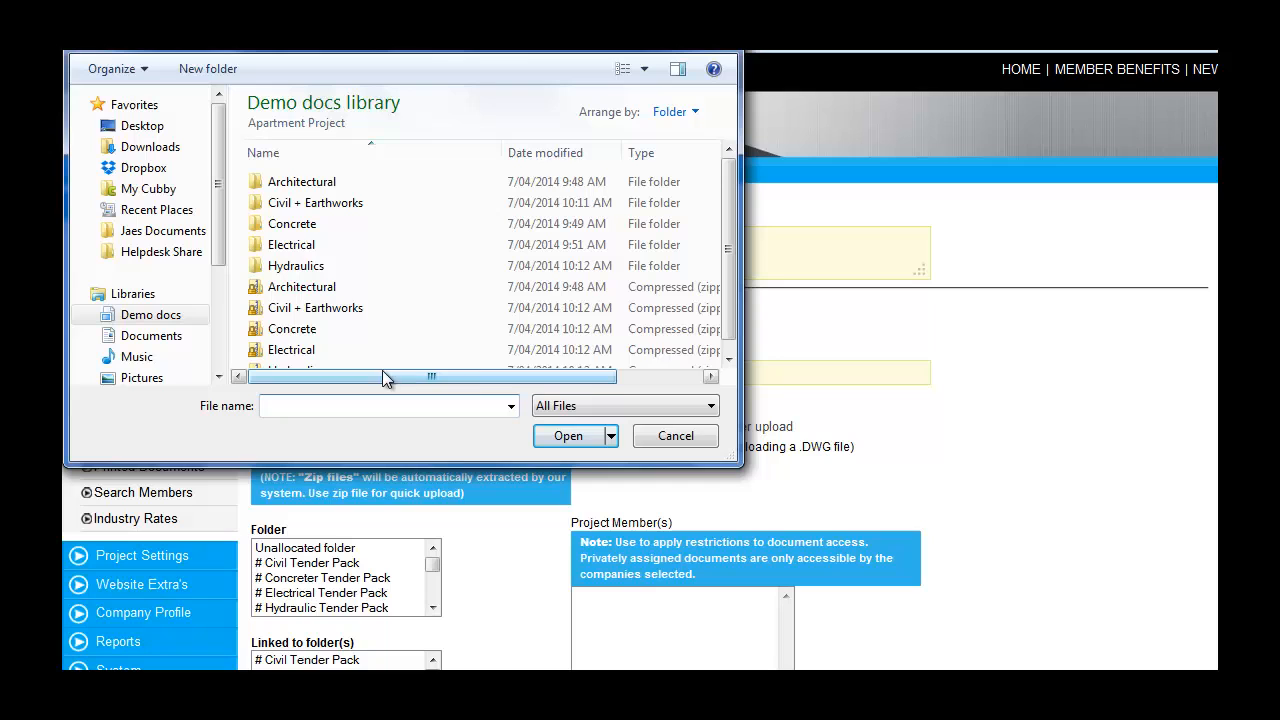
click(568, 436)
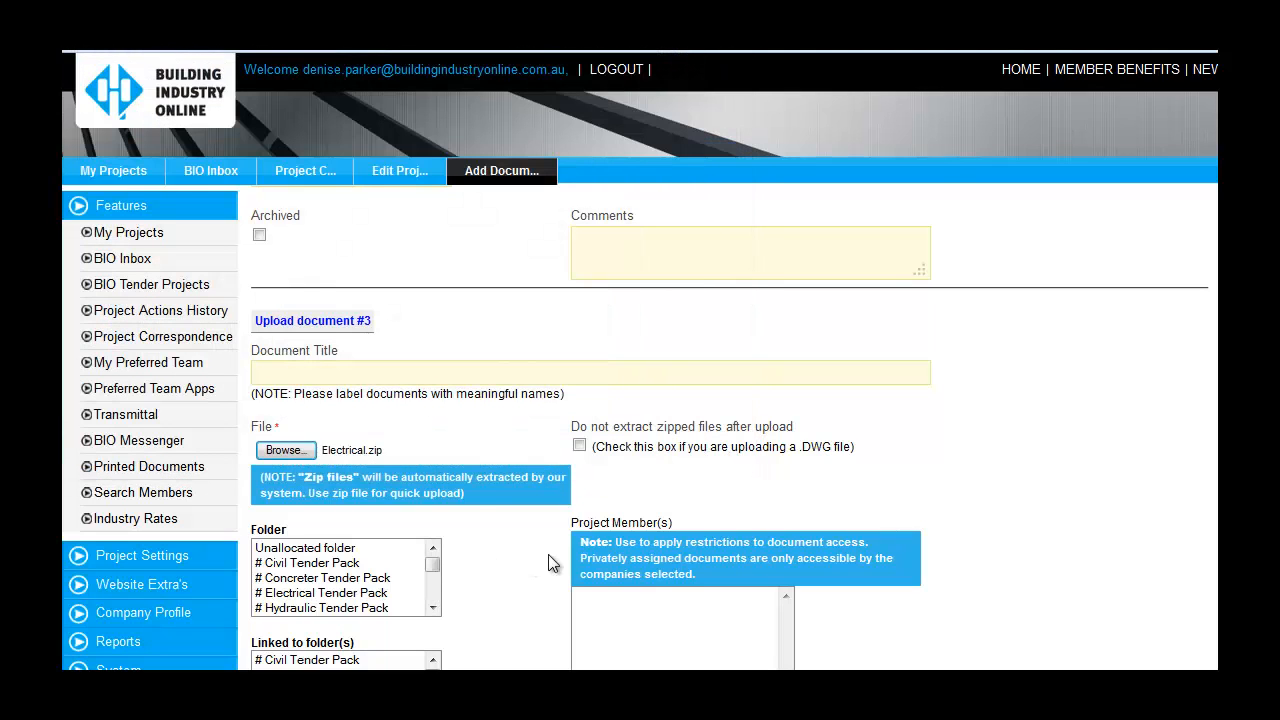
- Attach the Hydraulics zip under Hydraulic Tender Pack and the Architectural zip, then submit
scroll(down, 3)
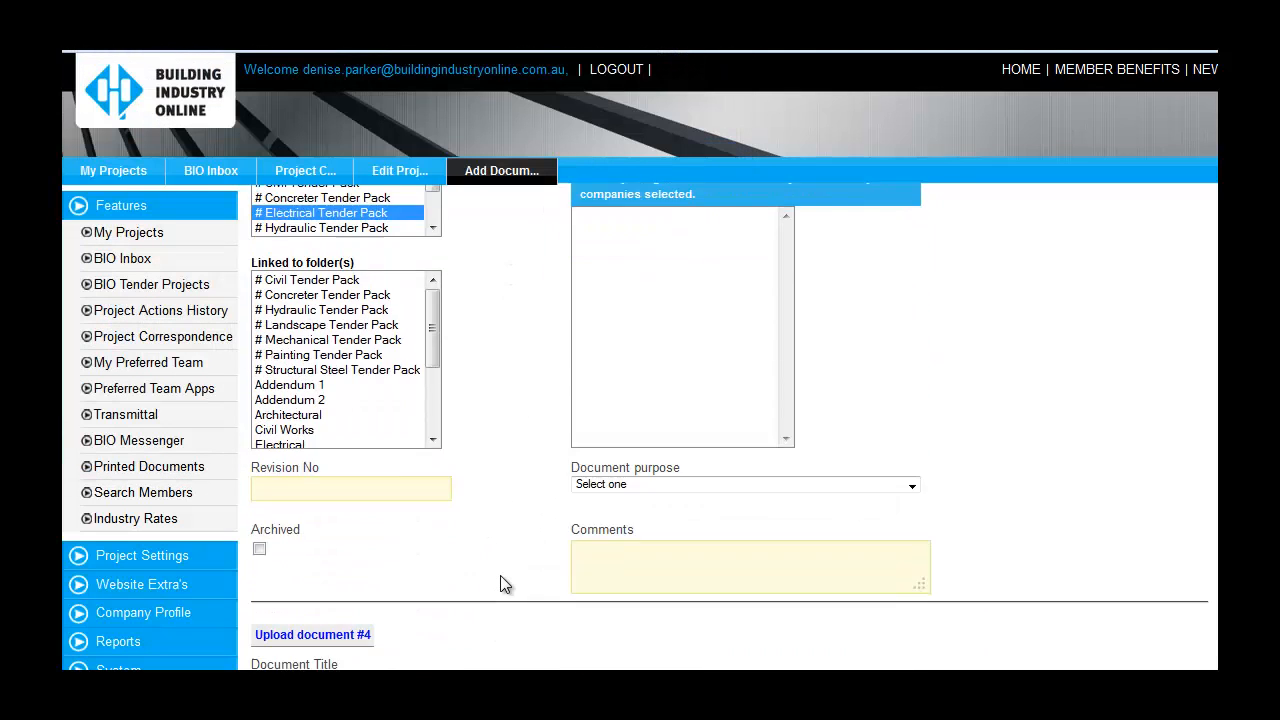
click(284, 572)
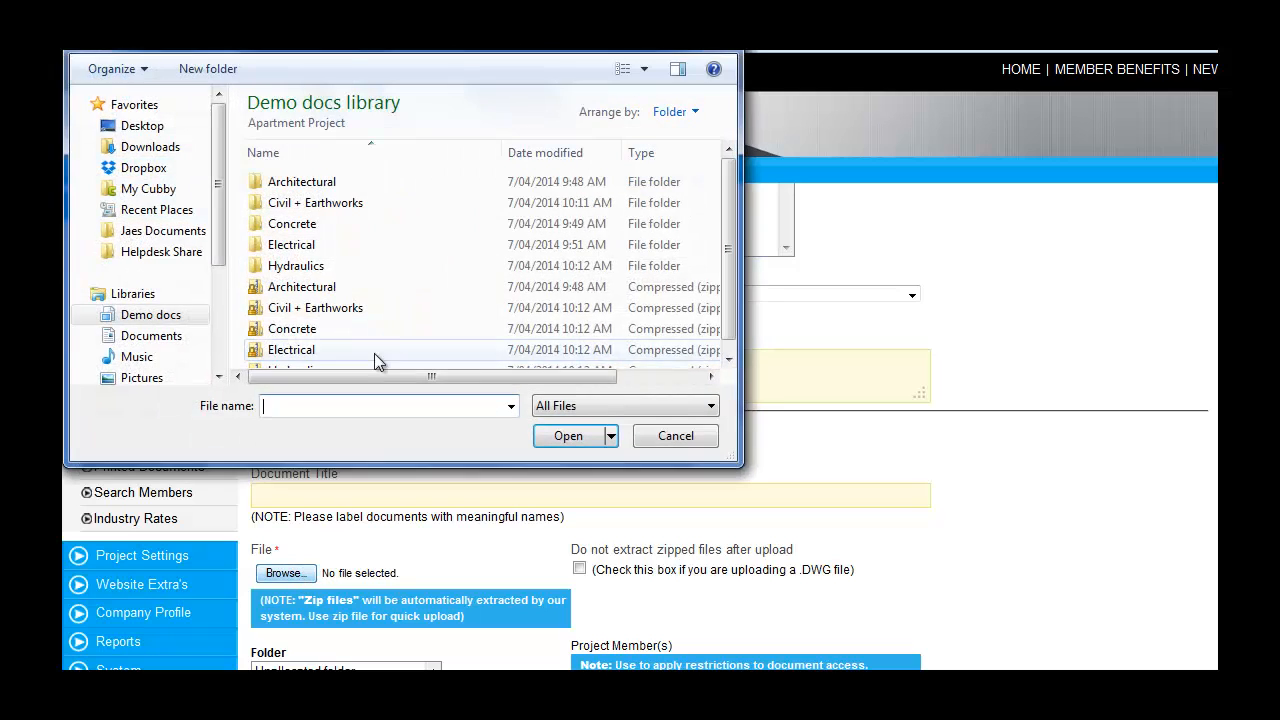
click(566, 436)
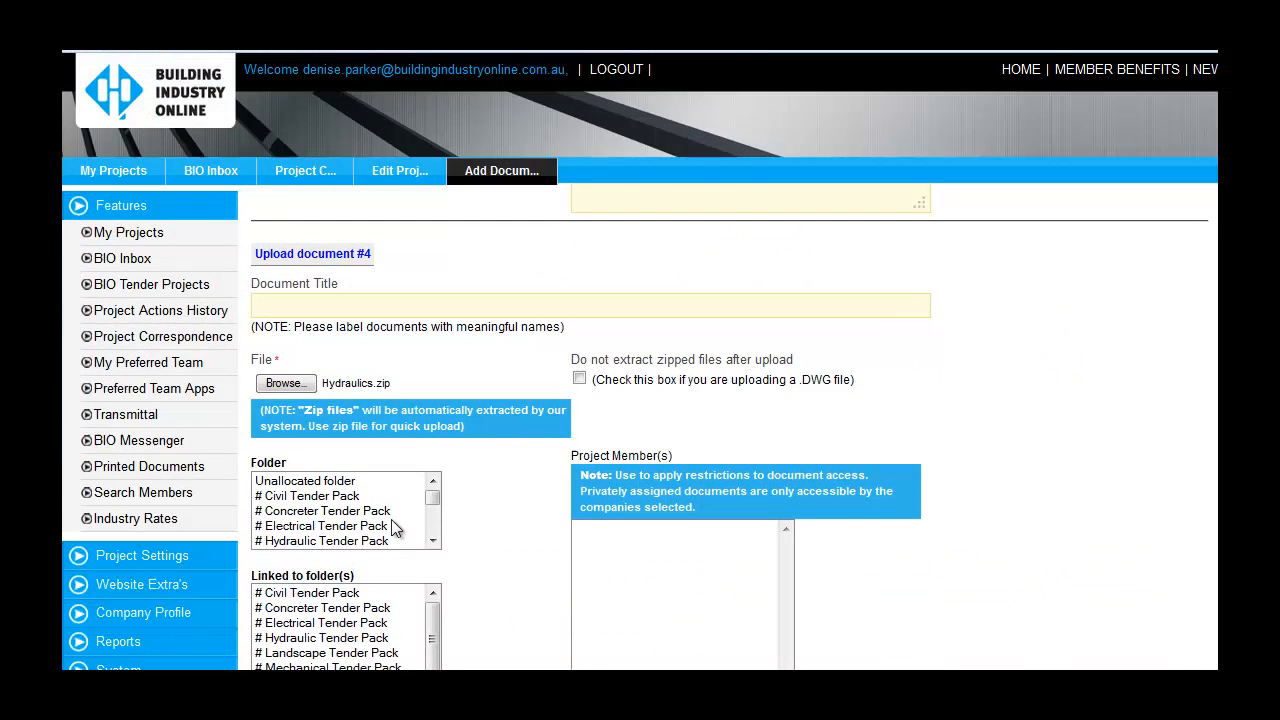
click(324, 540)
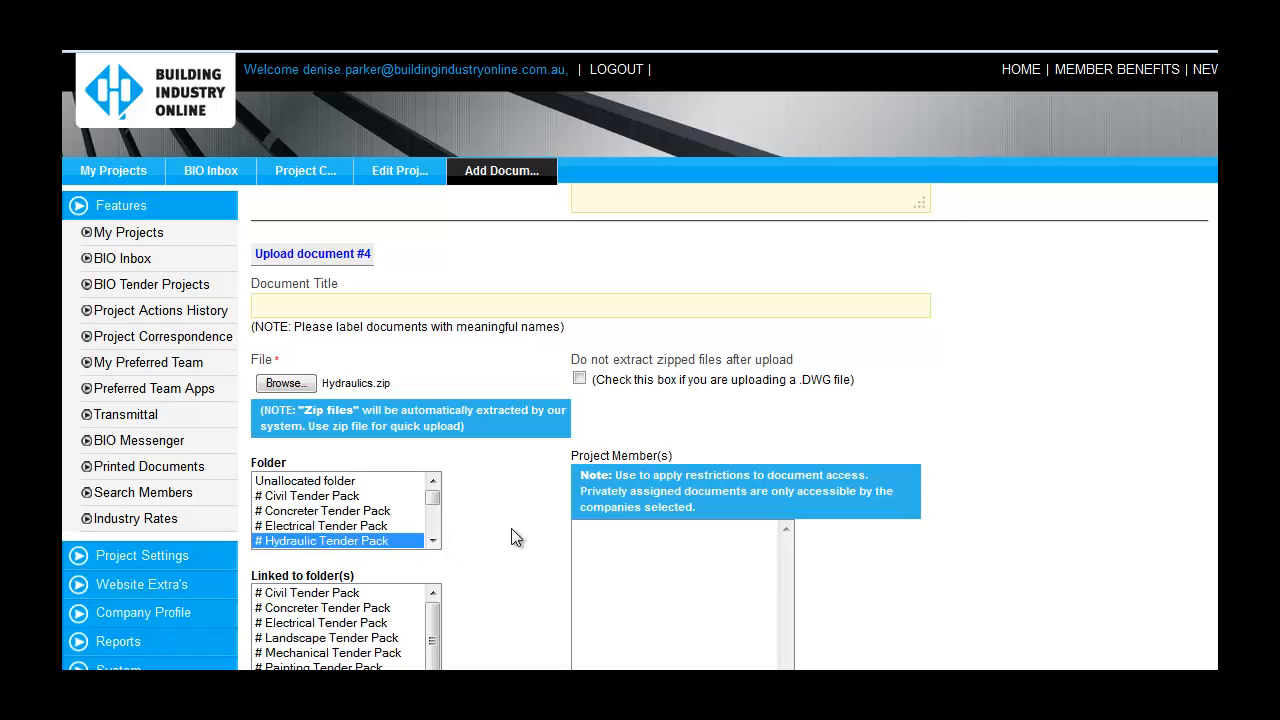
scroll(down, 3)
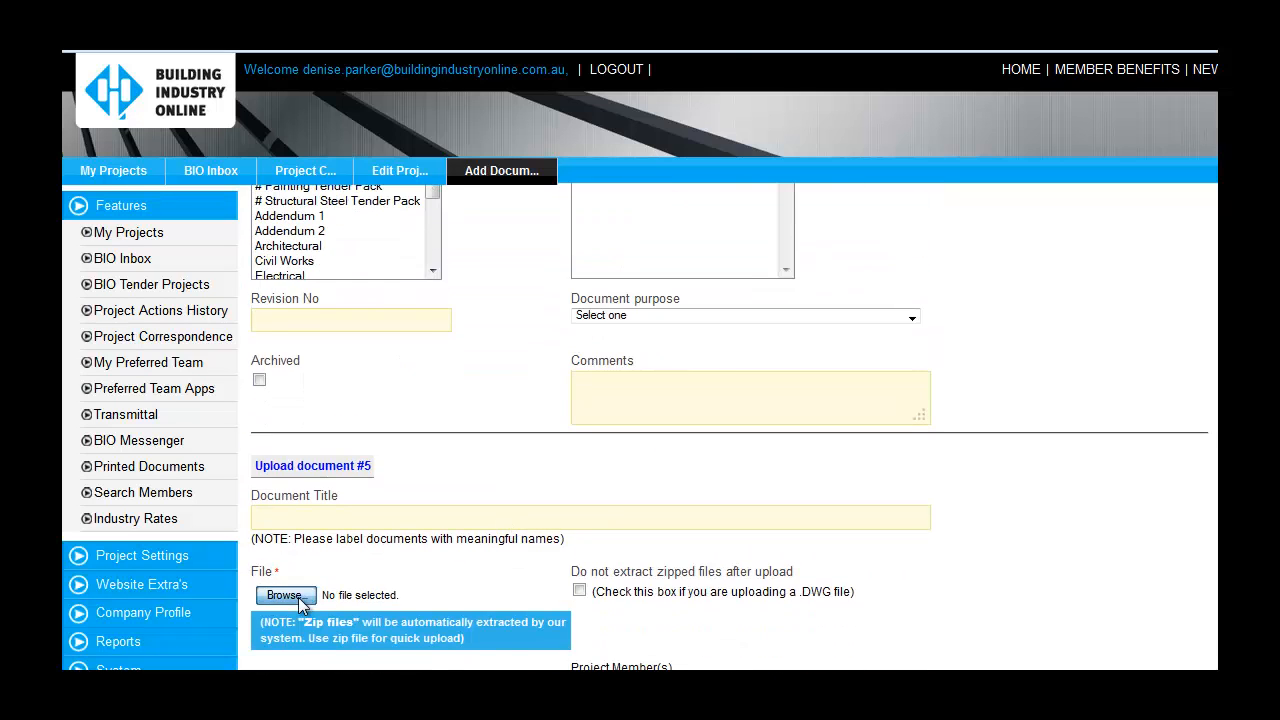
click(286, 596)
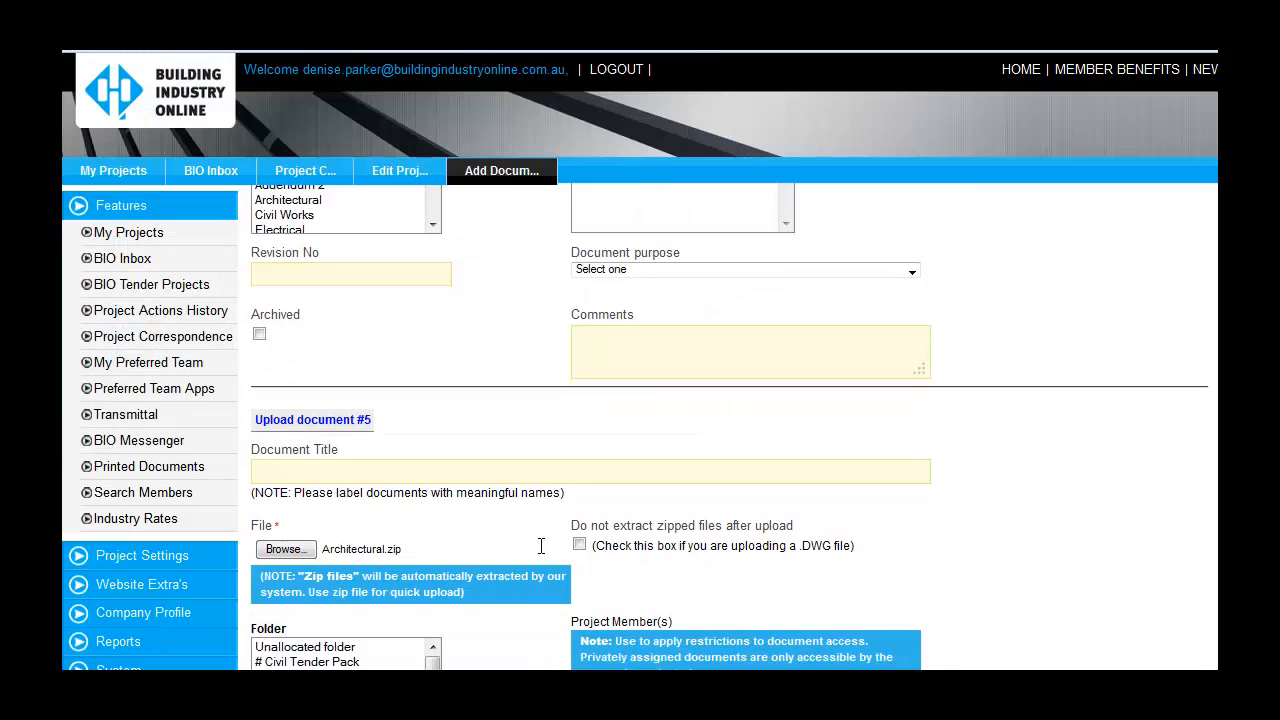
scroll(down, 3)
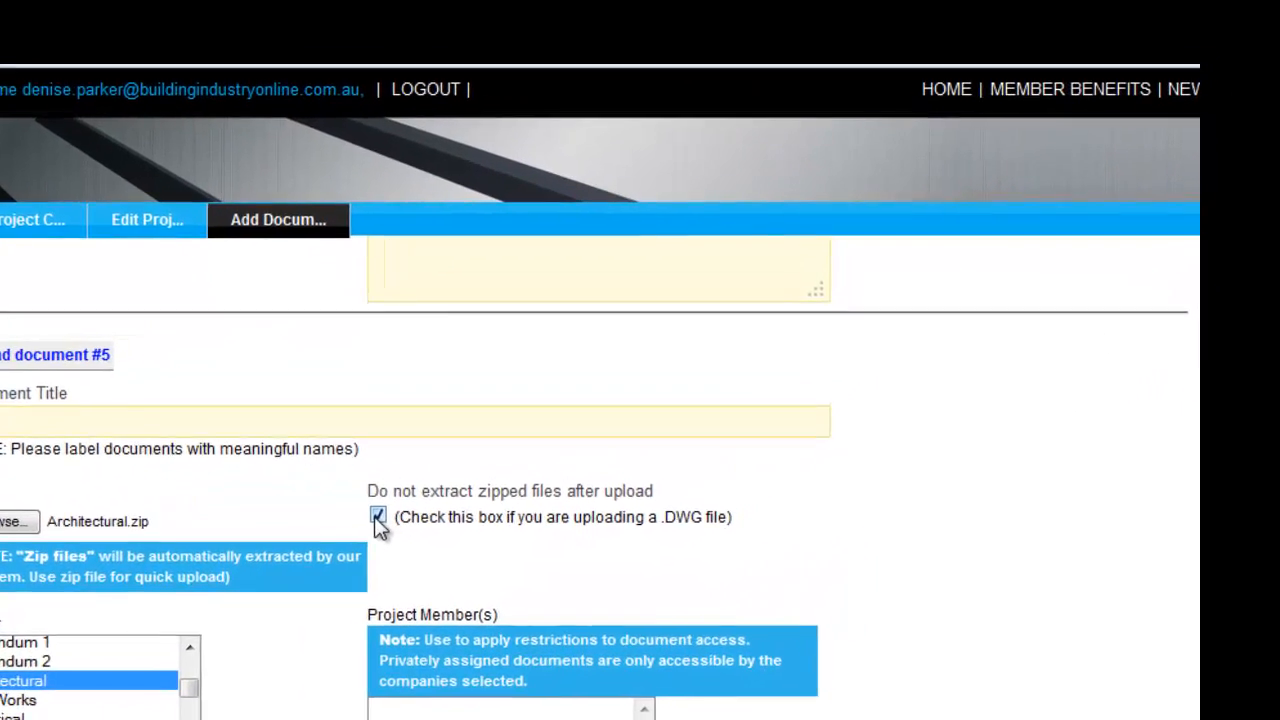
scroll(down, 3)
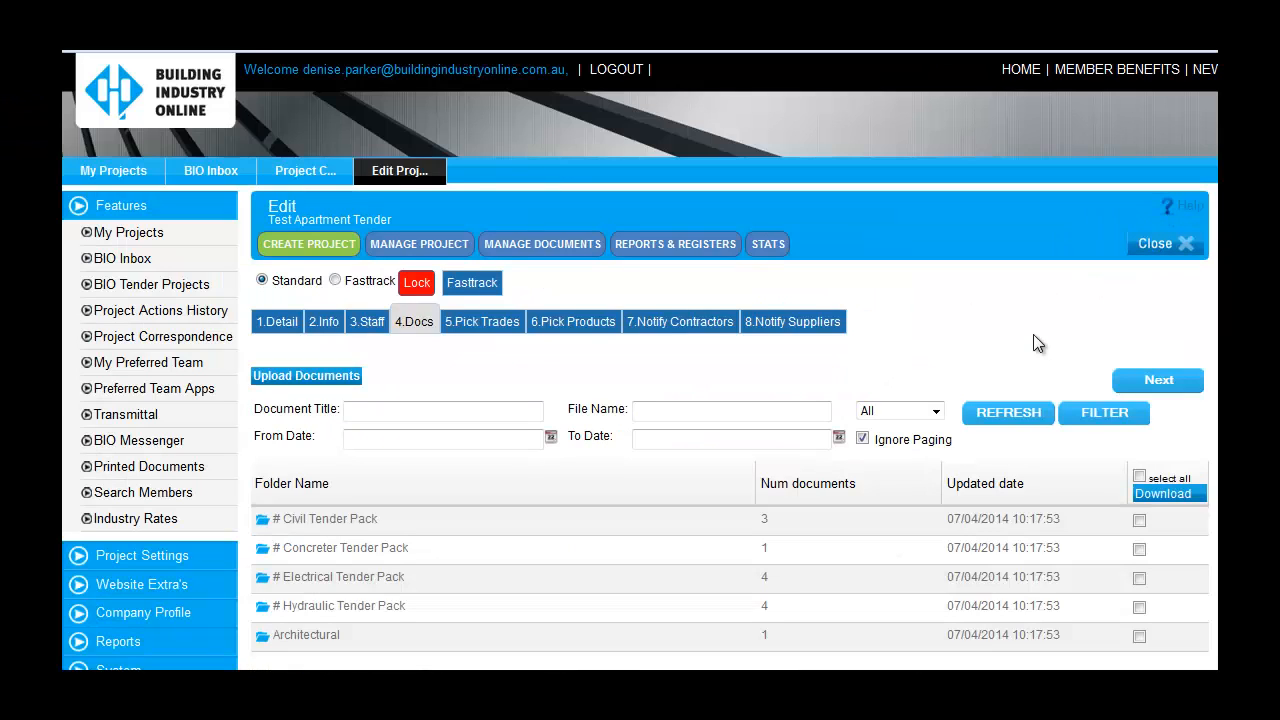
mouse_move(478, 340)
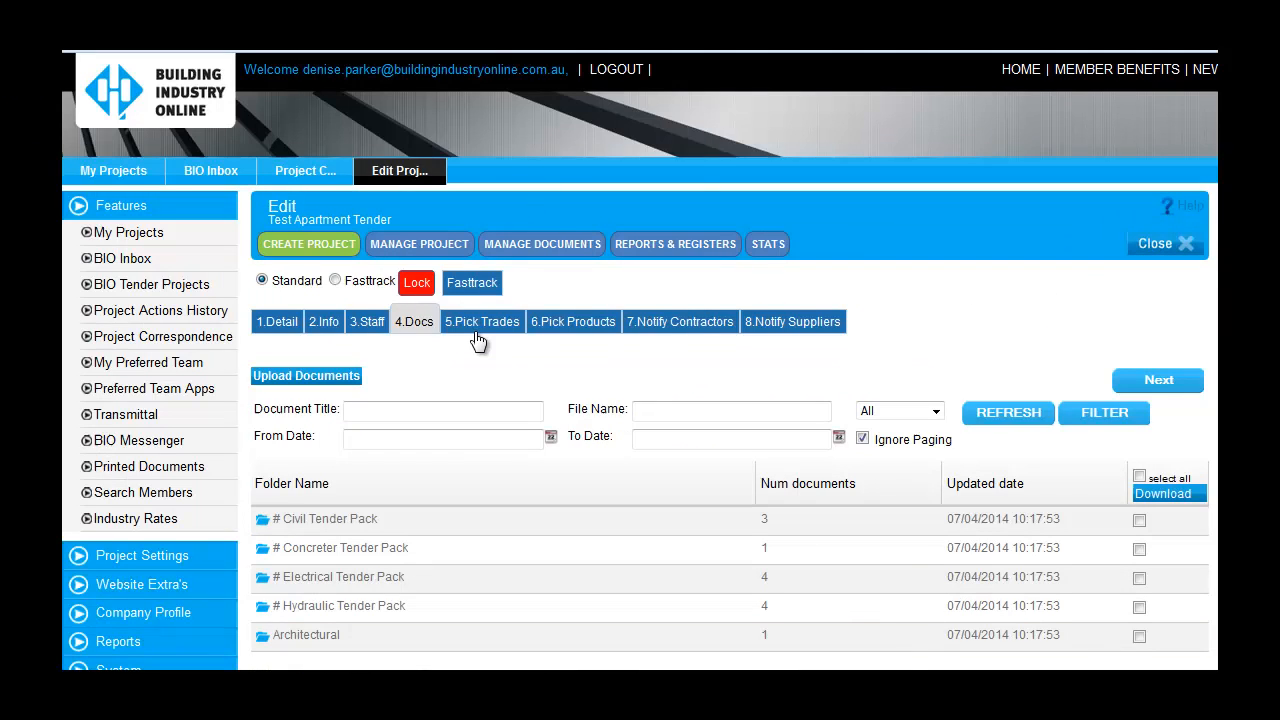
- Search trades for 'swimming pool' and pick Swimming Pool Subcontractors and Swimming Pool/Spa
click(482, 320)
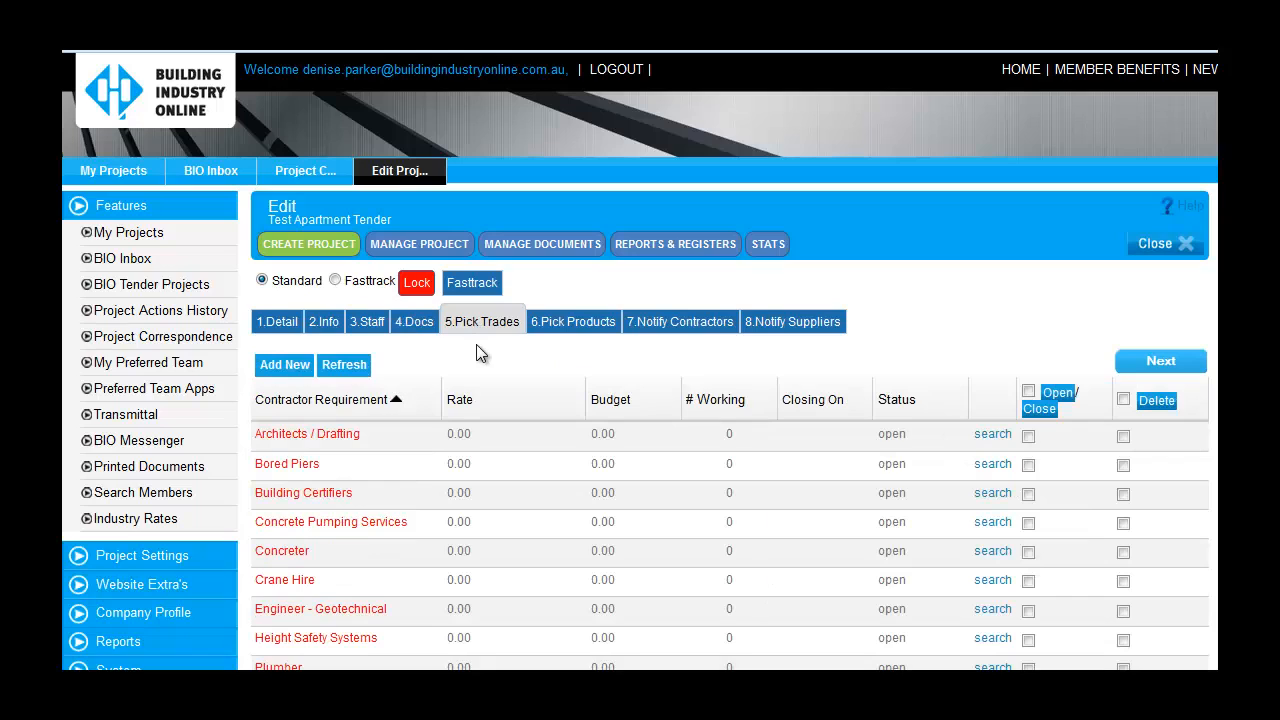
mouse_move(410, 442)
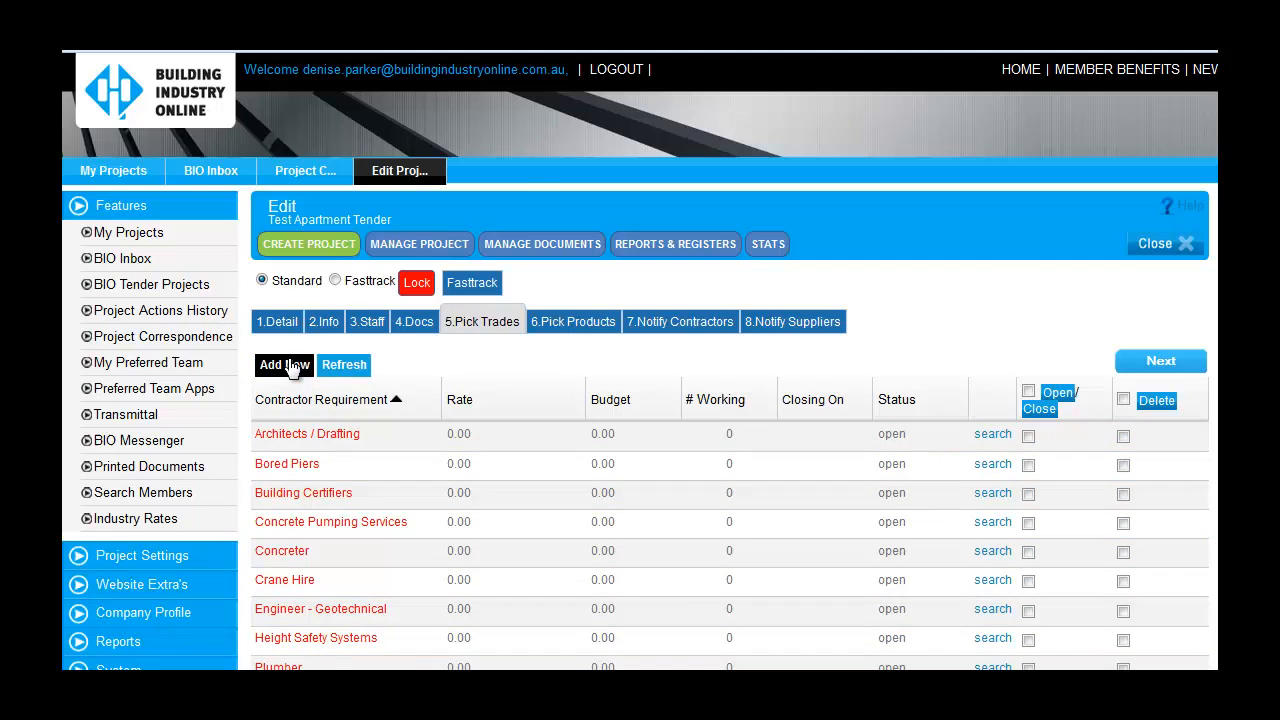
click(284, 364)
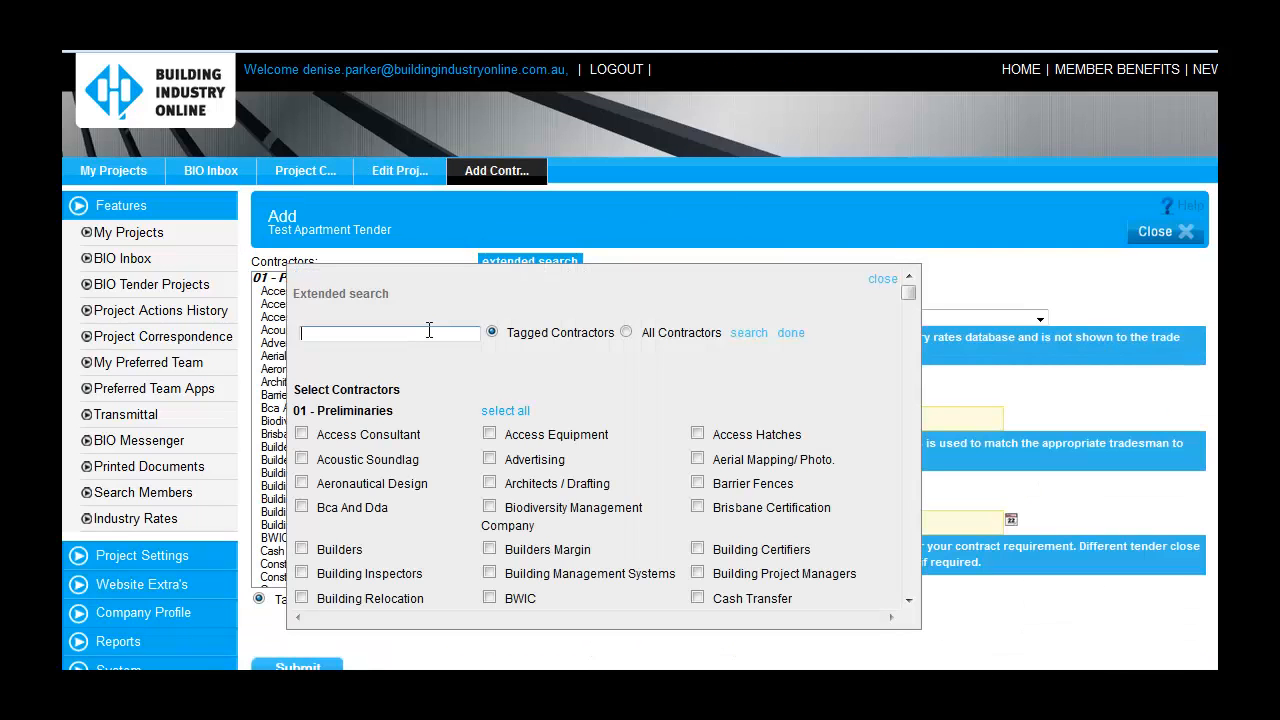
text(swimming pool)
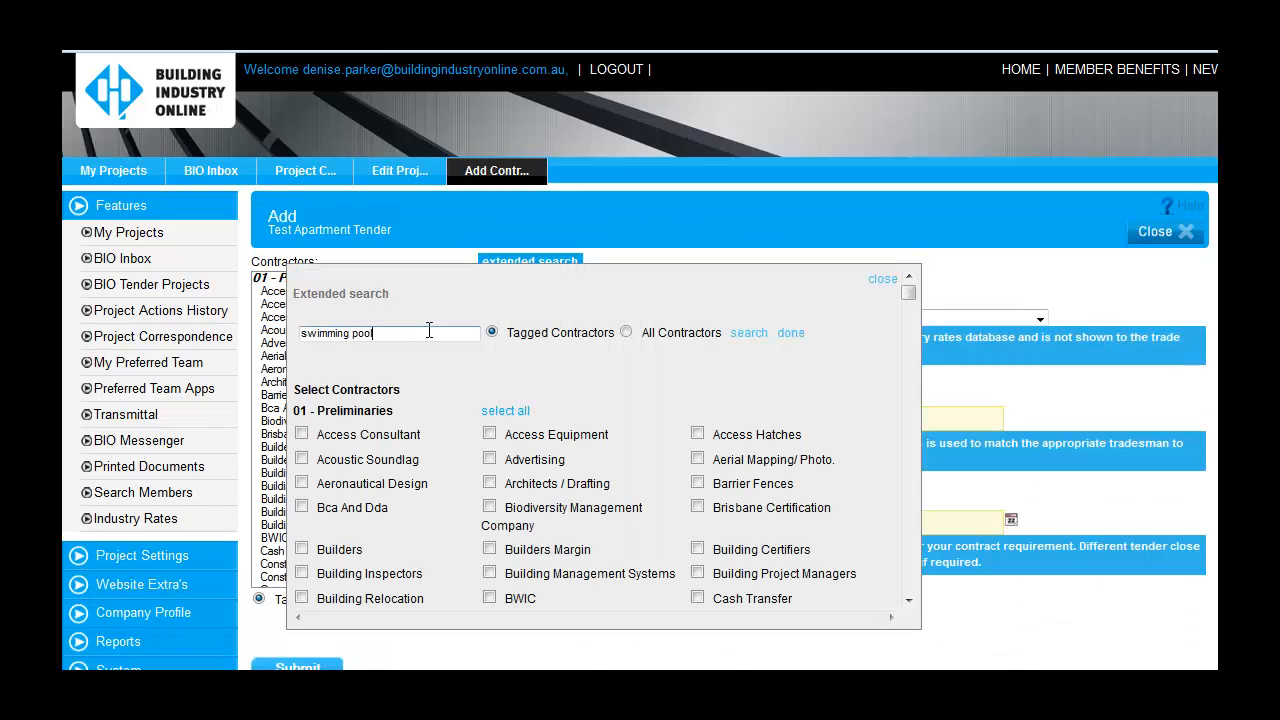
click(748, 332)
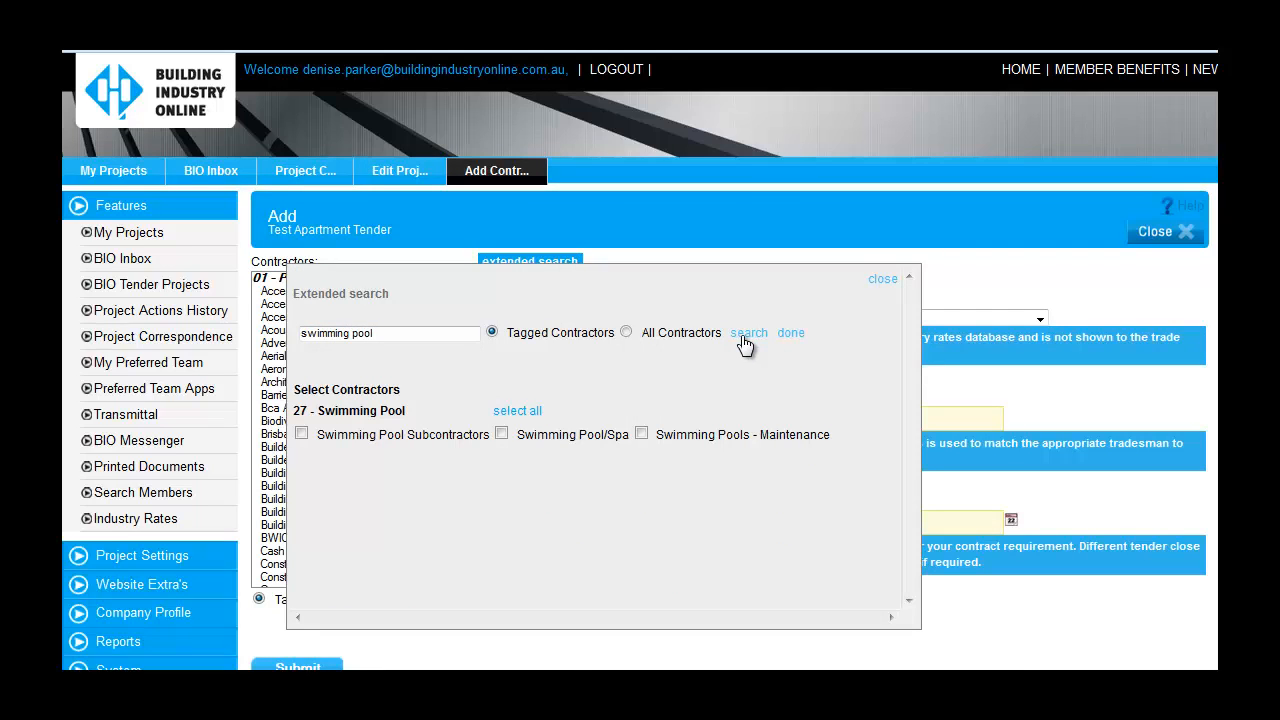
mouse_move(624, 380)
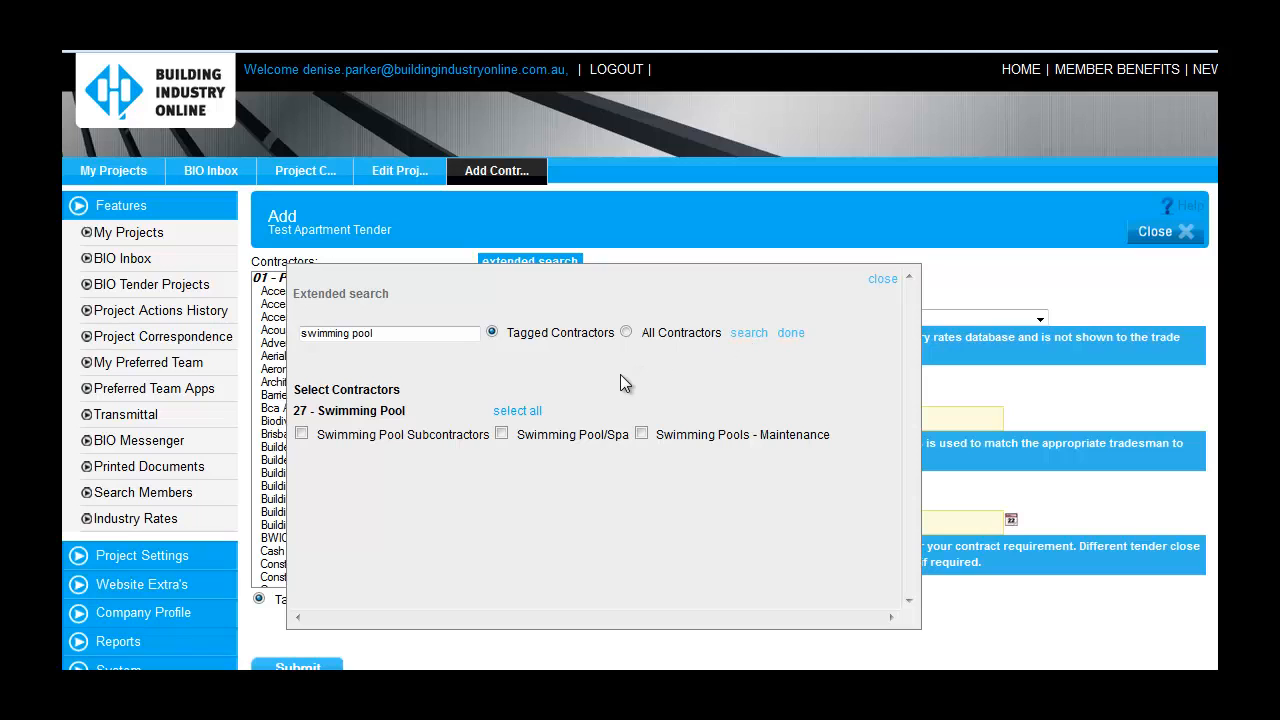
click(300, 434)
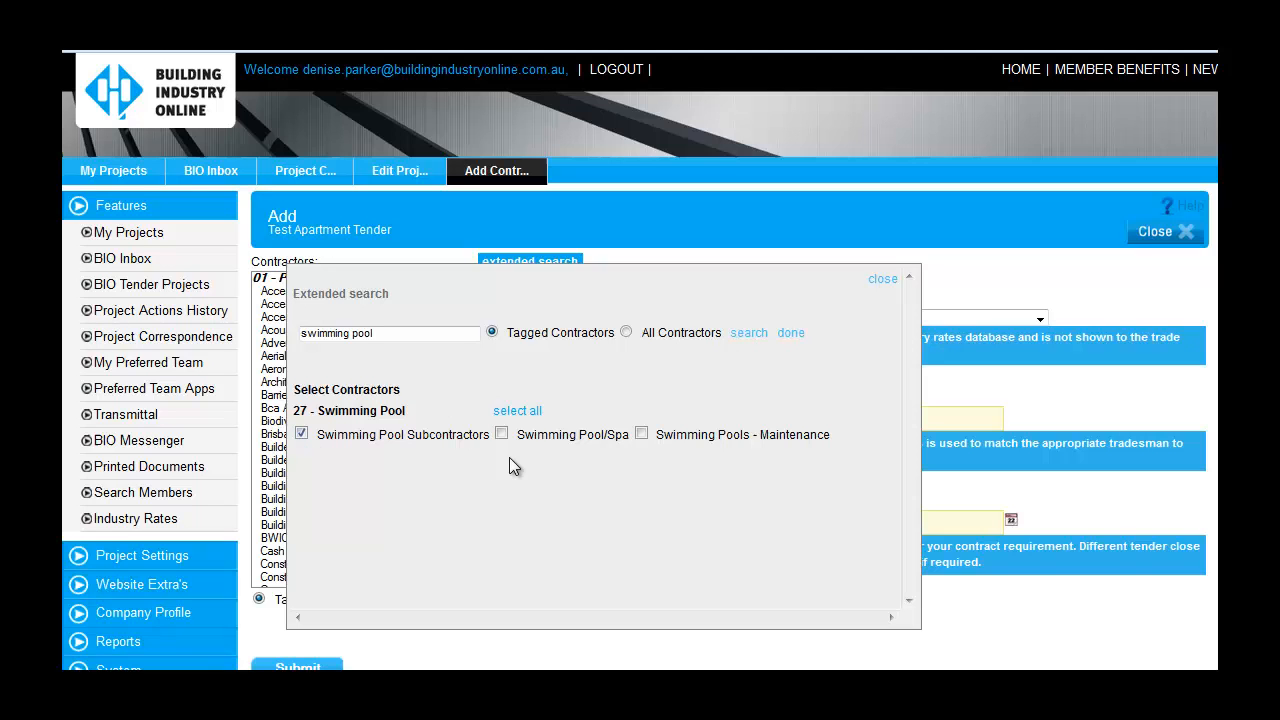
click(500, 434)
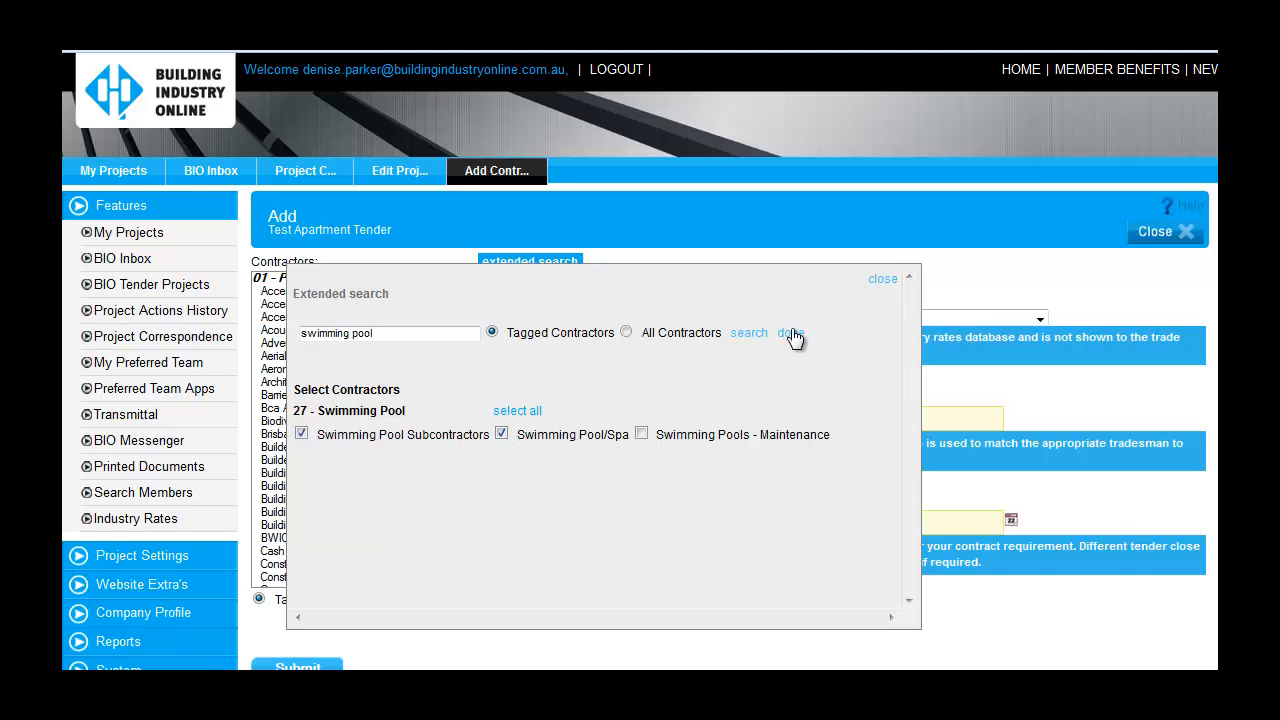
click(790, 332)
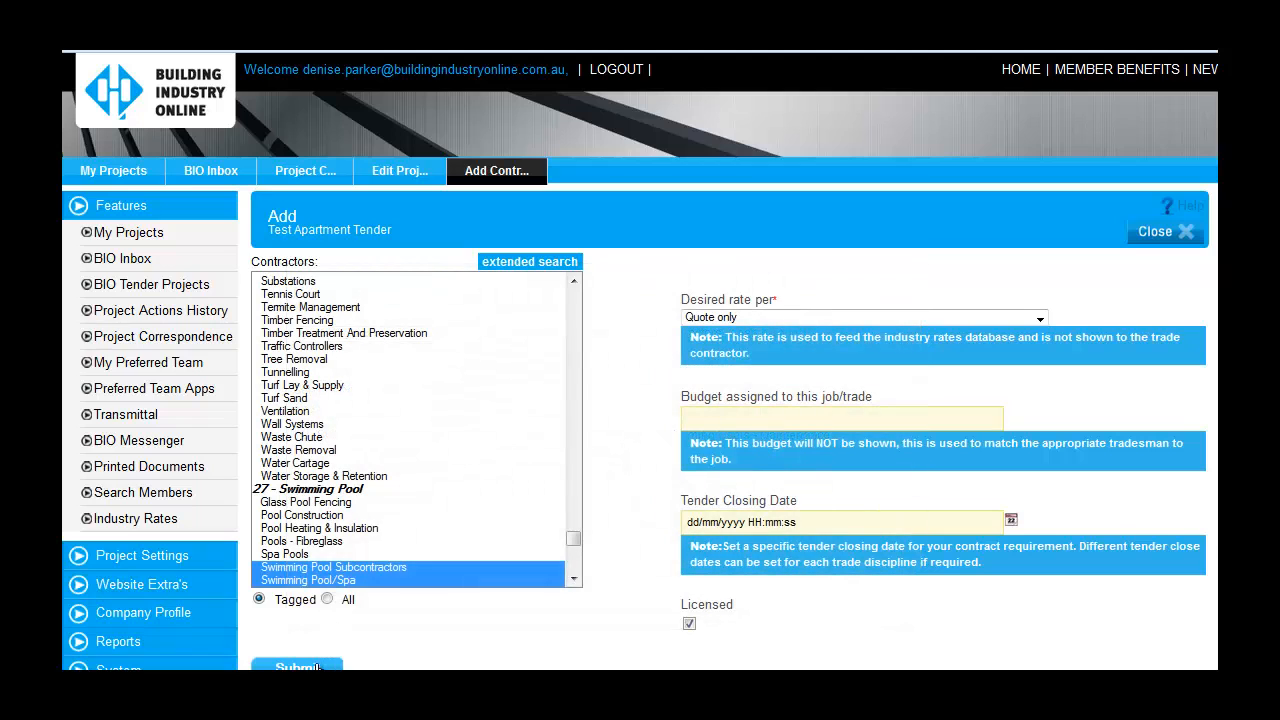
- Save the new trades to the tender and move to the Pick Products step
click(296, 668)
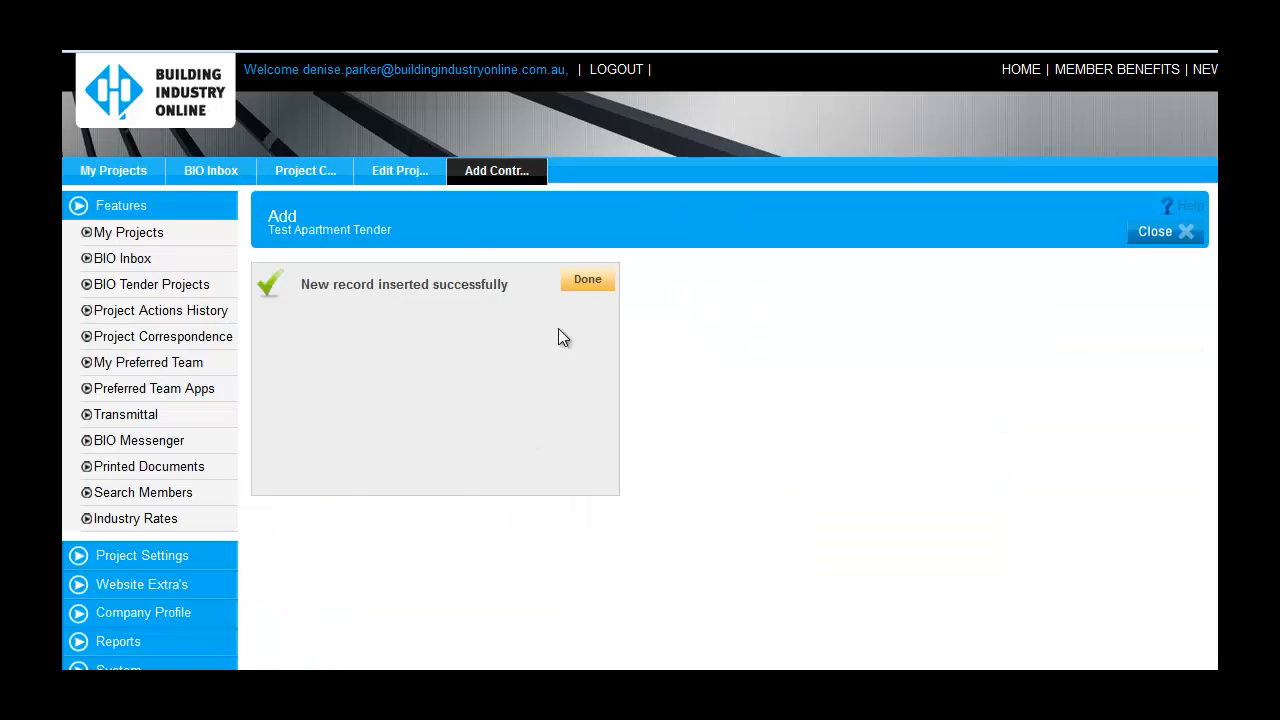
click(588, 280)
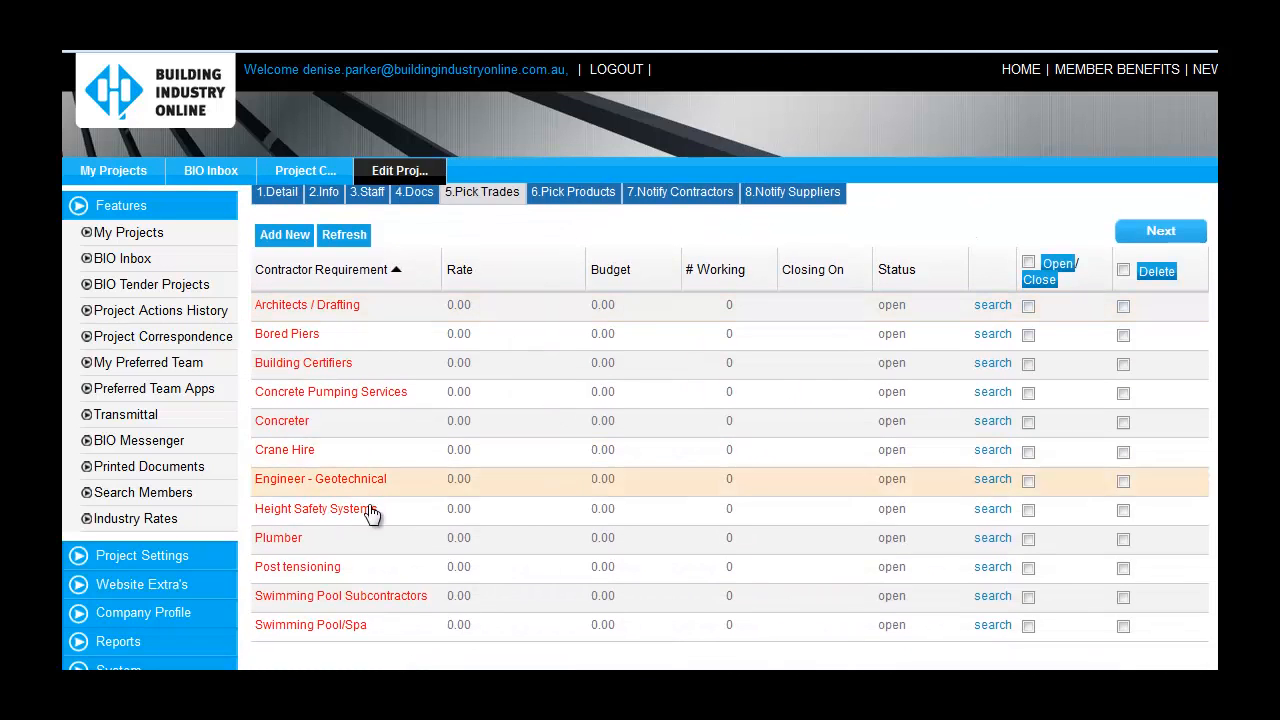
mouse_move(448, 398)
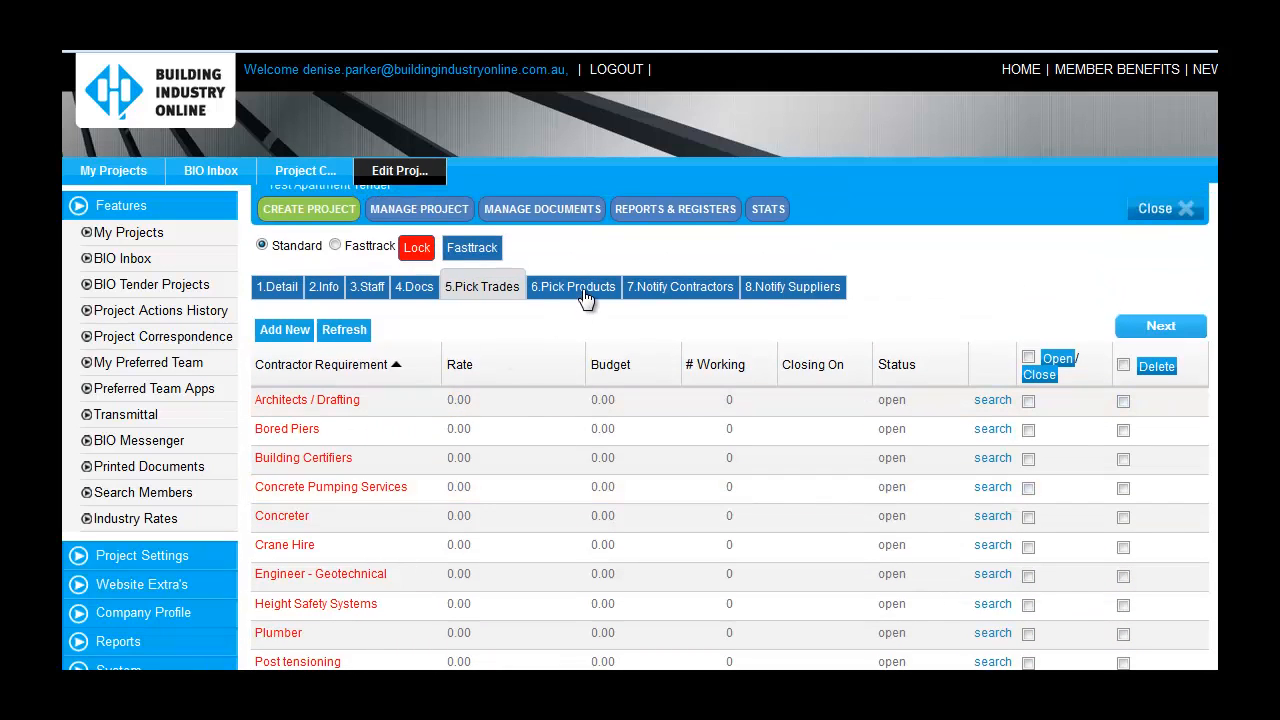
click(572, 288)
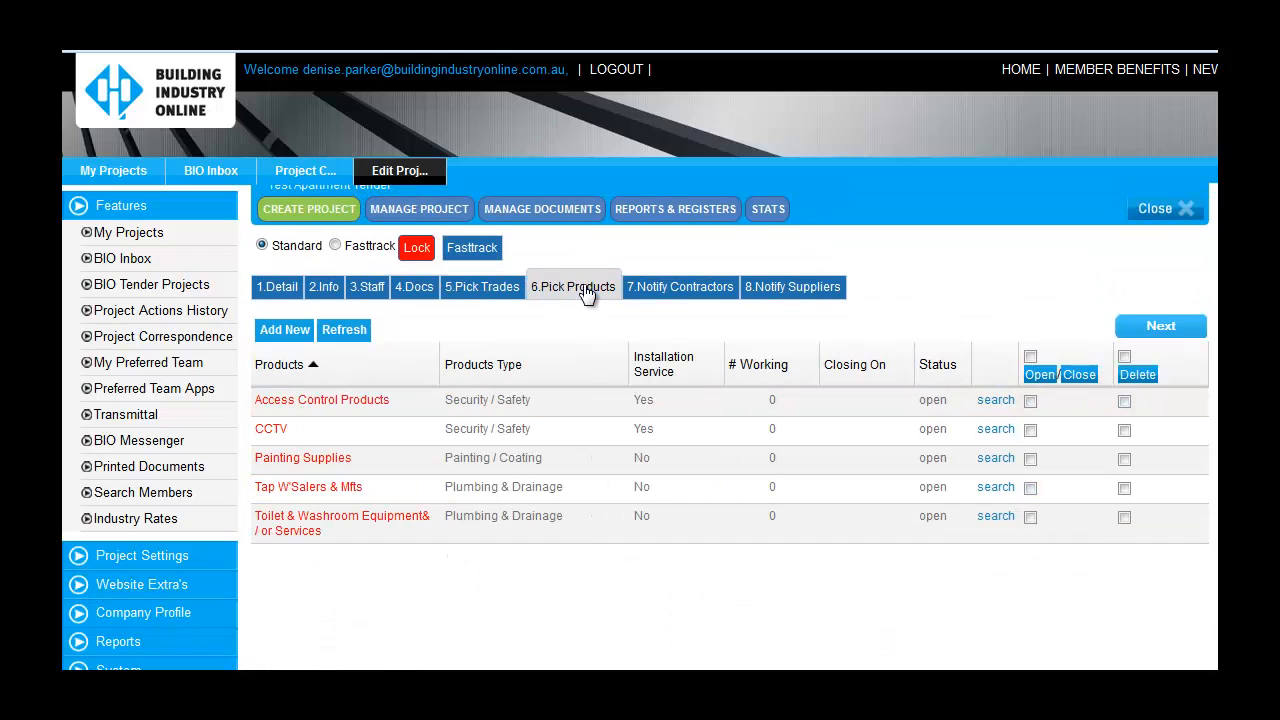
mouse_move(638, 292)
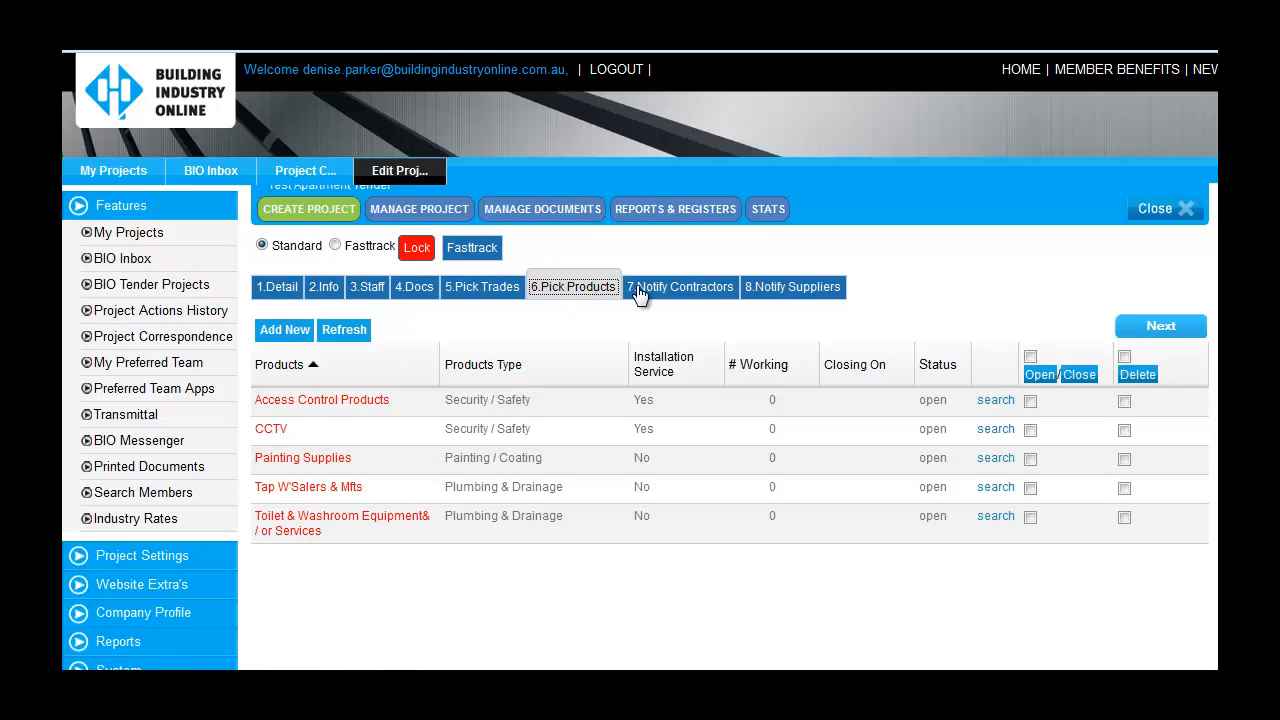
mouse_move(696, 296)
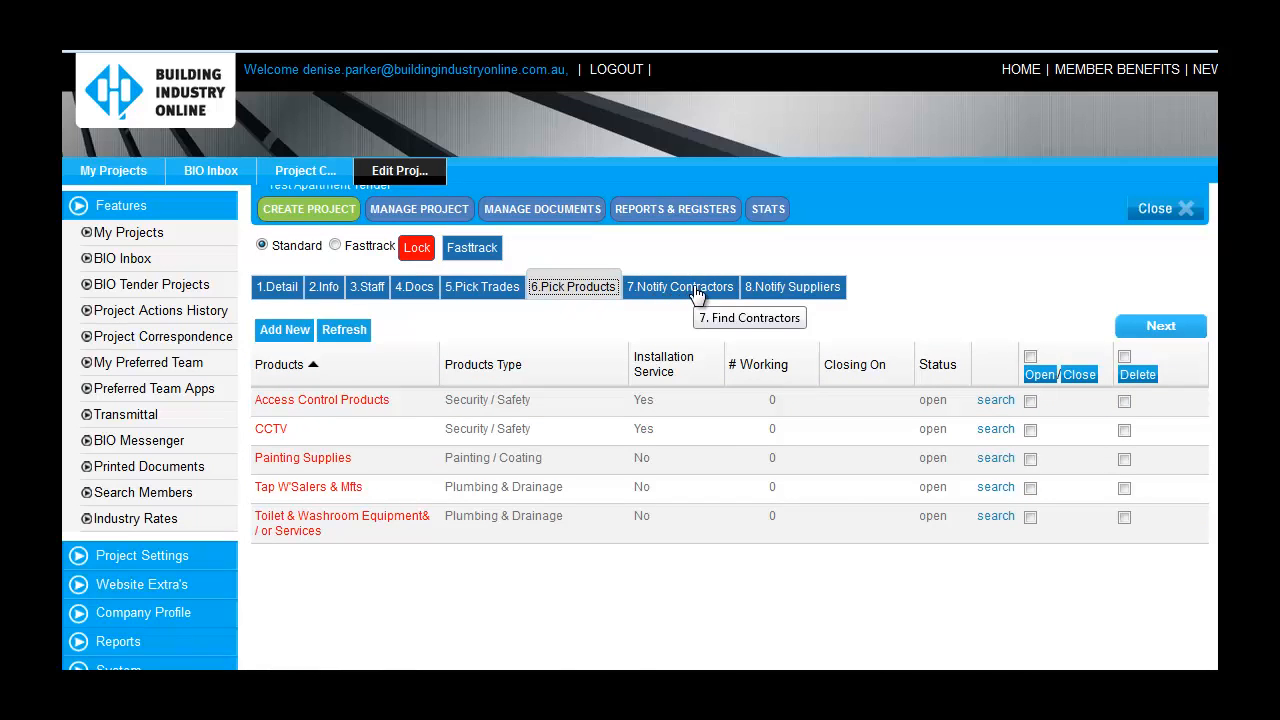
- Show the Notify Contractors step listing matching contractors per trade
click(680, 288)
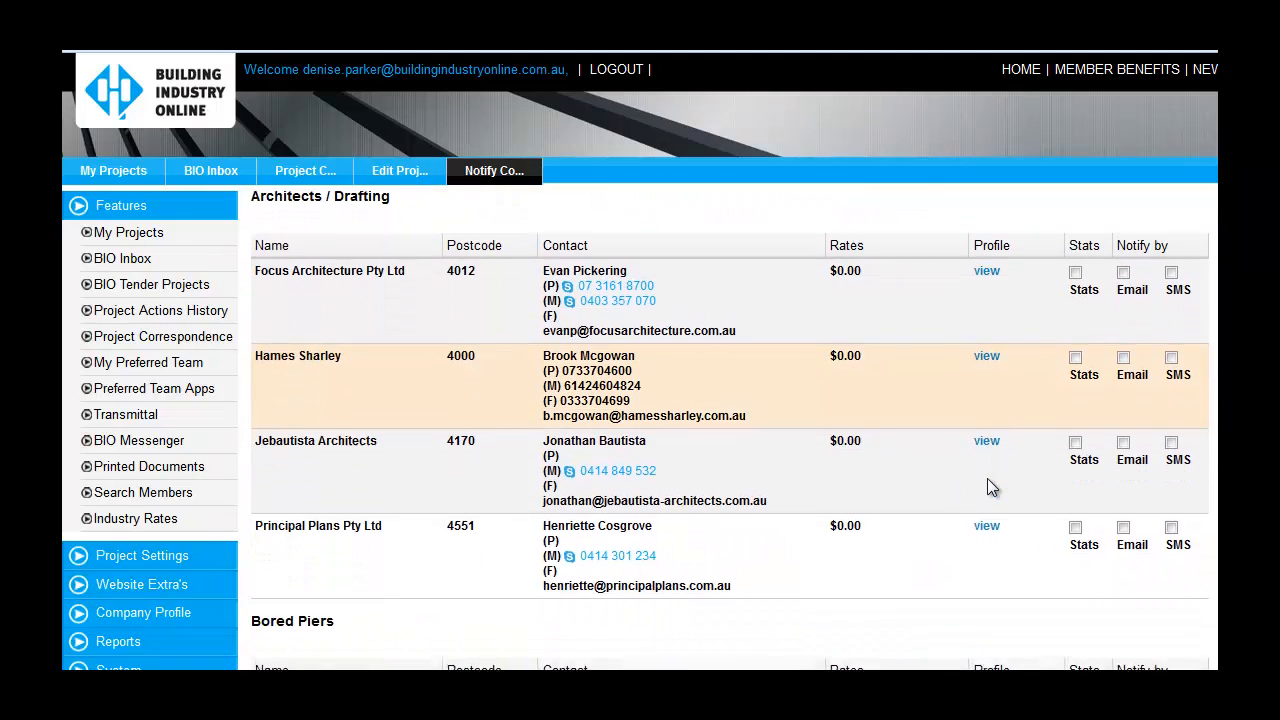
scroll(down, 3)
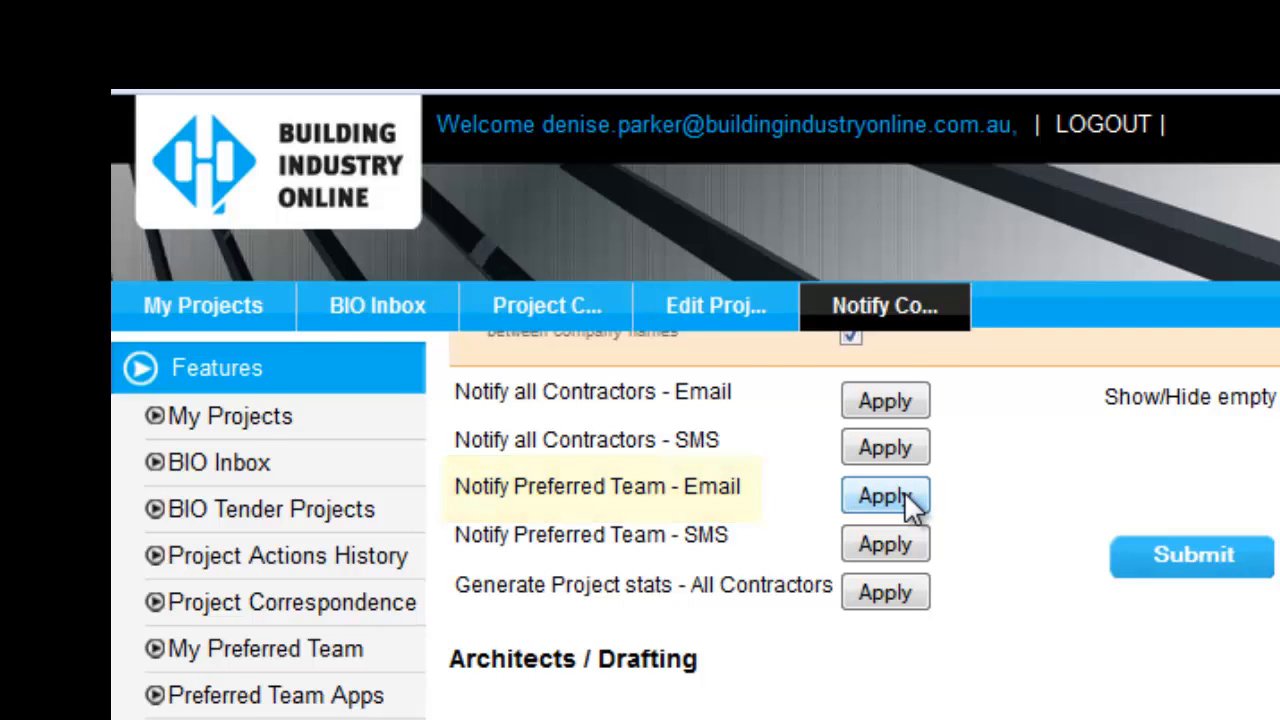
- Send the Preferred Team email with the download-all link, accepting the security warning
click(884, 496)
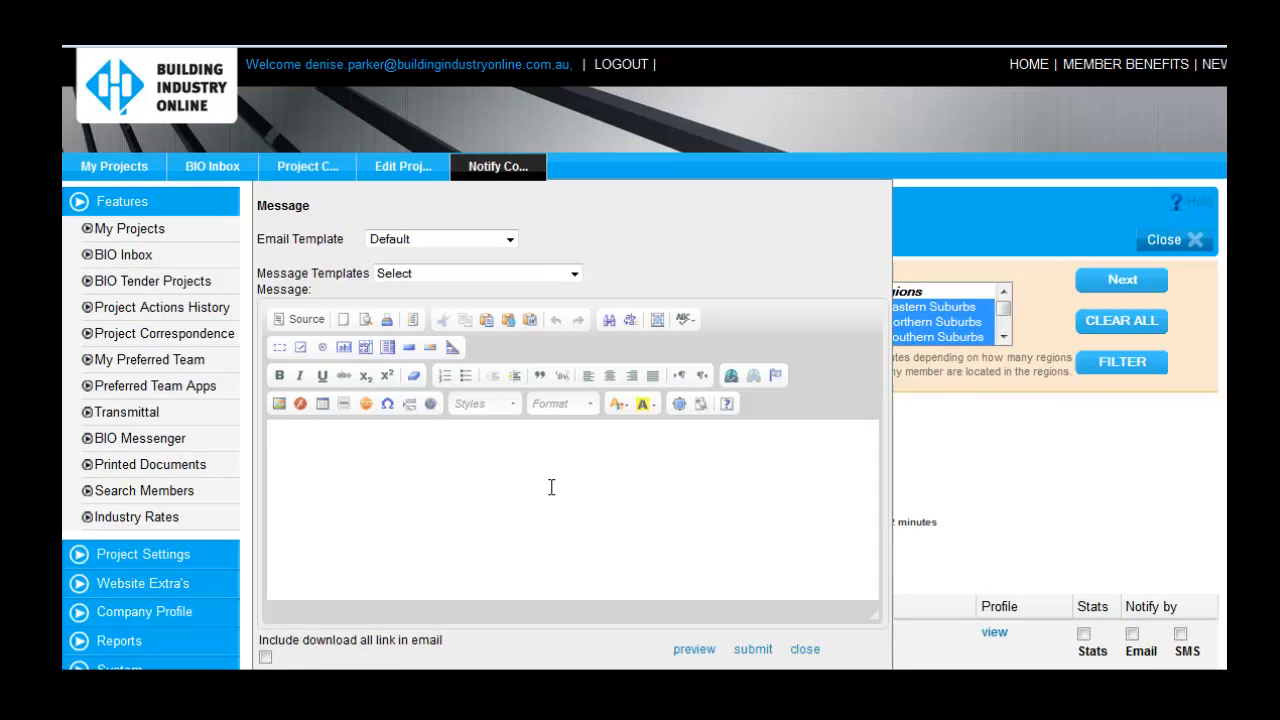
click(266, 656)
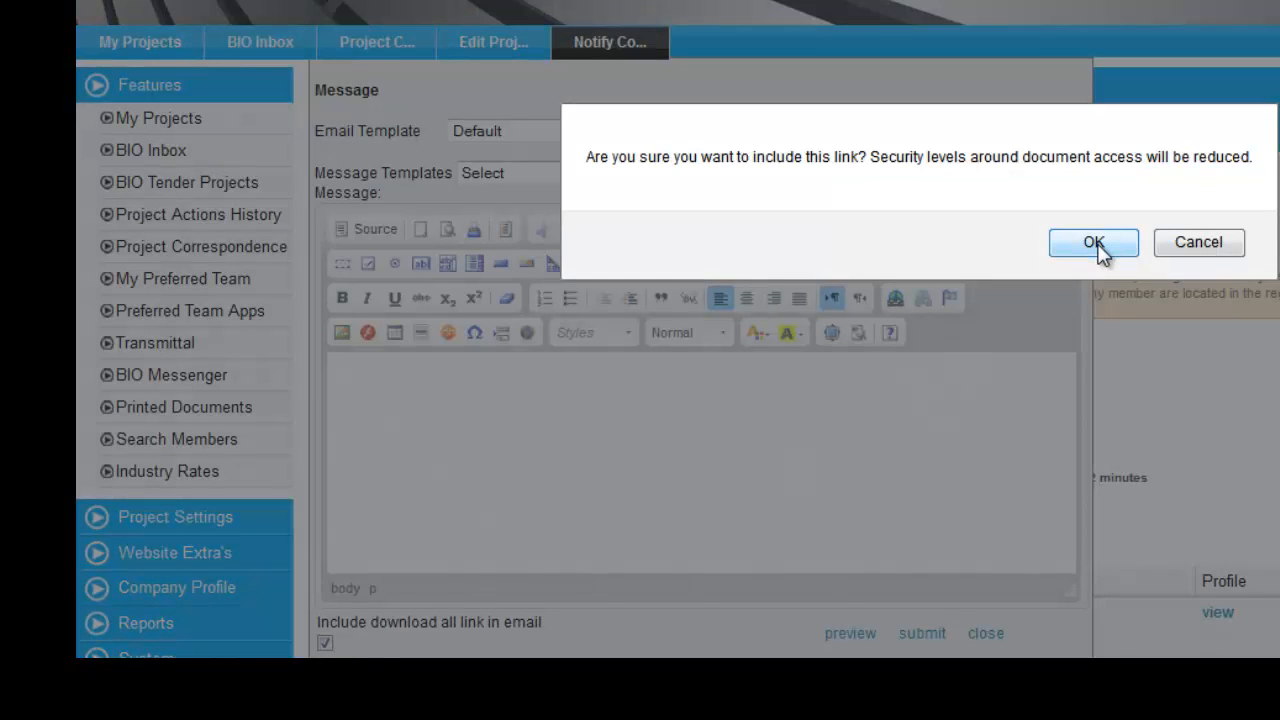
click(1092, 242)
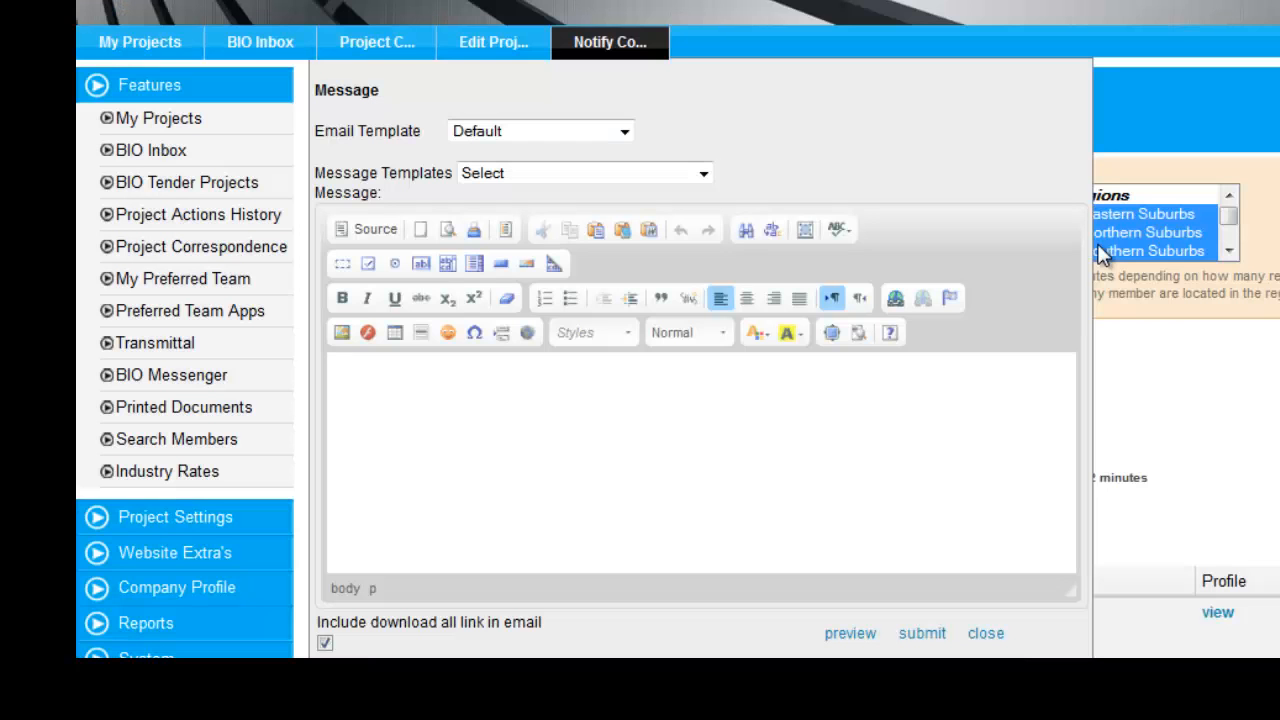
mouse_move(940, 636)
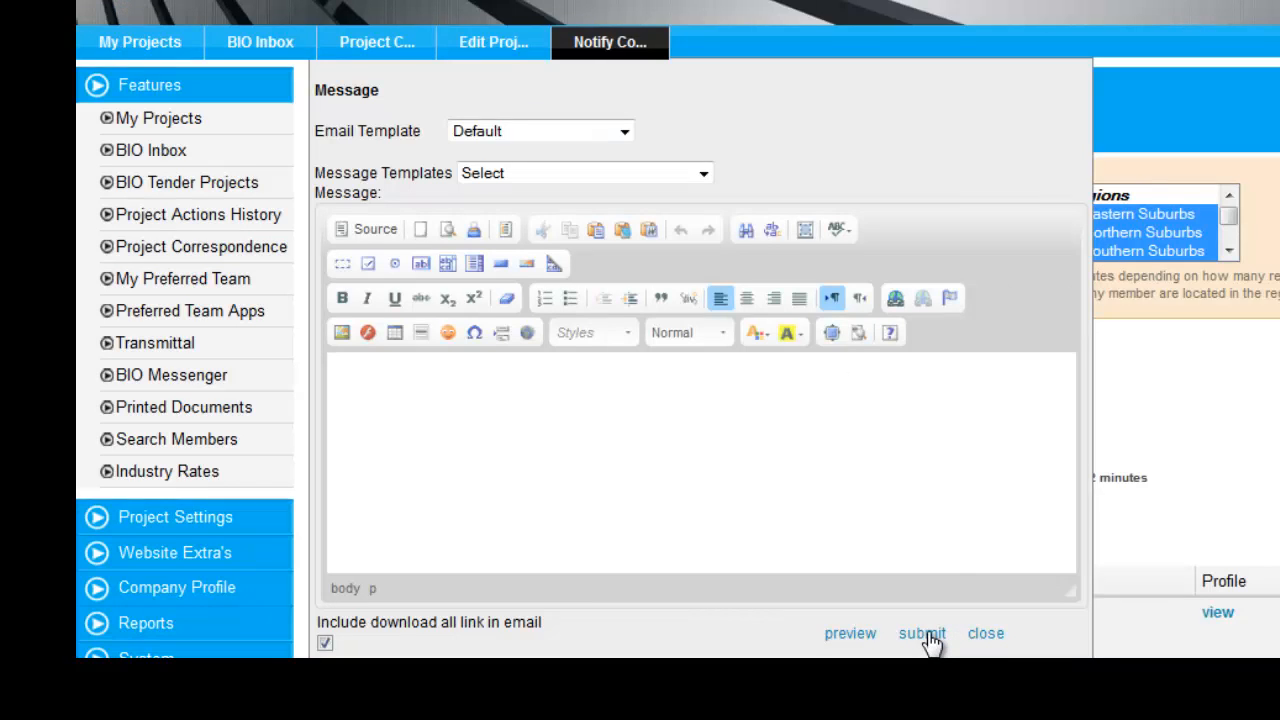
click(920, 632)
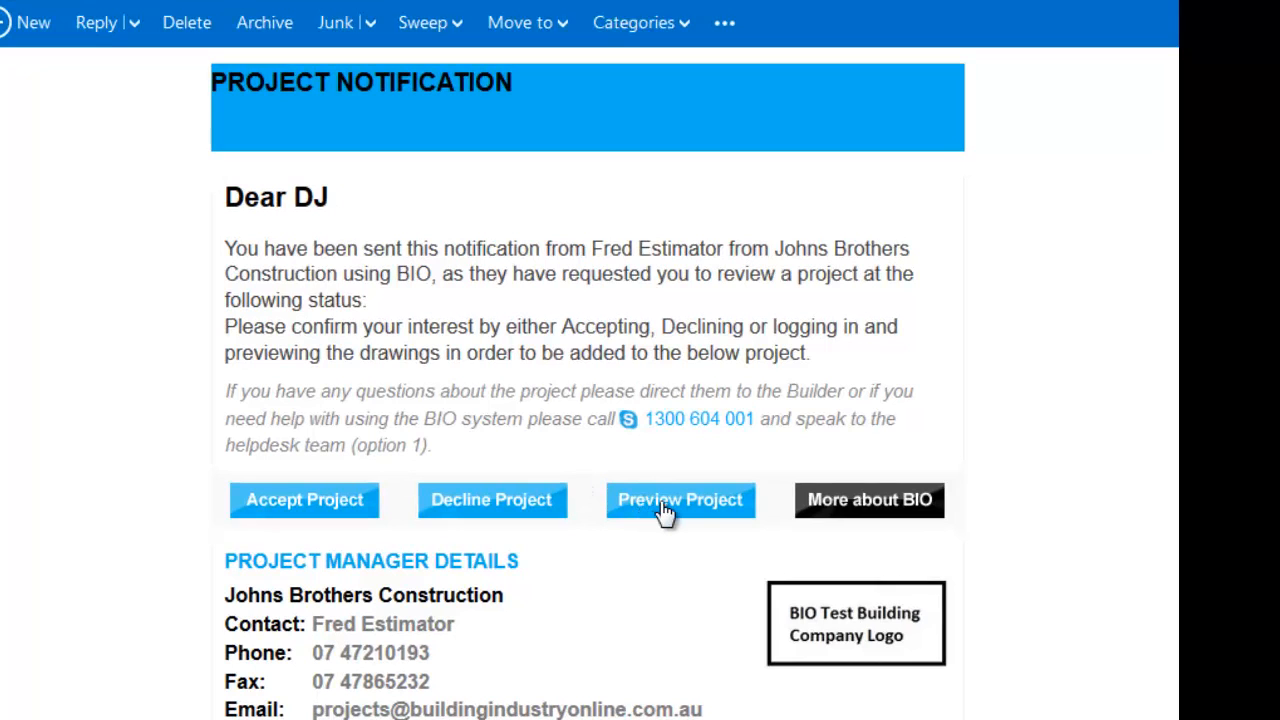
- Download all project documents from the email and accept the project as contractor
scroll(down, 3)
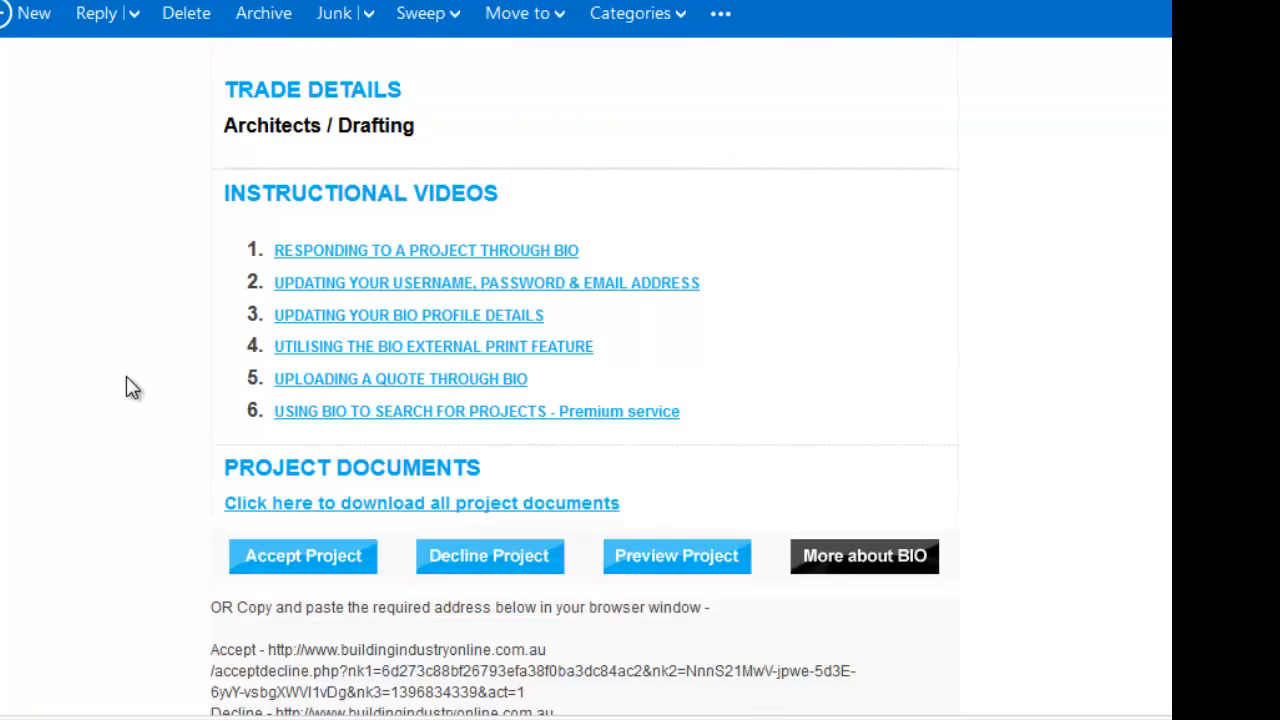
click(420, 504)
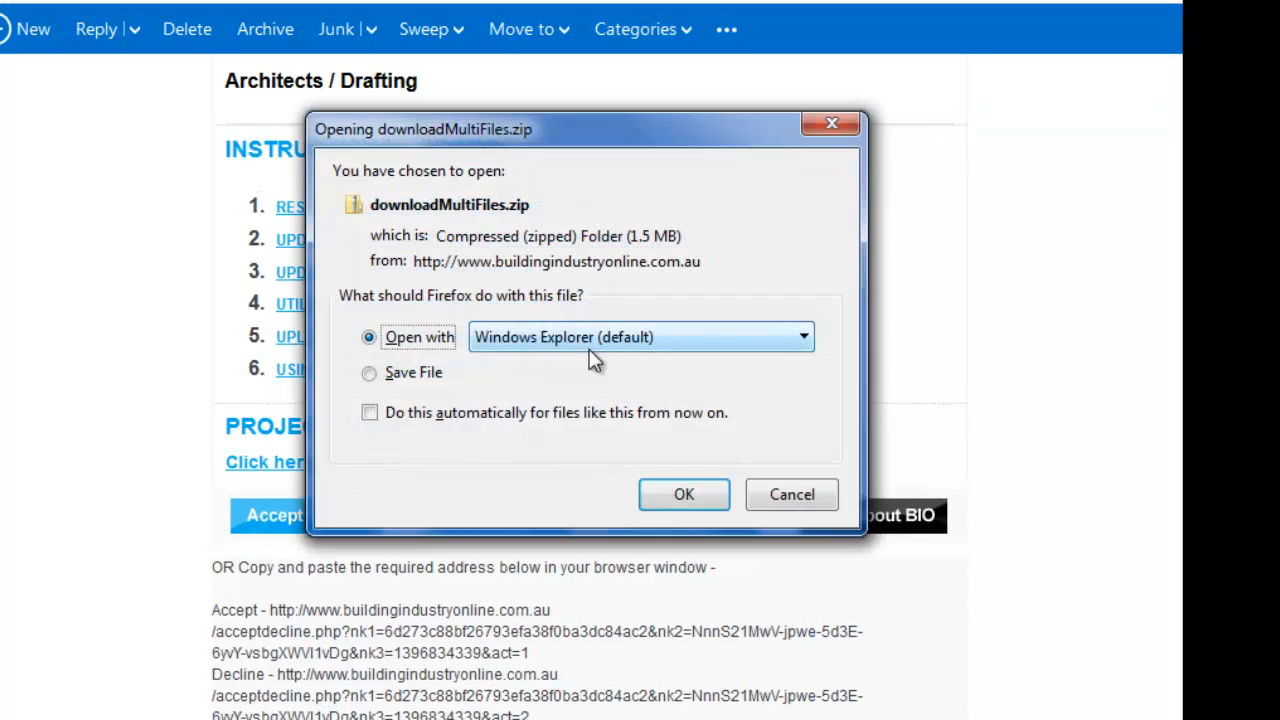
click(684, 494)
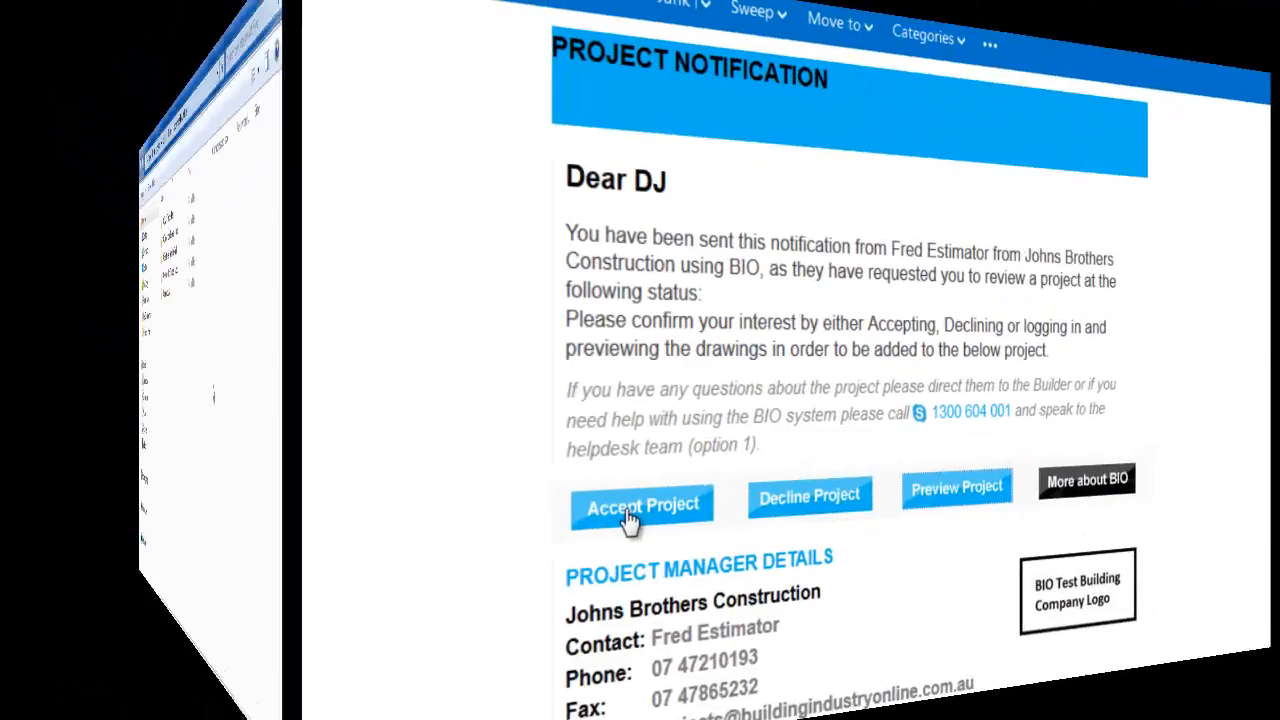
click(642, 504)
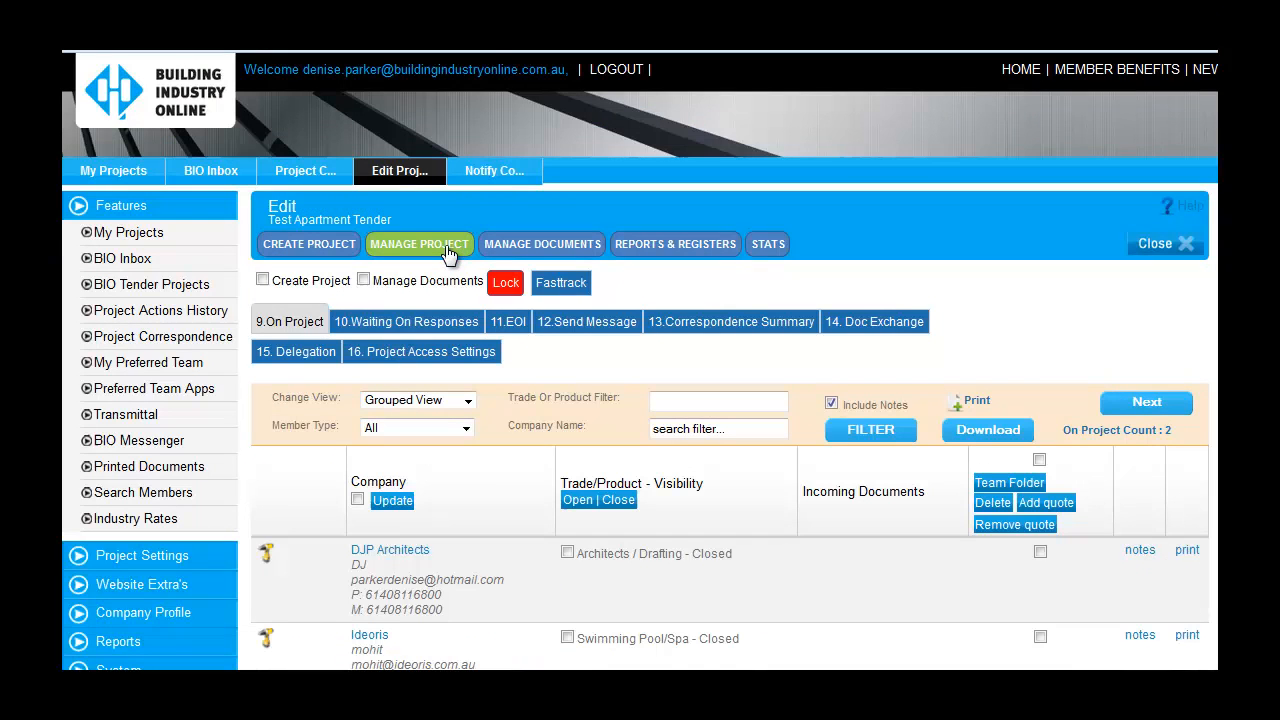
mouse_move(344, 440)
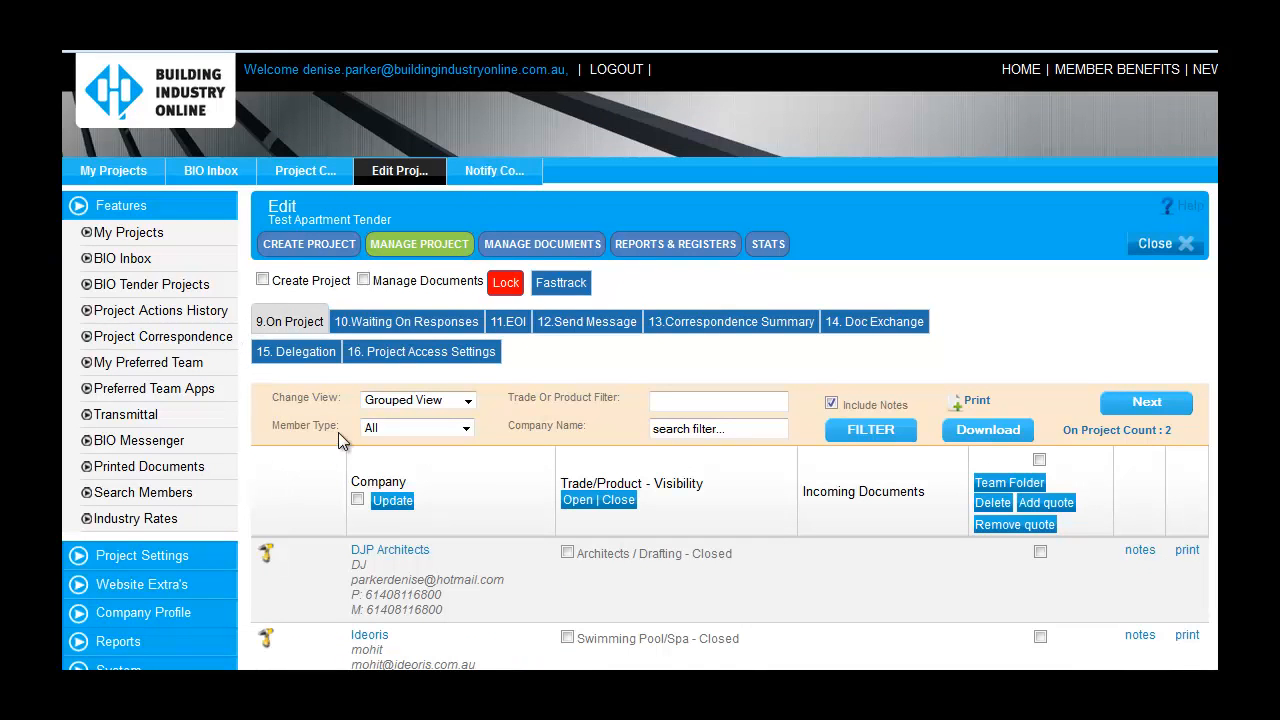
scroll(down, 3)
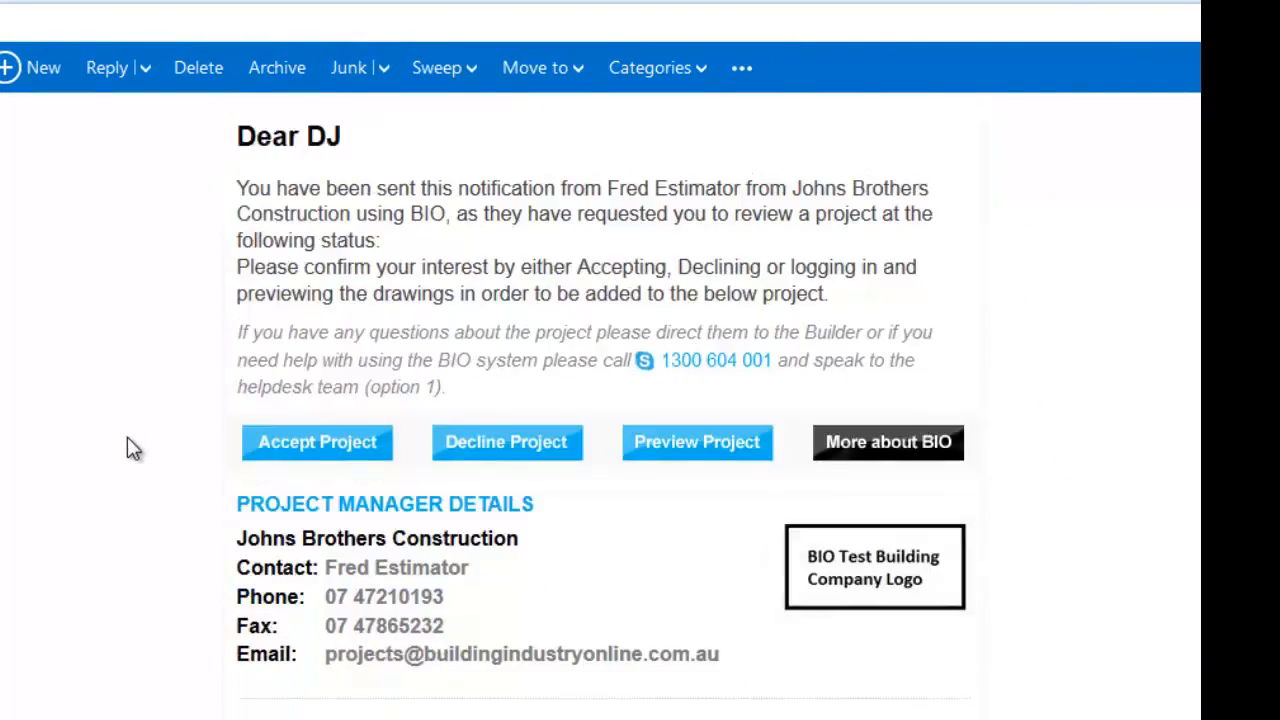
scroll(down, 3)
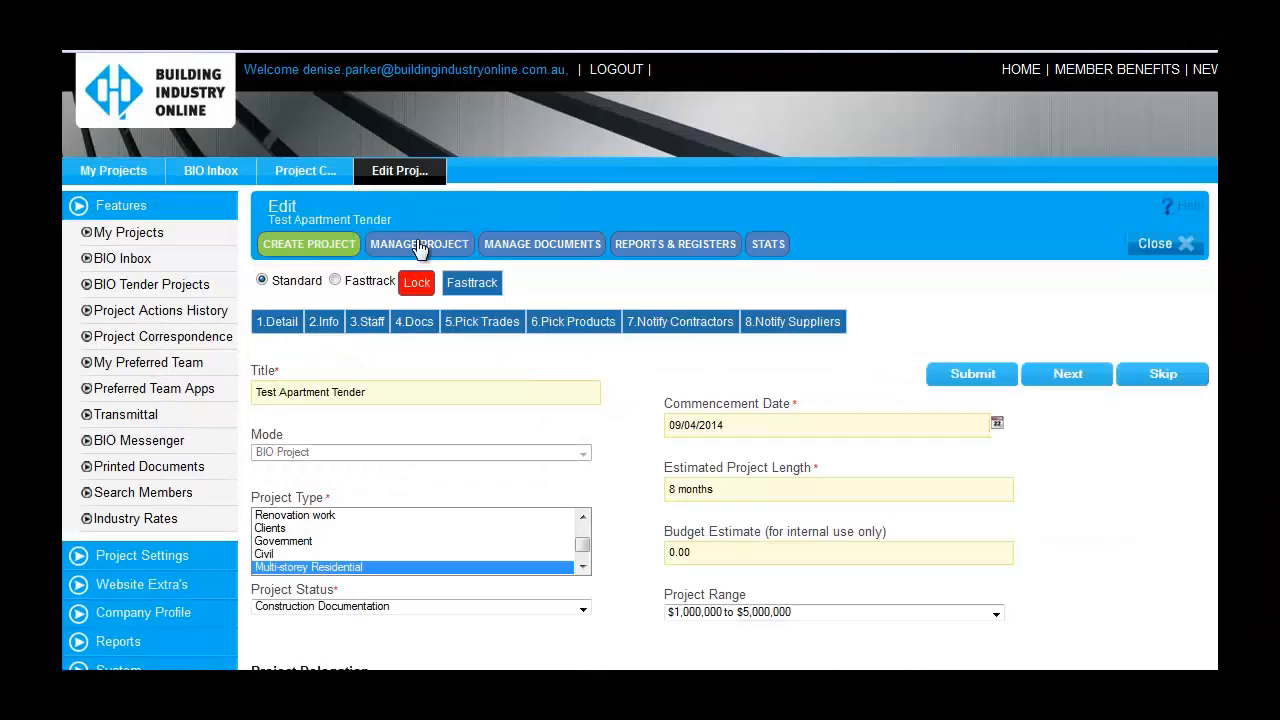
- Open Manage Project to show the on-project contractor list
click(420, 244)
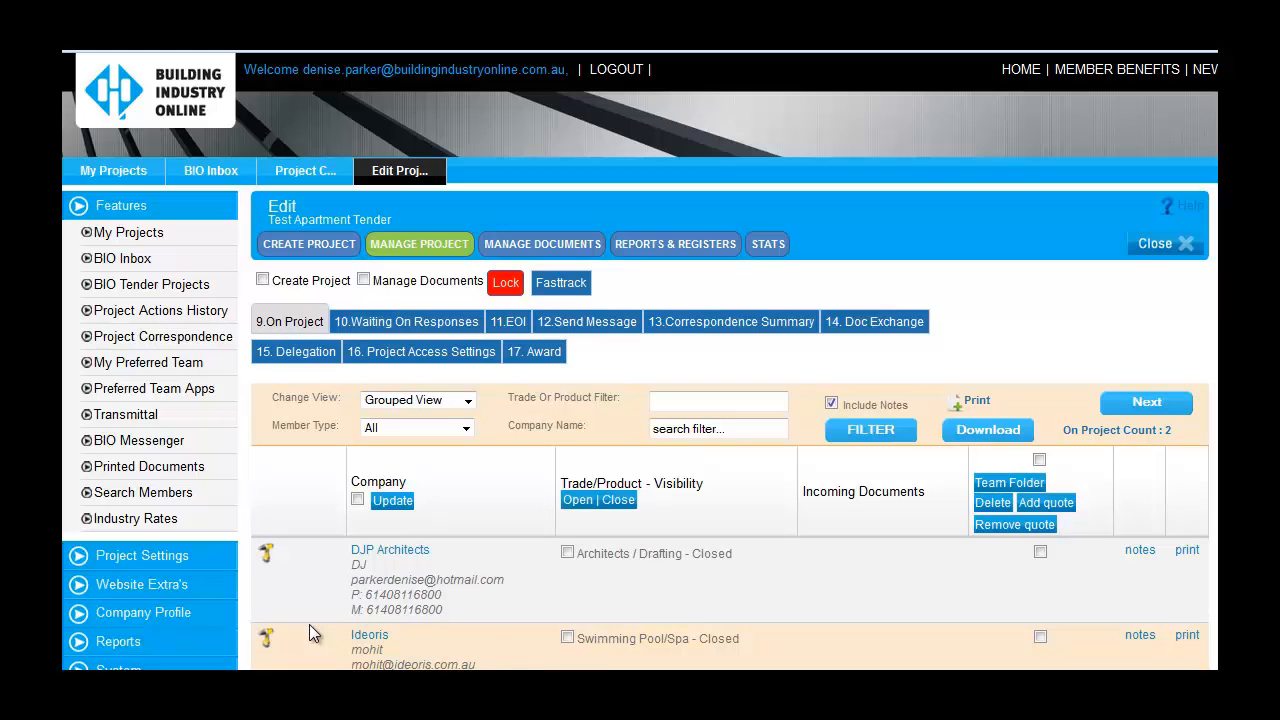
mouse_move(420, 328)
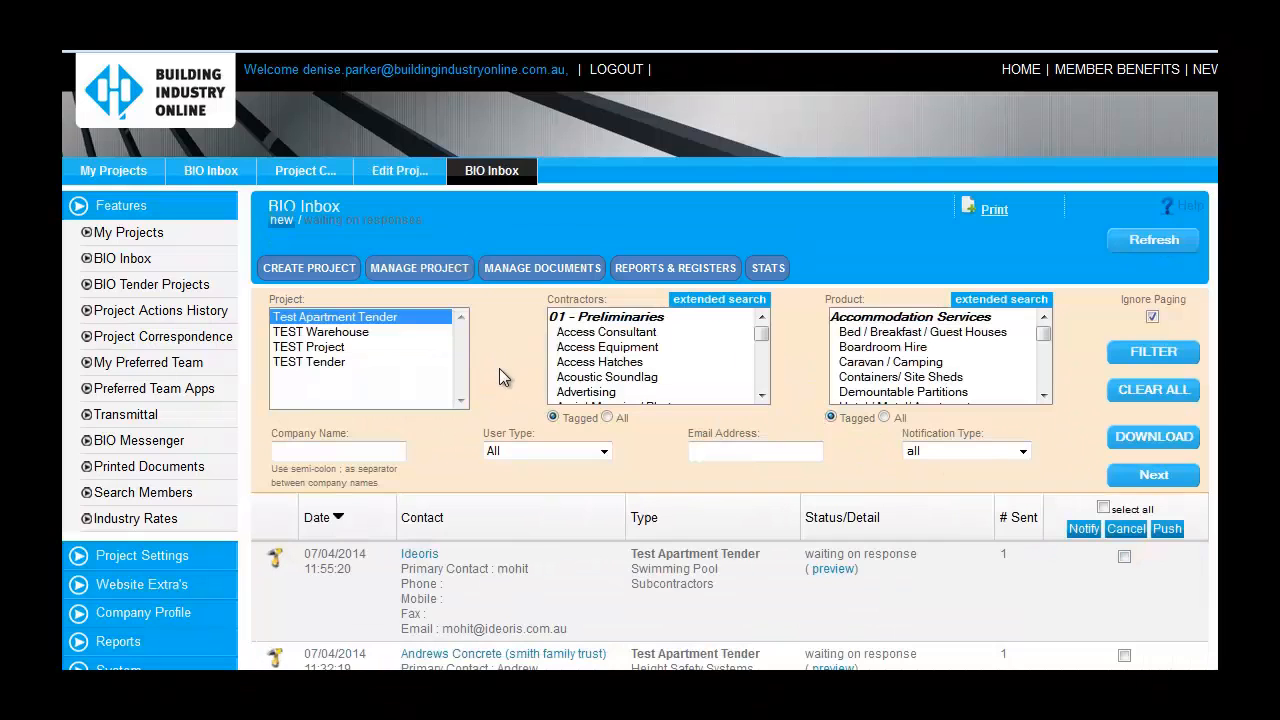
- Select a tenderer waiting on response and push a reminder message
scroll(down, 3)
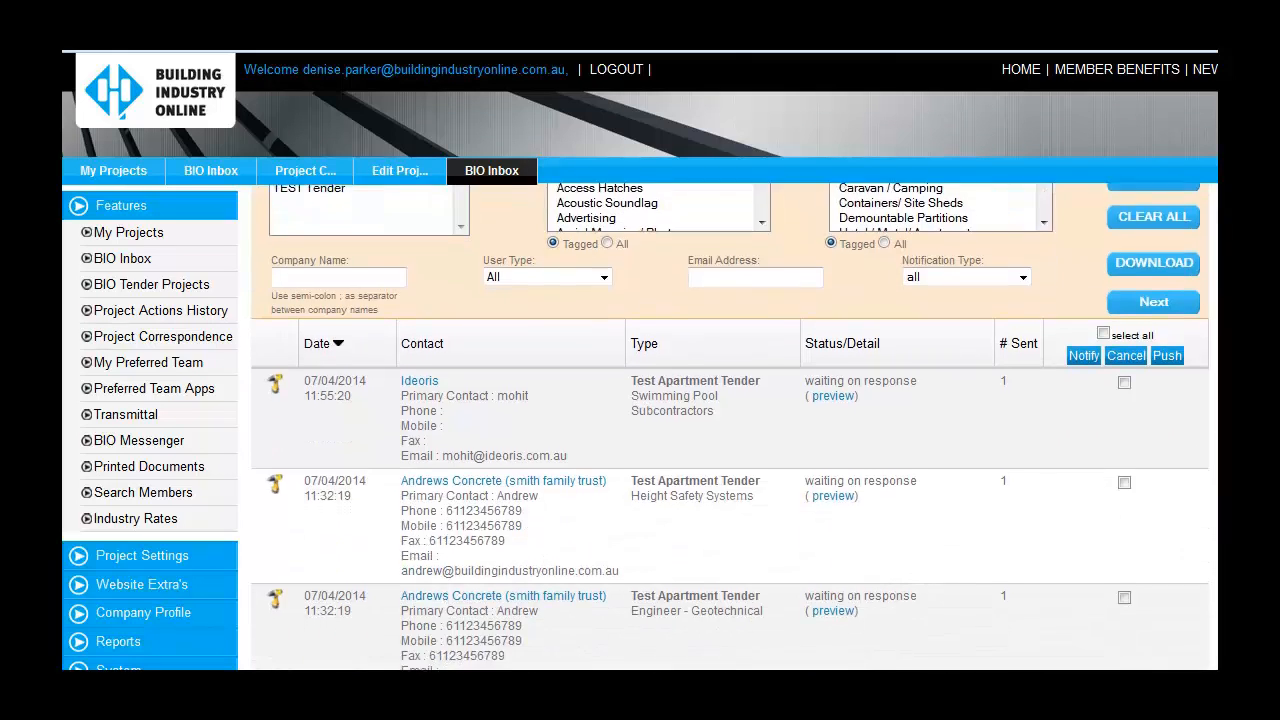
scroll(down, 3)
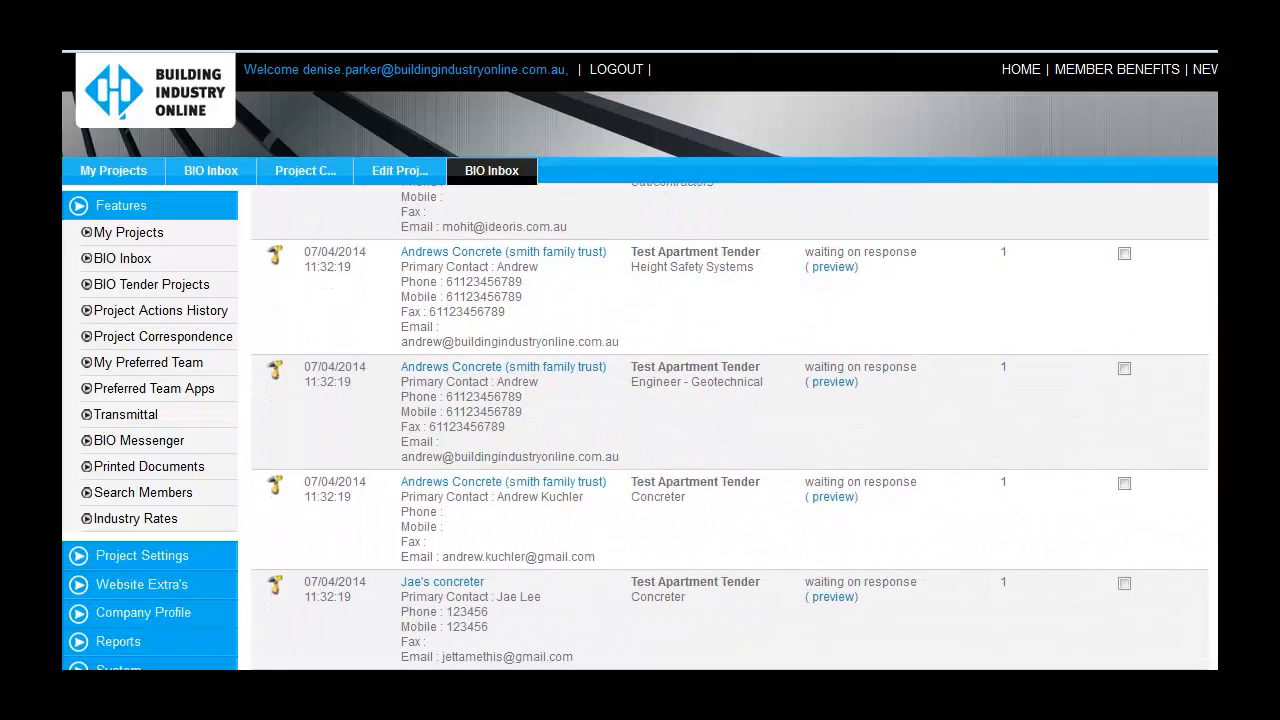
scroll(down, 3)
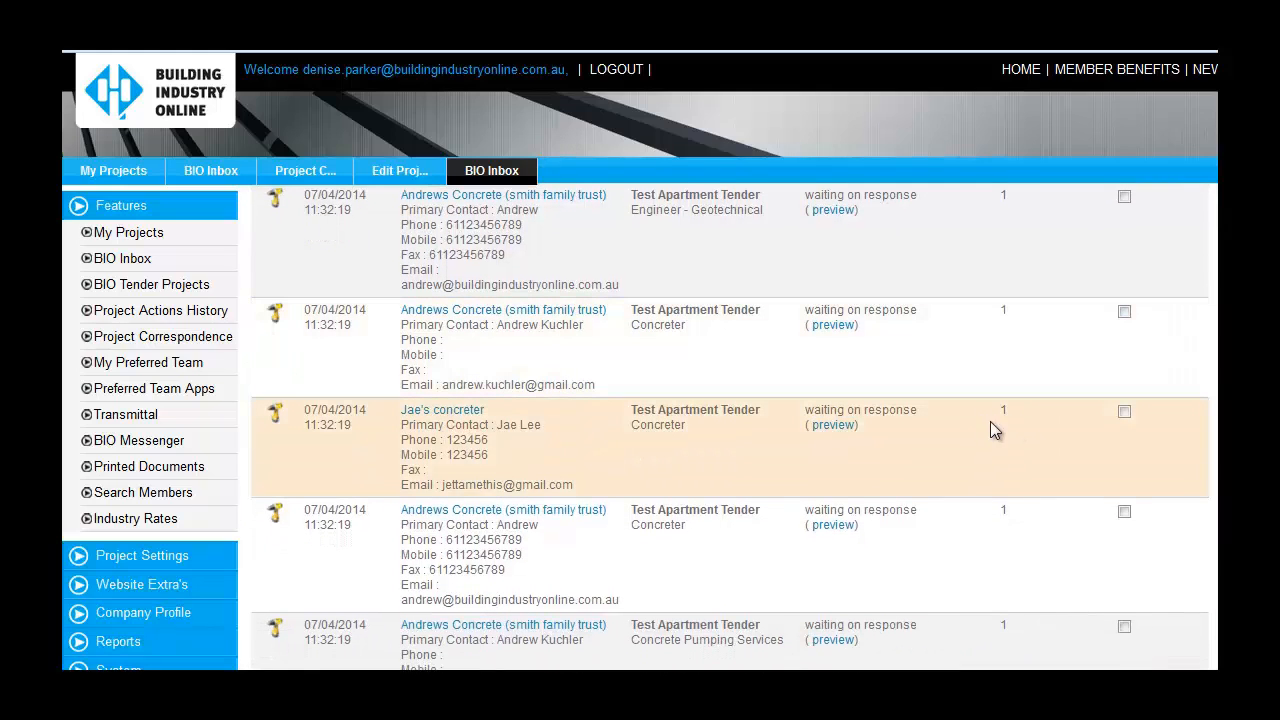
click(1124, 412)
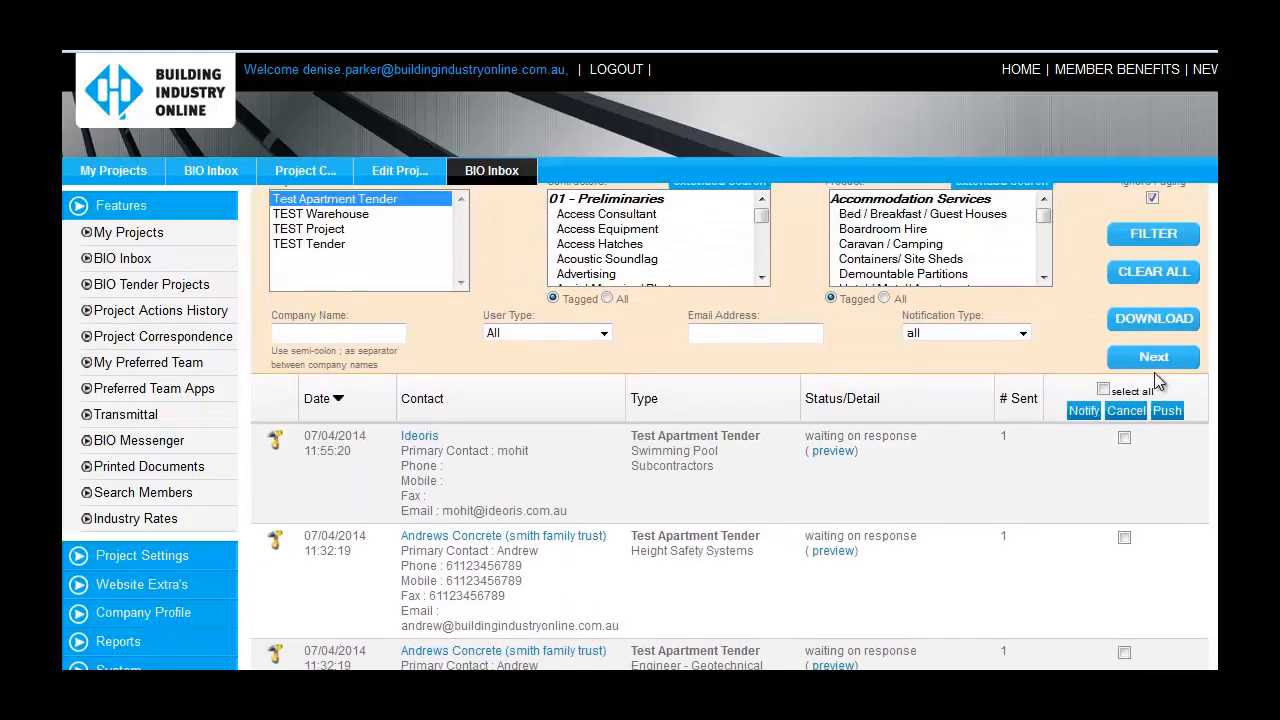
click(1166, 412)
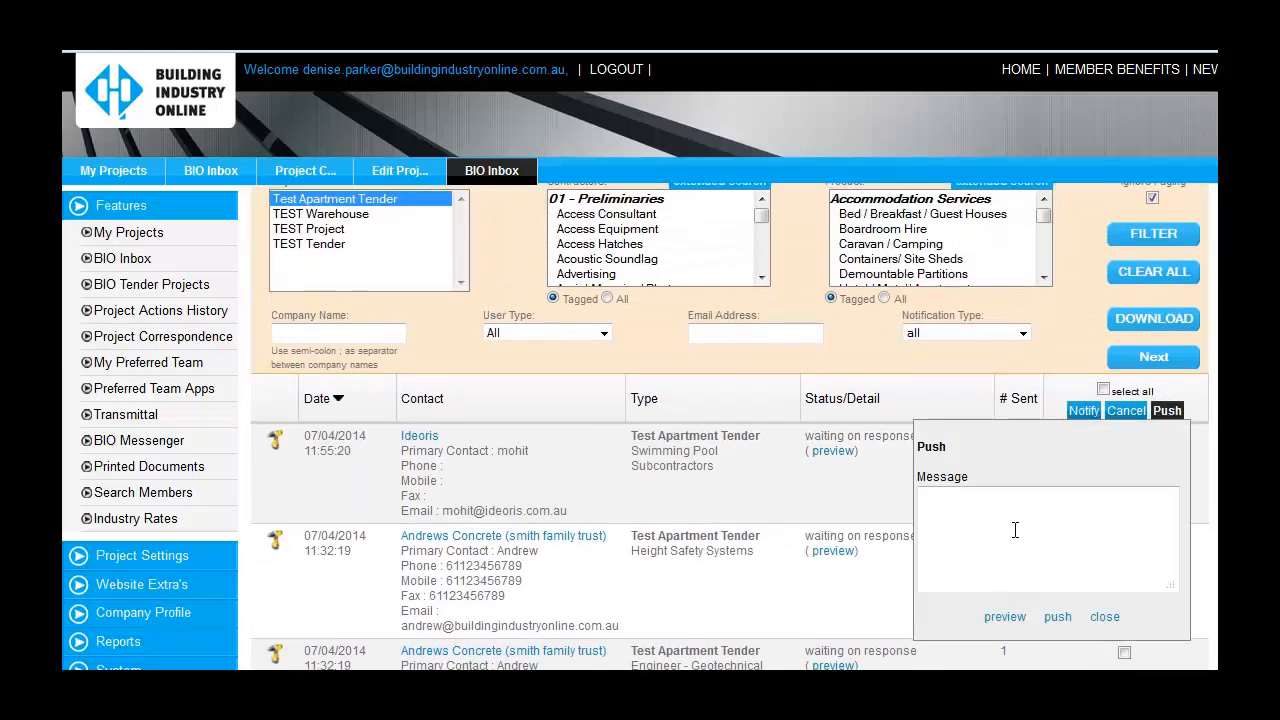
click(1056, 616)
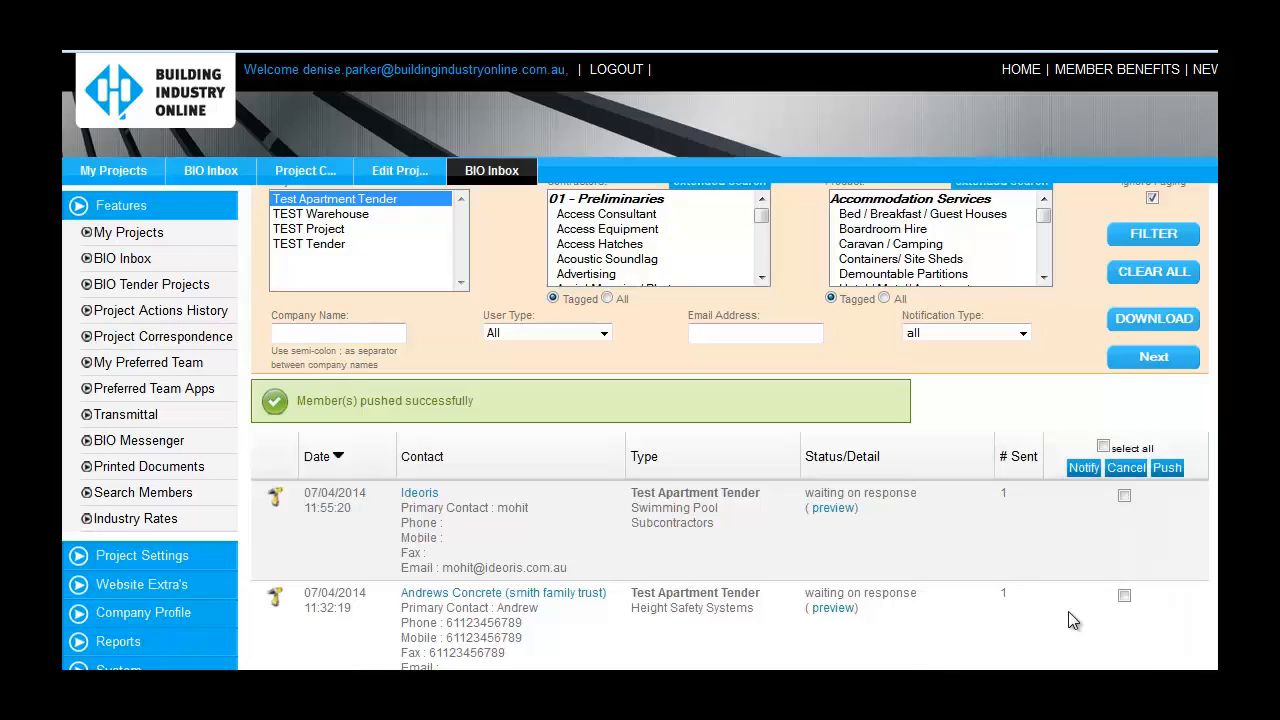
- Notify all waiting tenderers with the download-all link included
click(1104, 448)
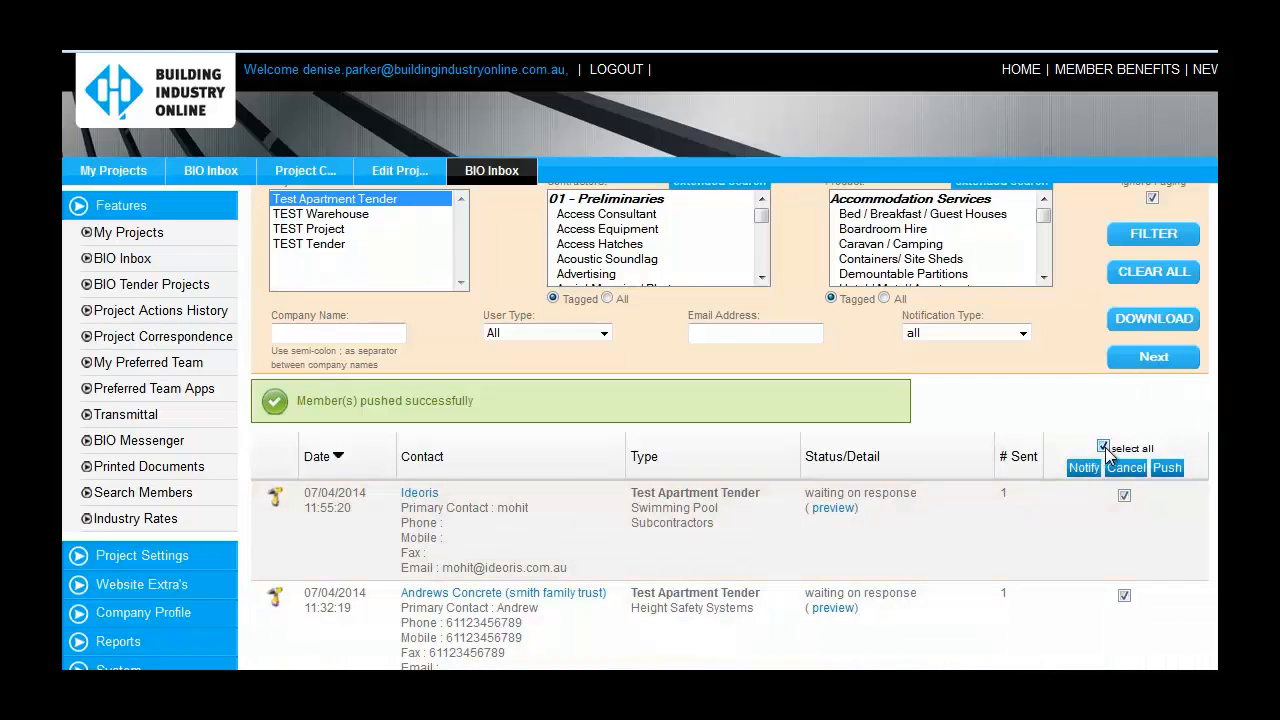
click(1084, 468)
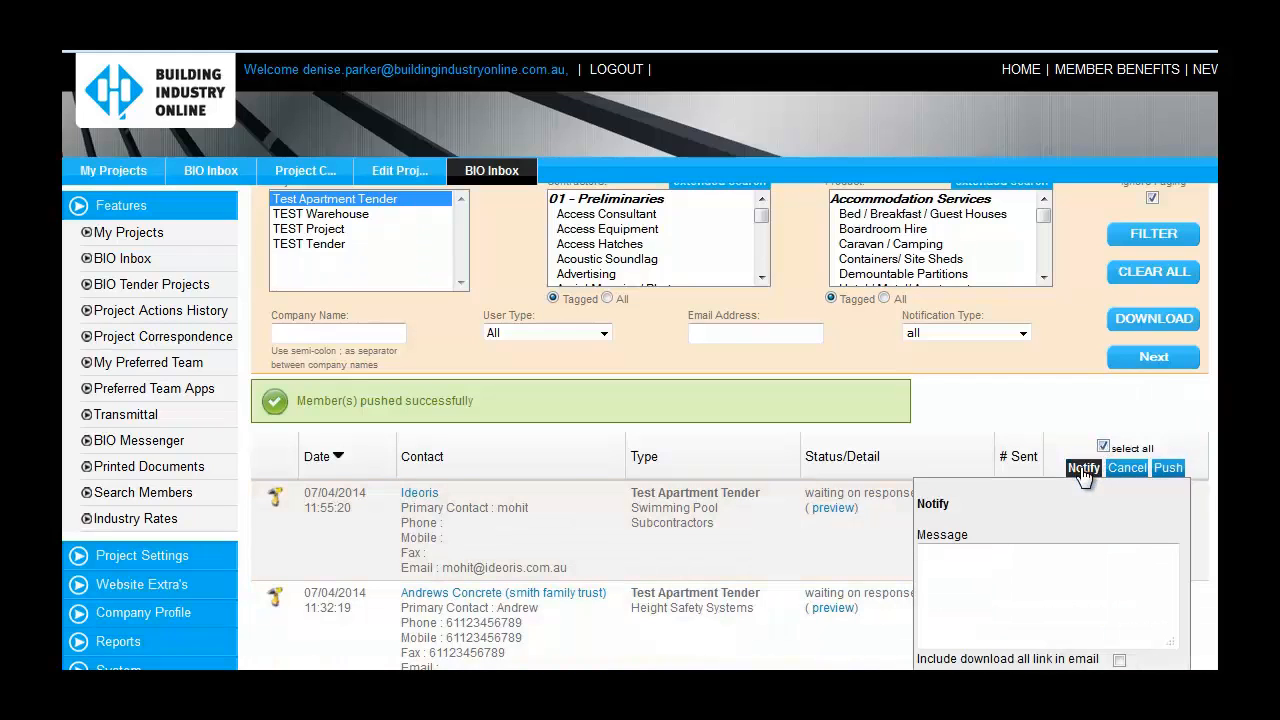
scroll(down, 3)
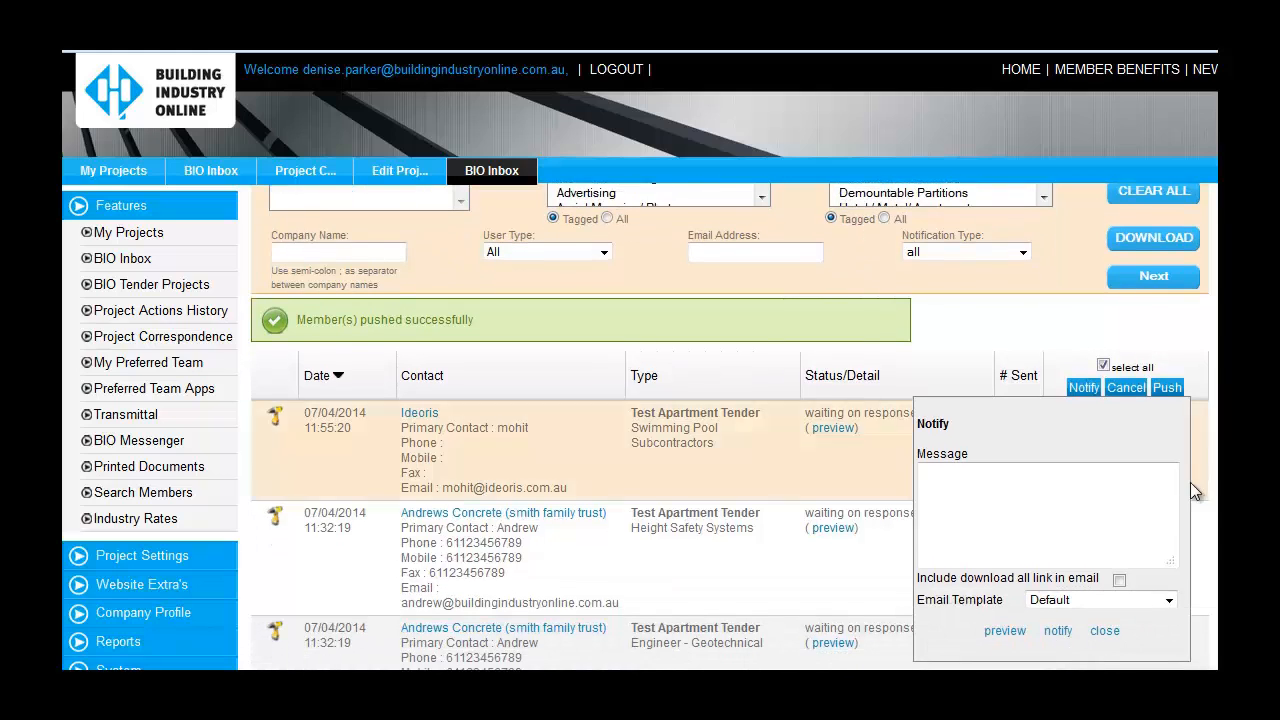
click(1118, 580)
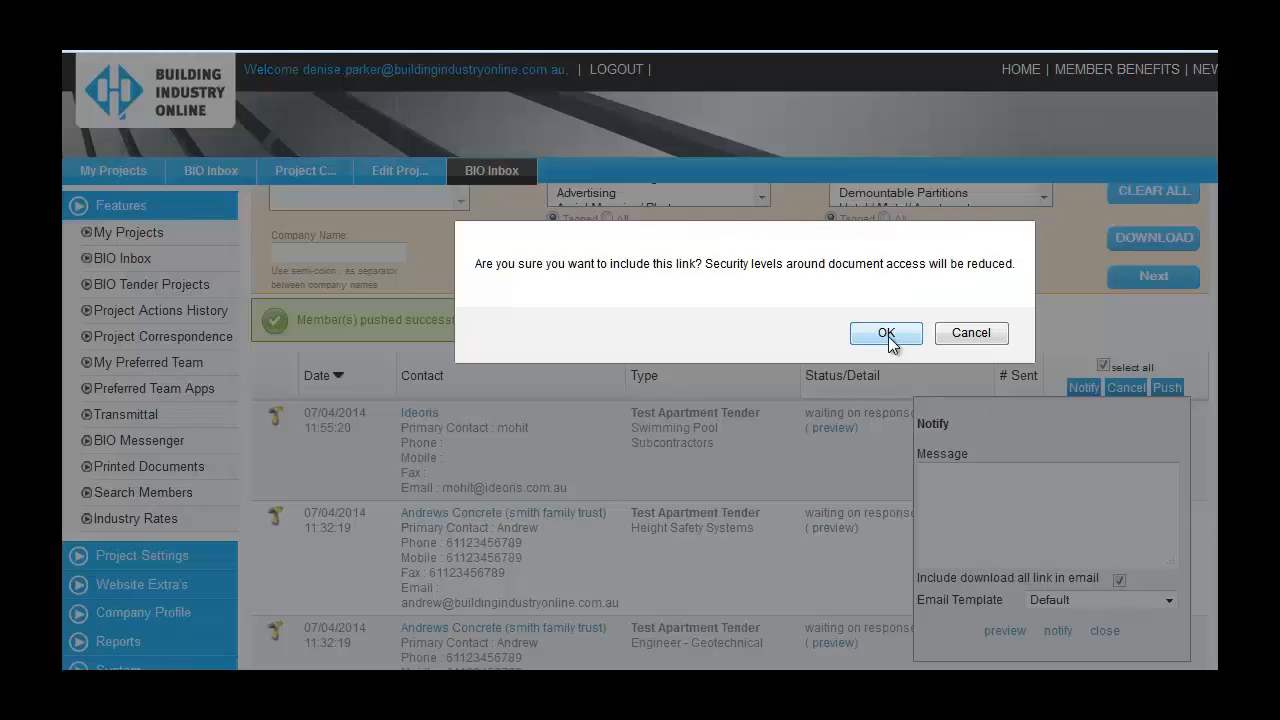
click(886, 332)
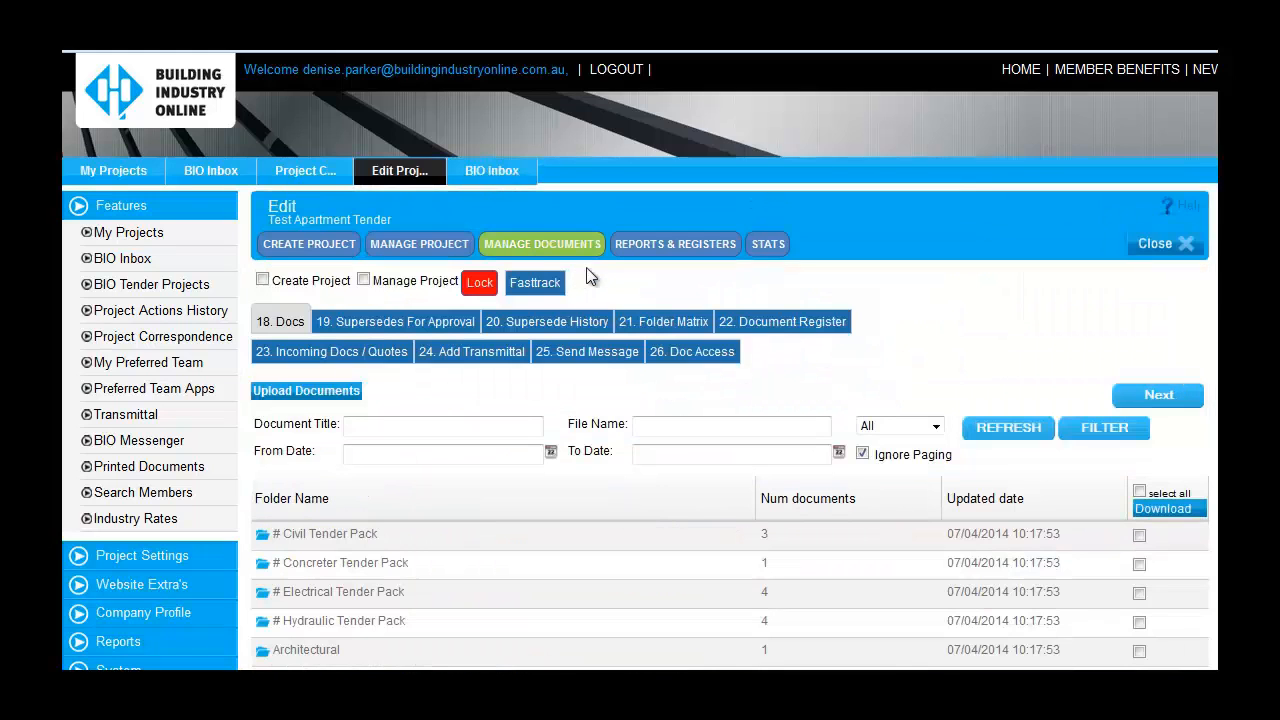
- Review the tender's Incoming Docs / Quotes list as the project owner
click(332, 352)
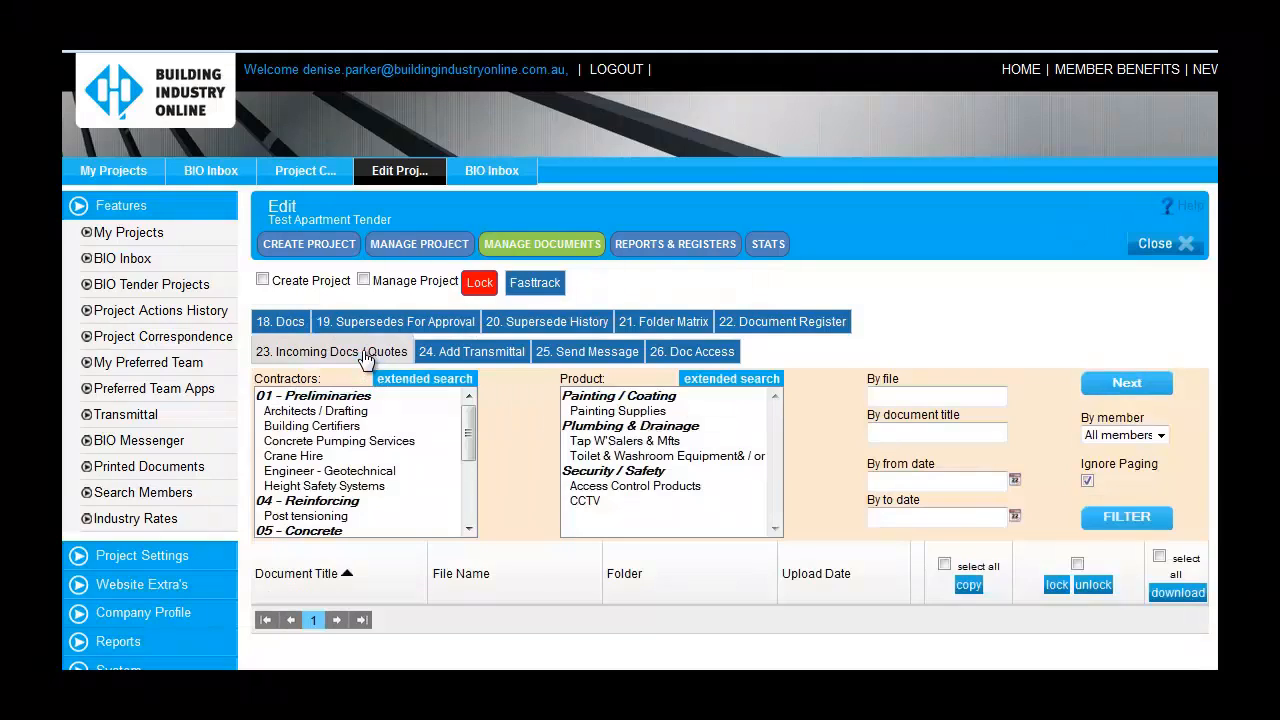
click(1126, 518)
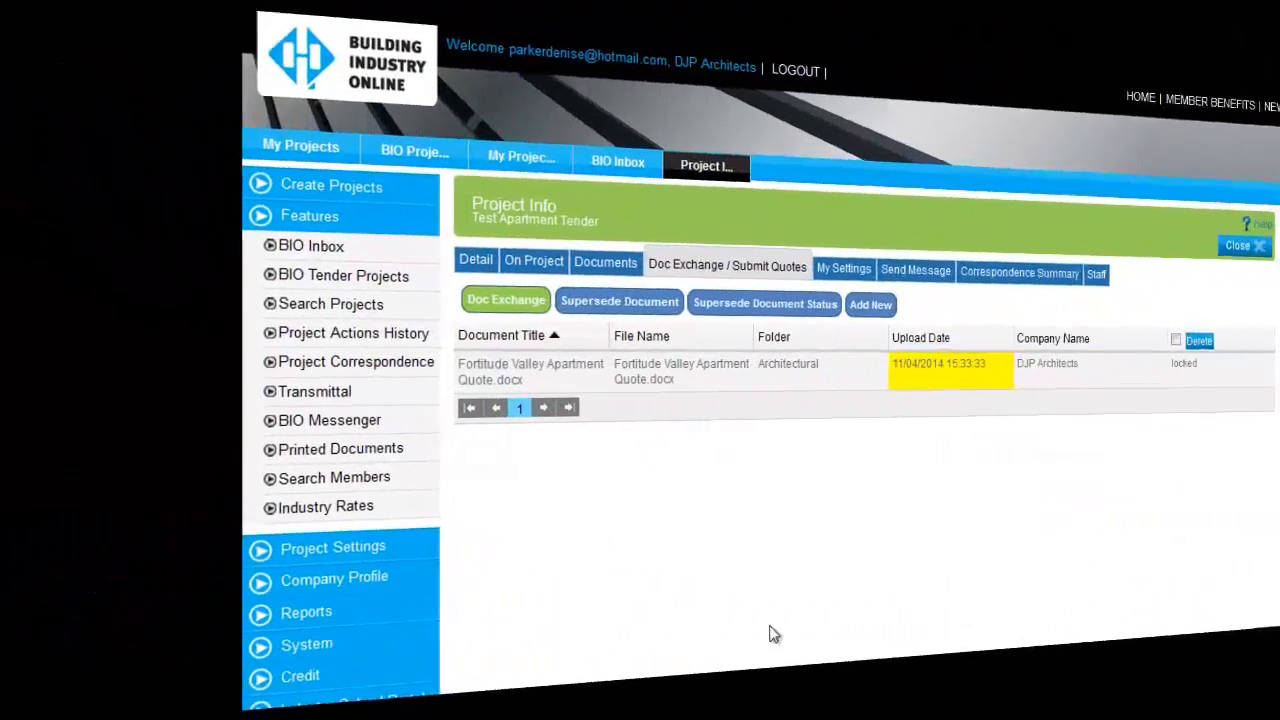
- As DJP Architects, upload Site specs.pdf to the tender through Doc Exchange
click(870, 304)
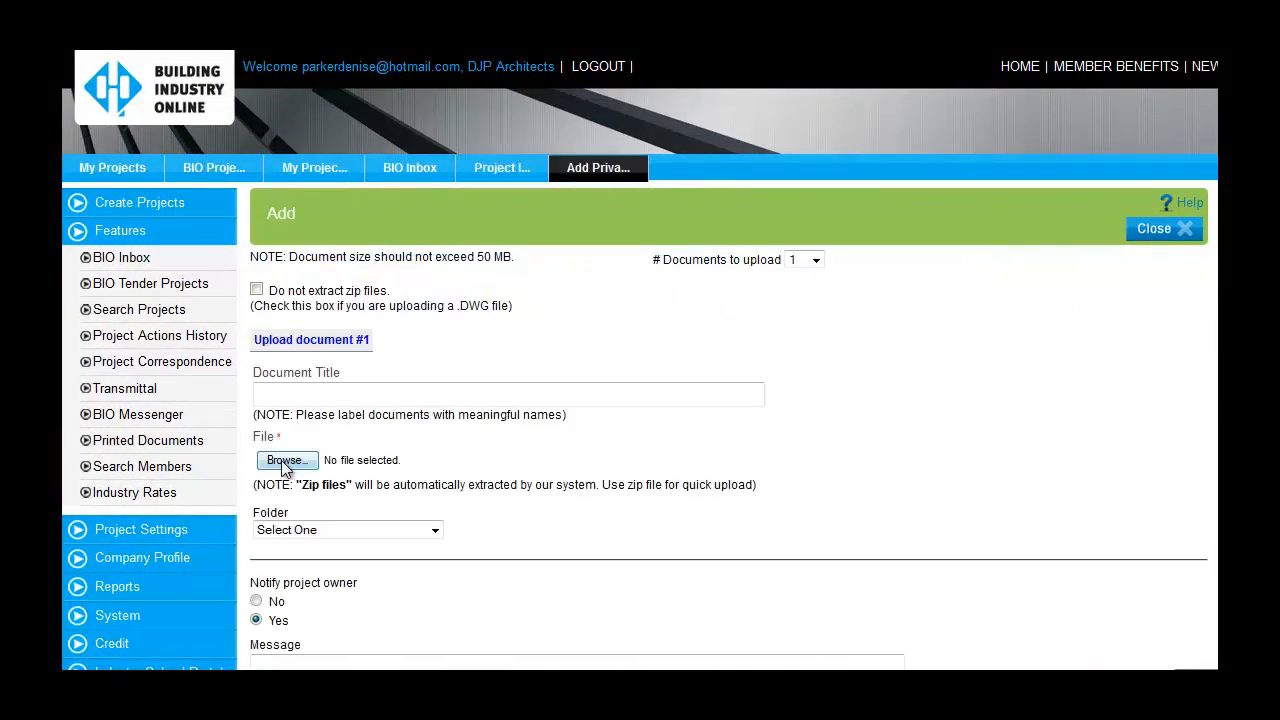
click(288, 460)
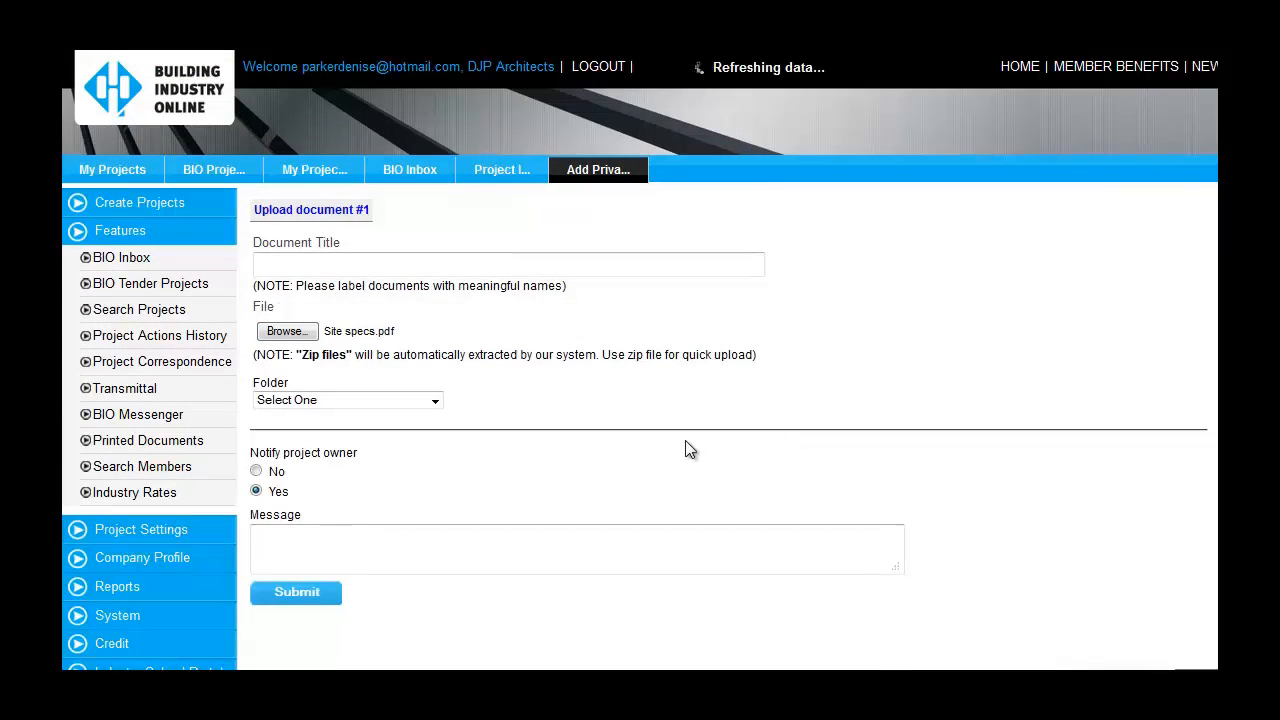
click(296, 592)
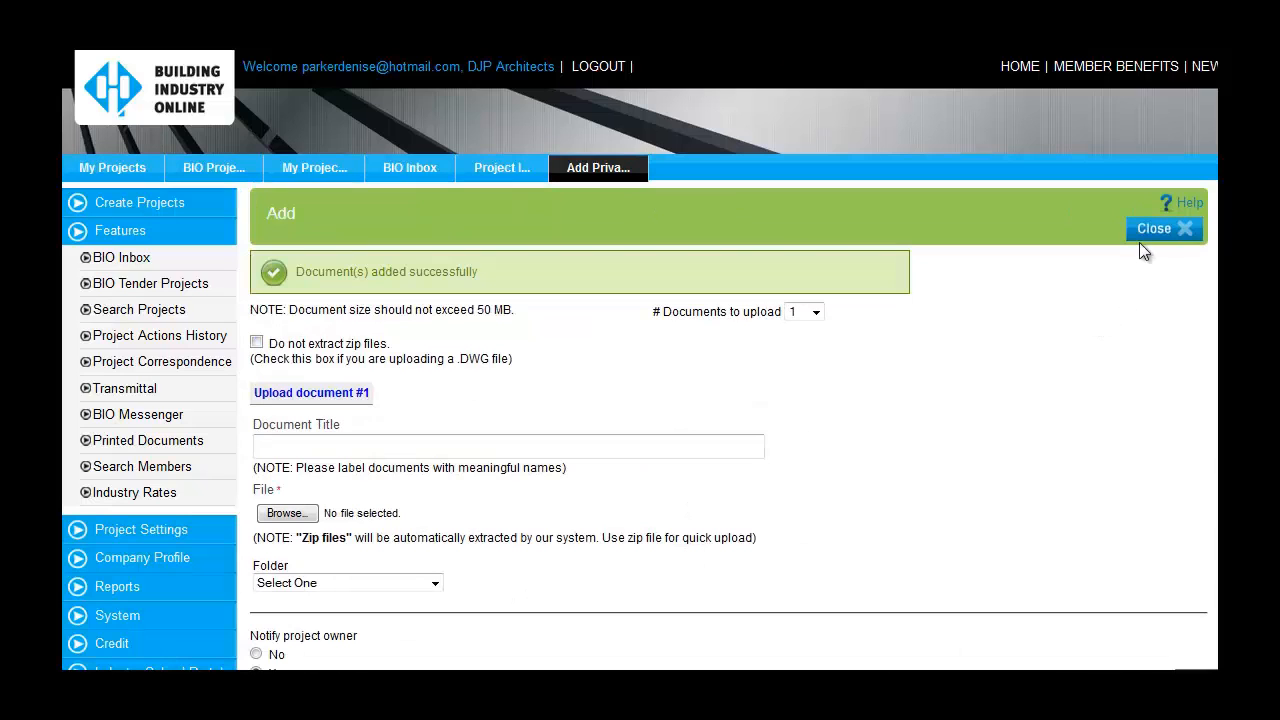
click(1160, 228)
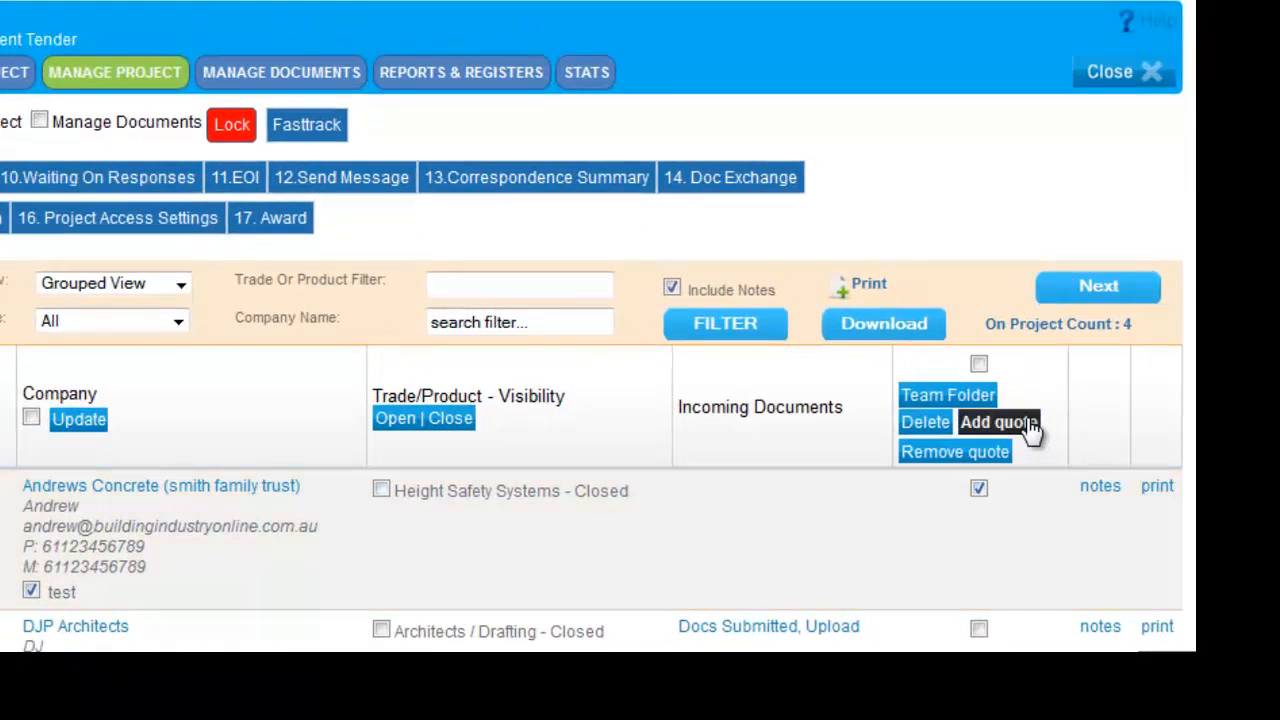
- Add a quote for Andrews Concrete and upload its submitted document under Incoming Documents
click(992, 424)
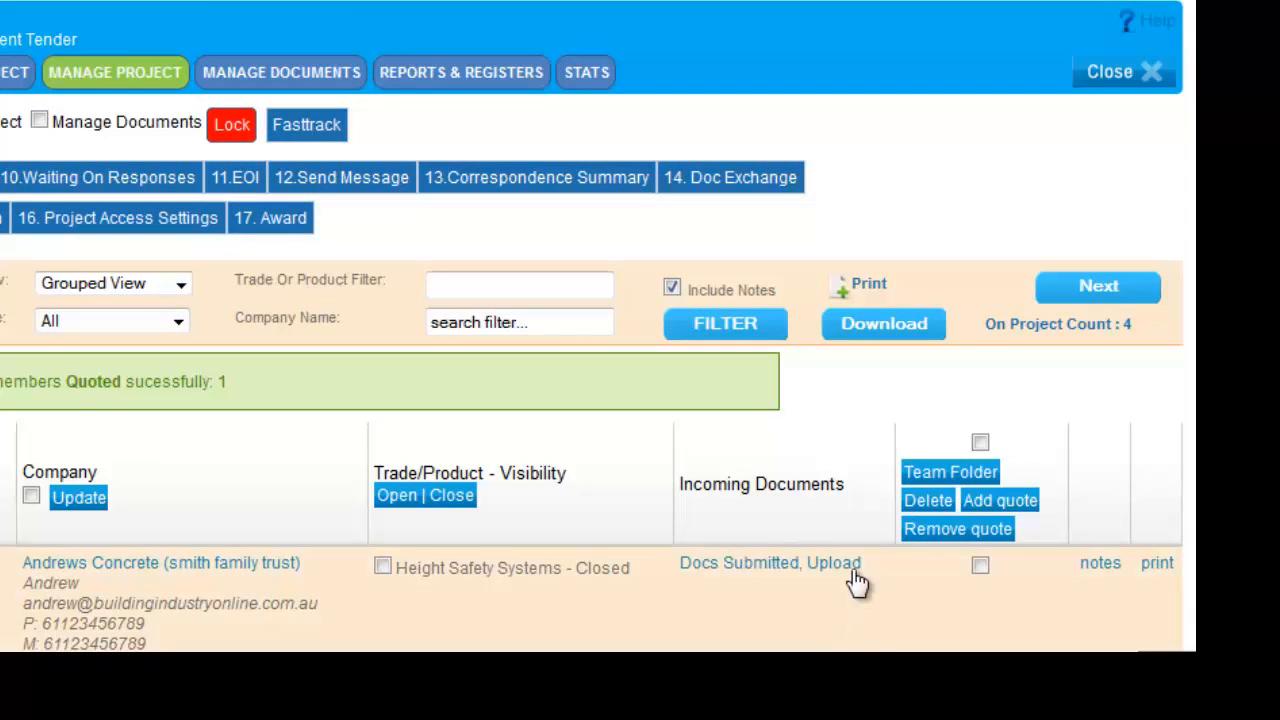
click(840, 564)
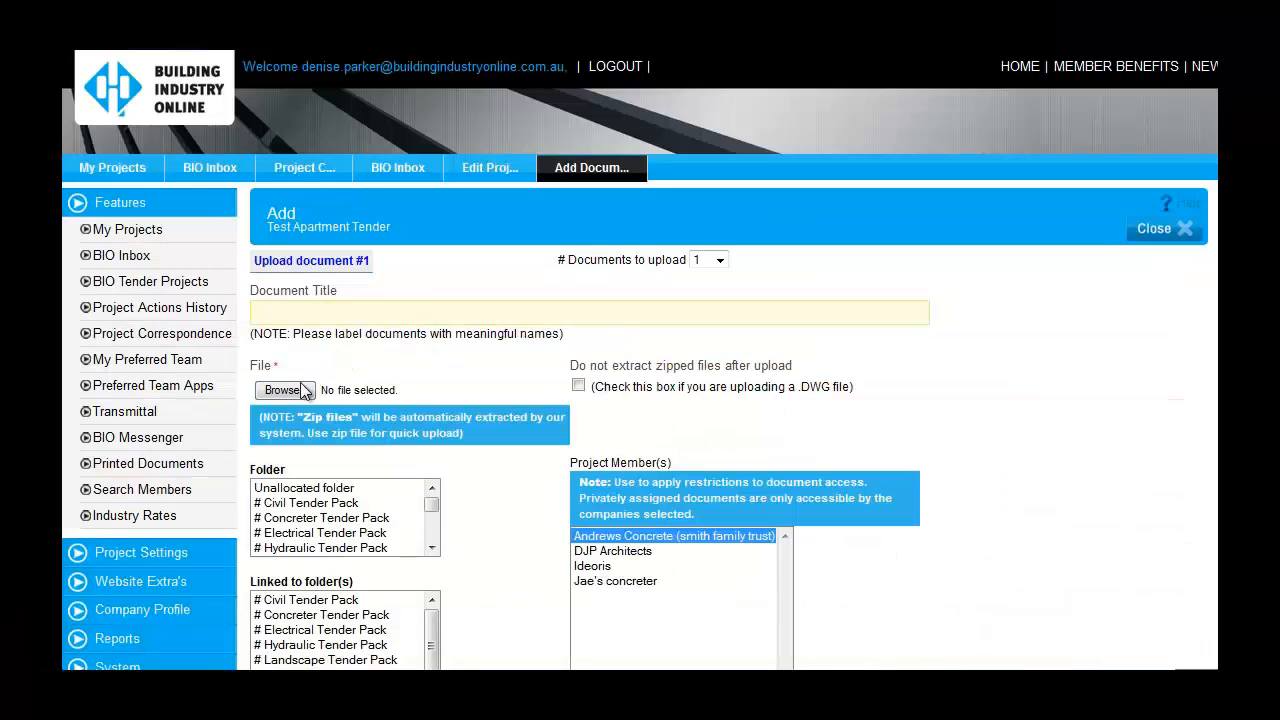
click(284, 390)
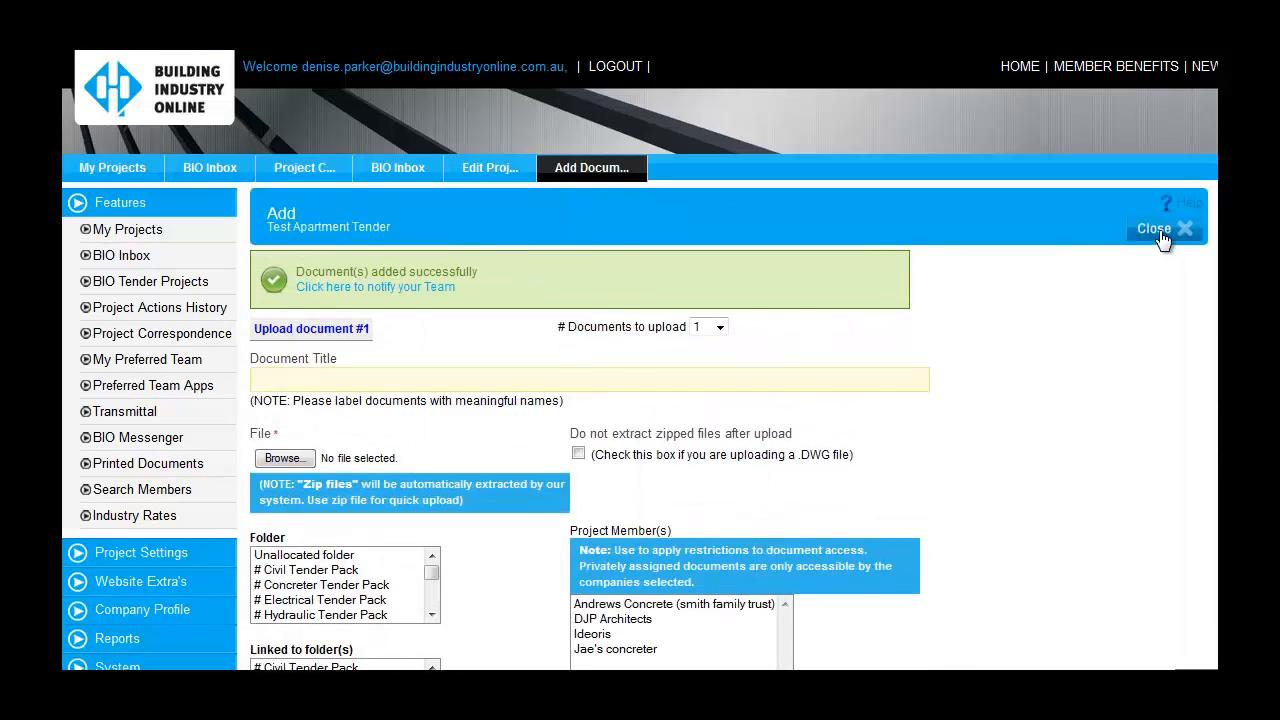
click(1156, 228)
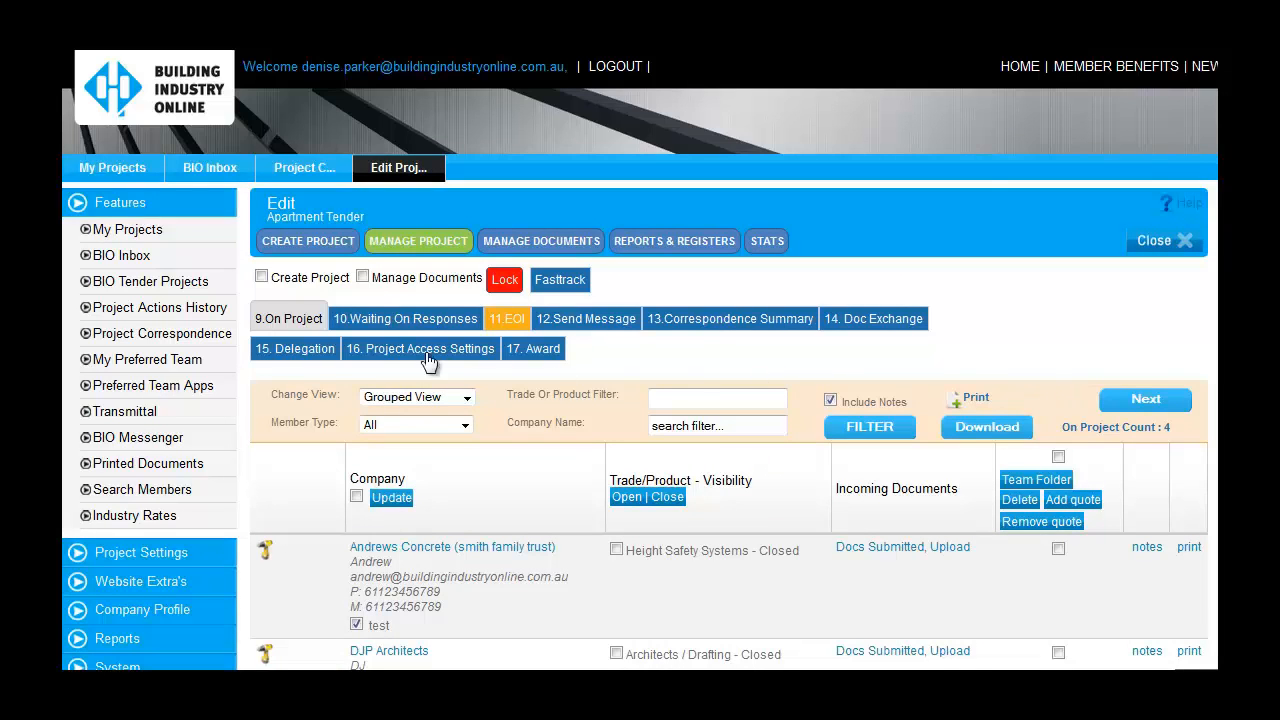
- Allow the building certifier's shown-interest EOI from the 11.EOI list
click(208, 168)
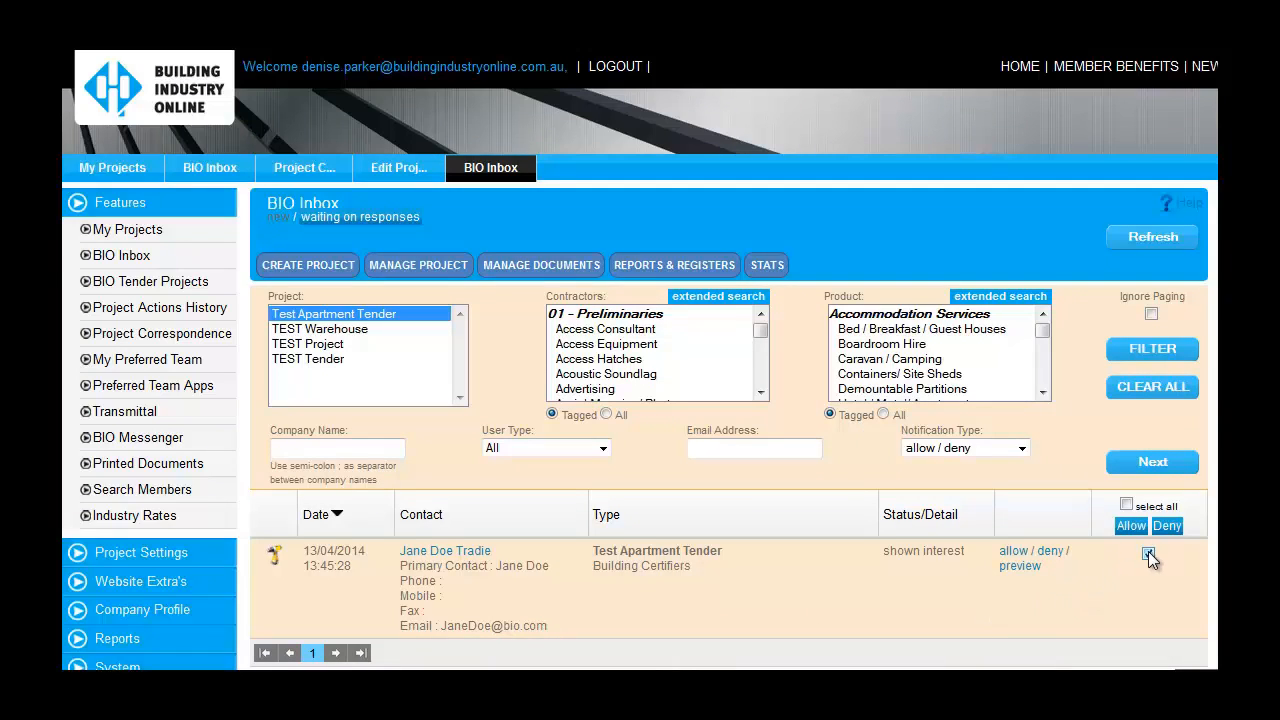
click(1148, 556)
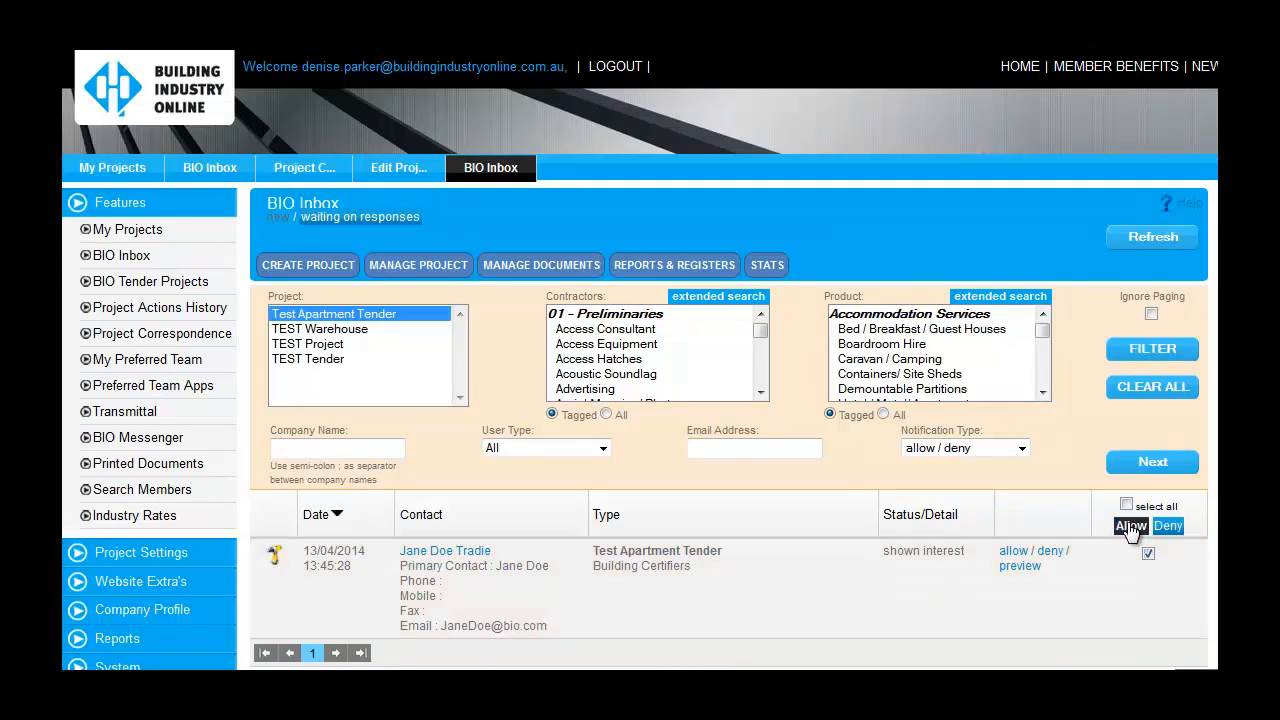
click(1130, 526)
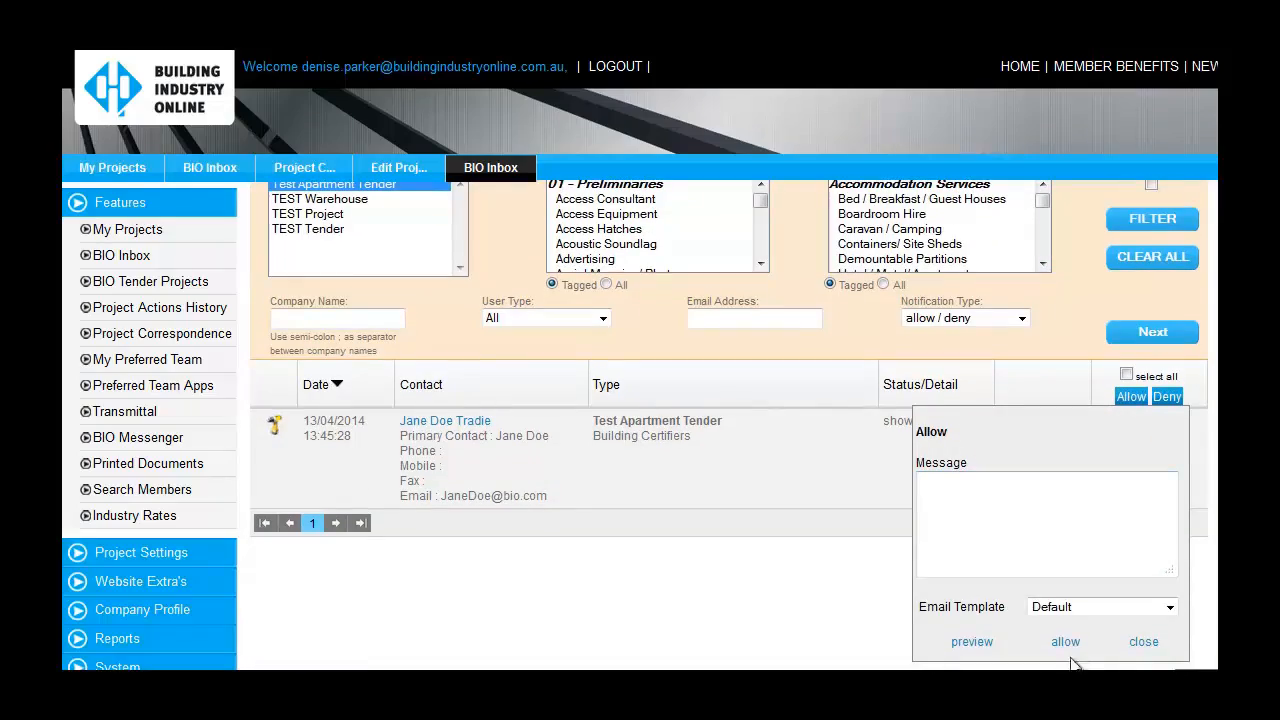
click(1064, 640)
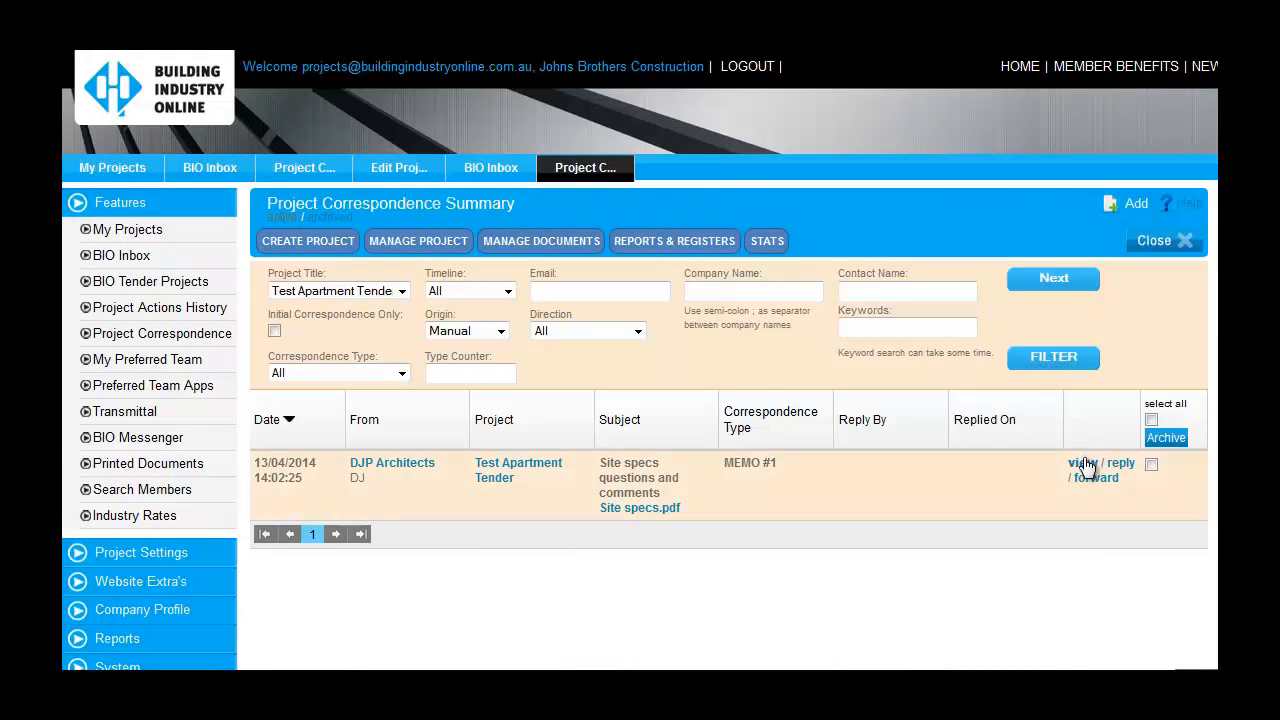
- View DJP Architects' site specs memo, then choose Revised specs.pdf in the Upload Documents form
click(1082, 464)
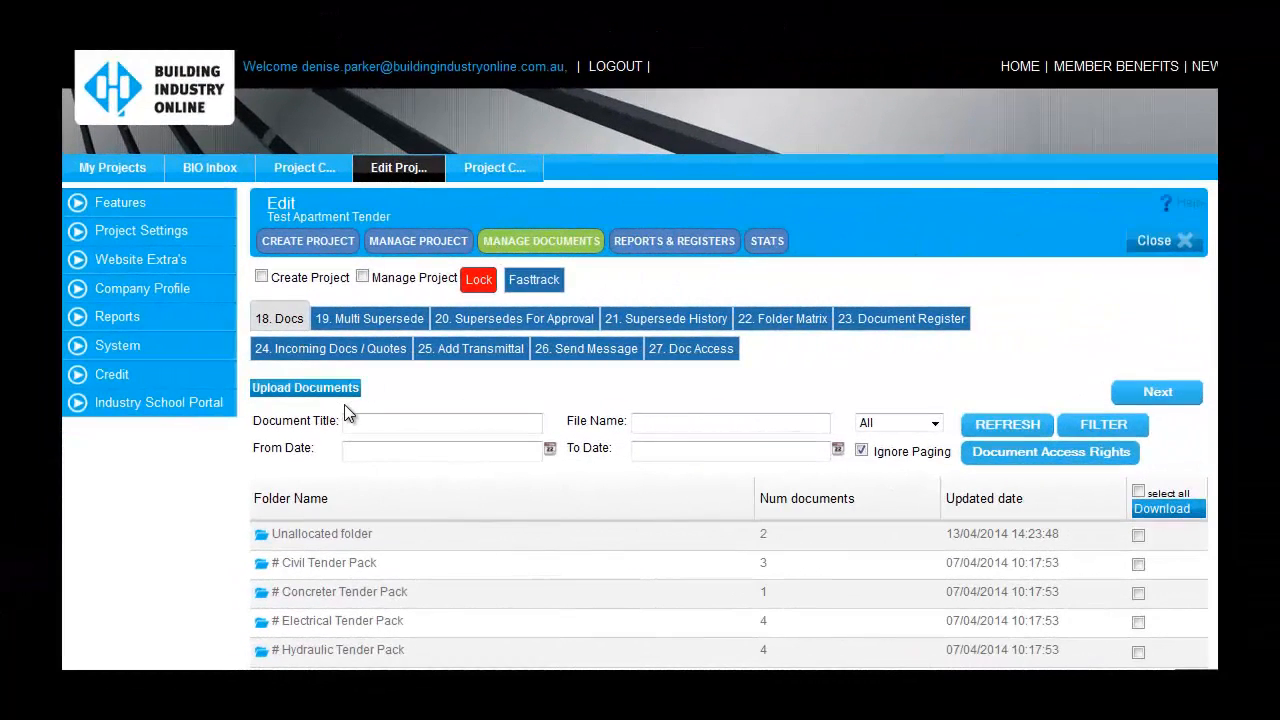
click(304, 388)
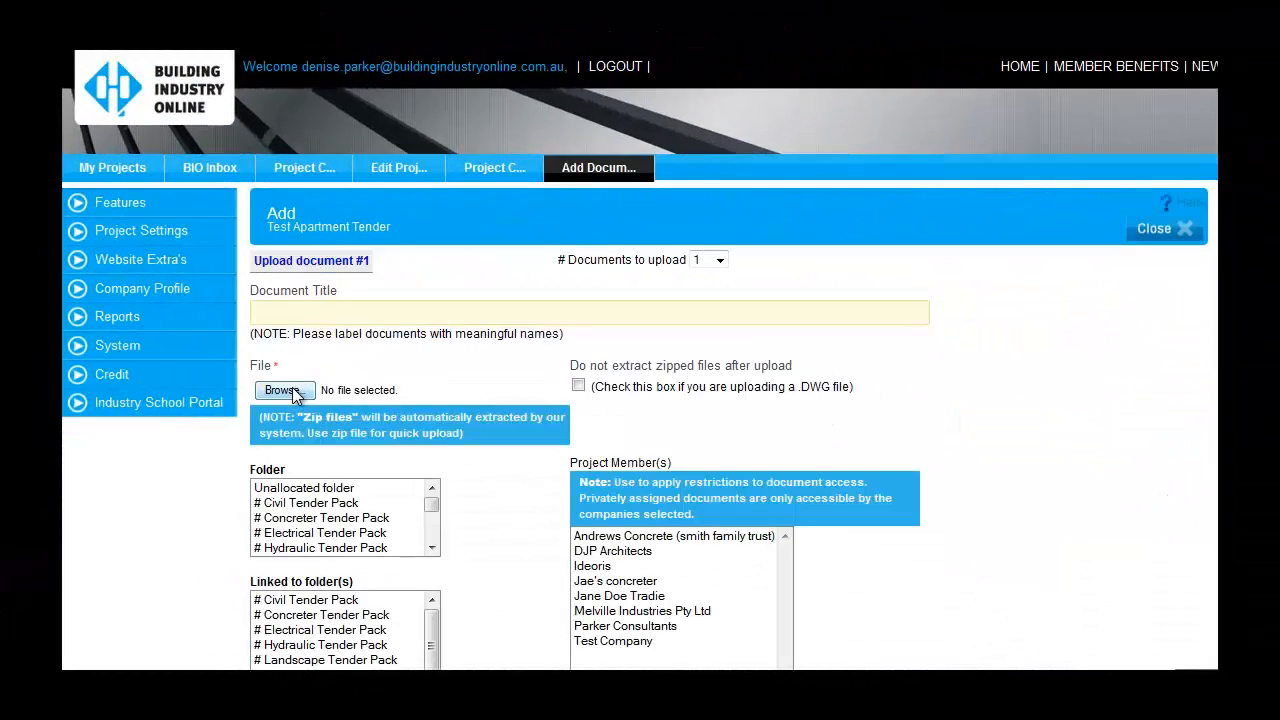
click(284, 390)
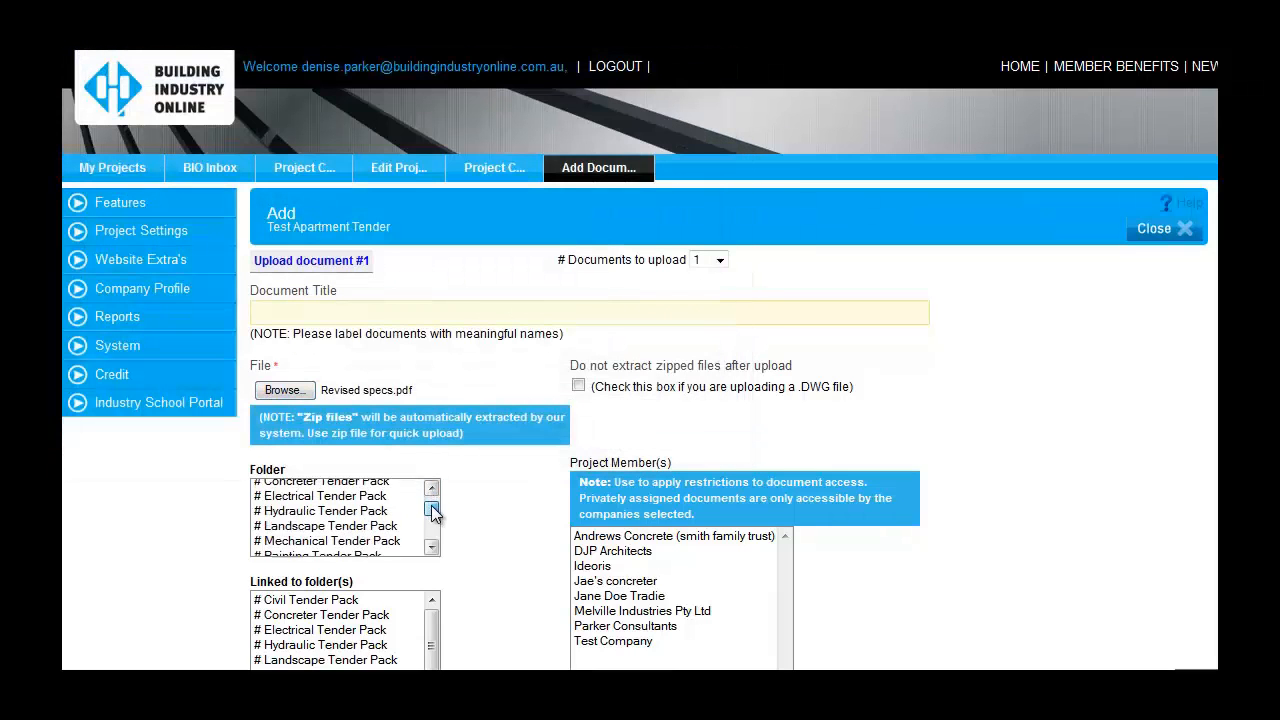
click(432, 514)
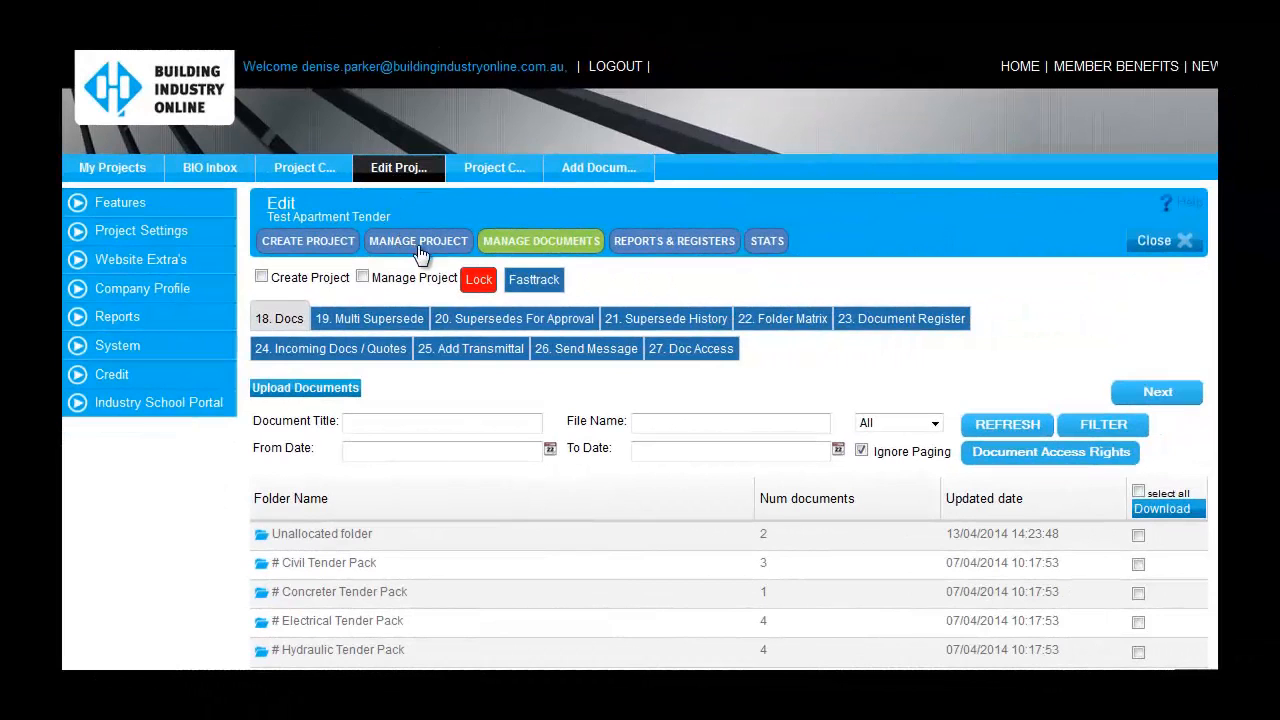
- Set the transmittal reply-by date to 21/04/2014 and pick the Addendum 1 document folder
click(472, 348)
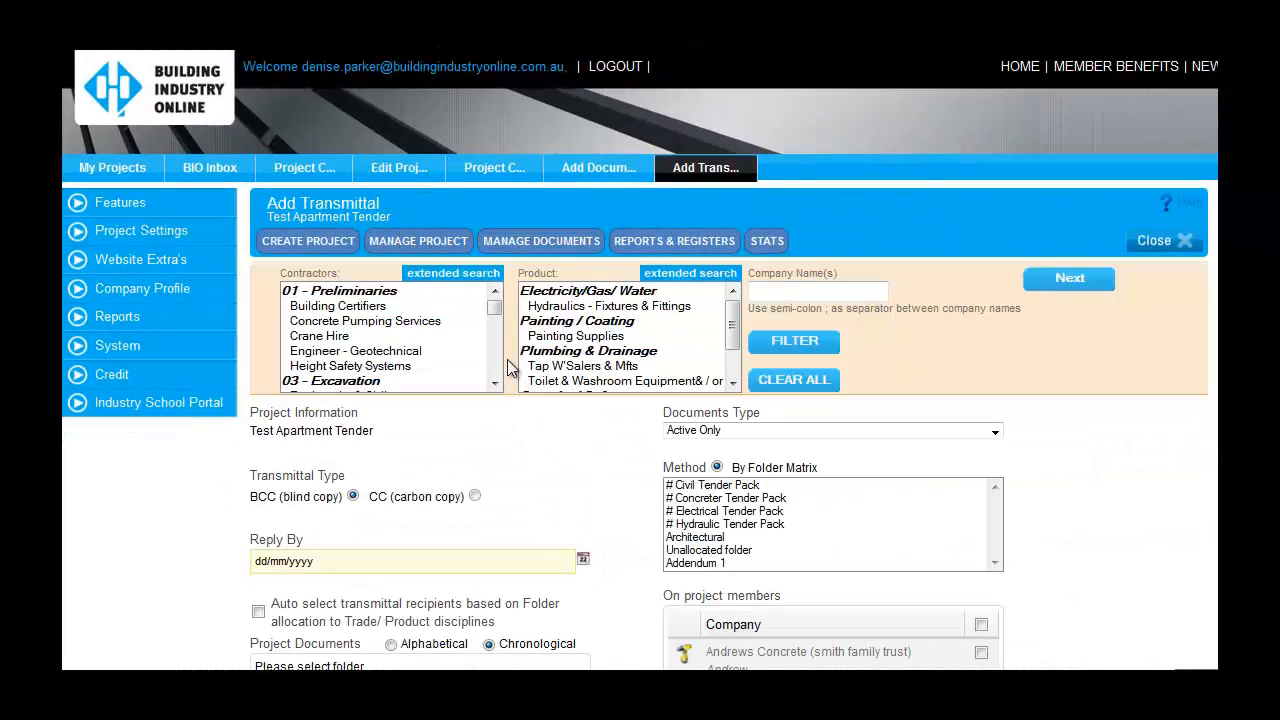
mouse_move(584, 576)
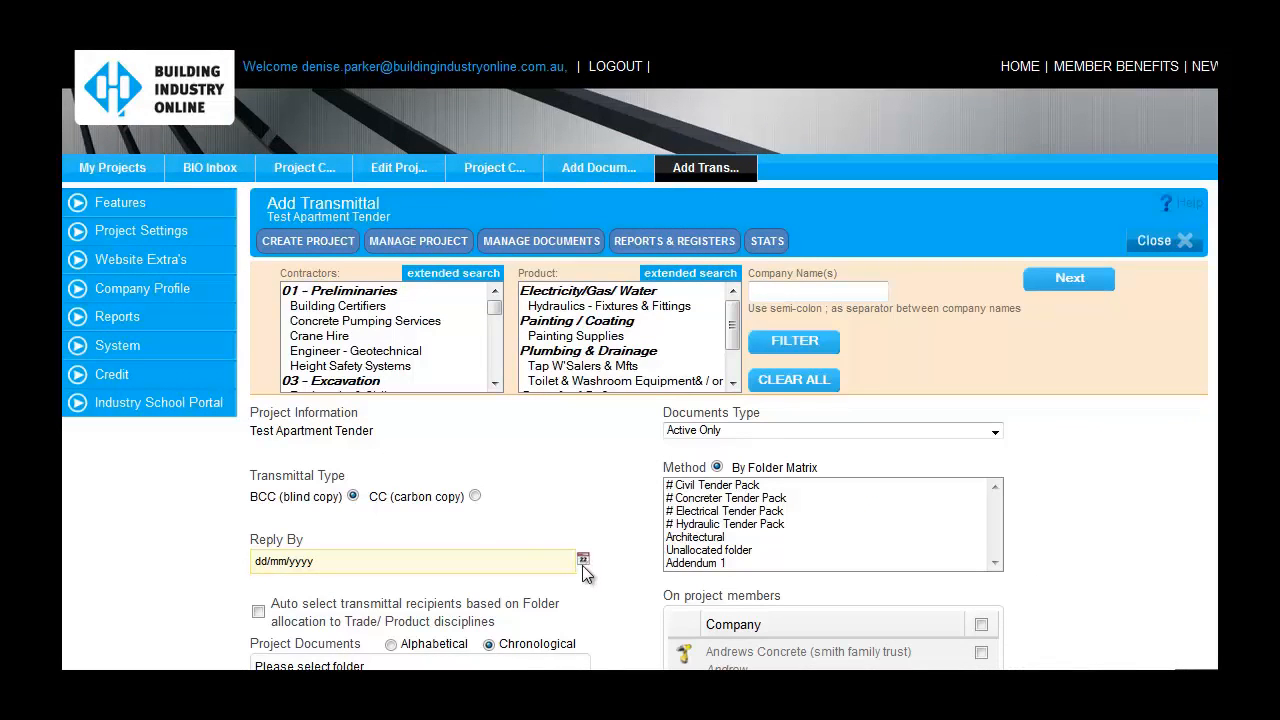
click(580, 560)
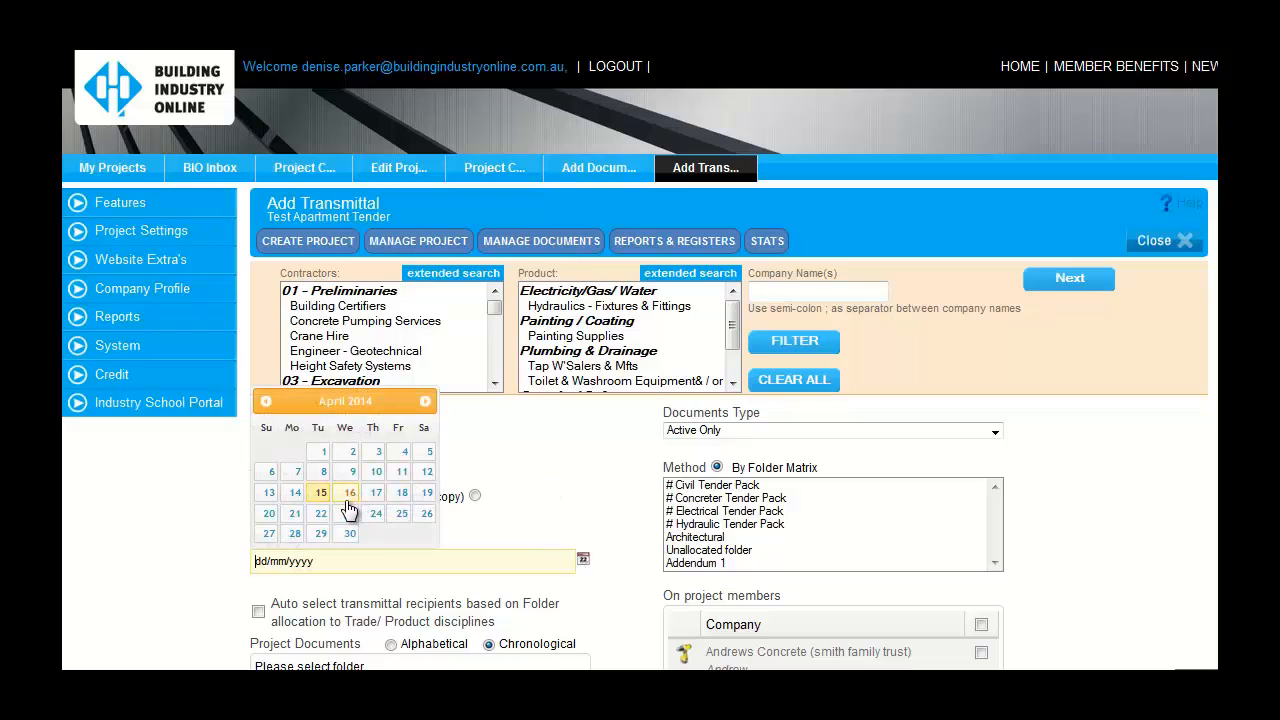
click(428, 516)
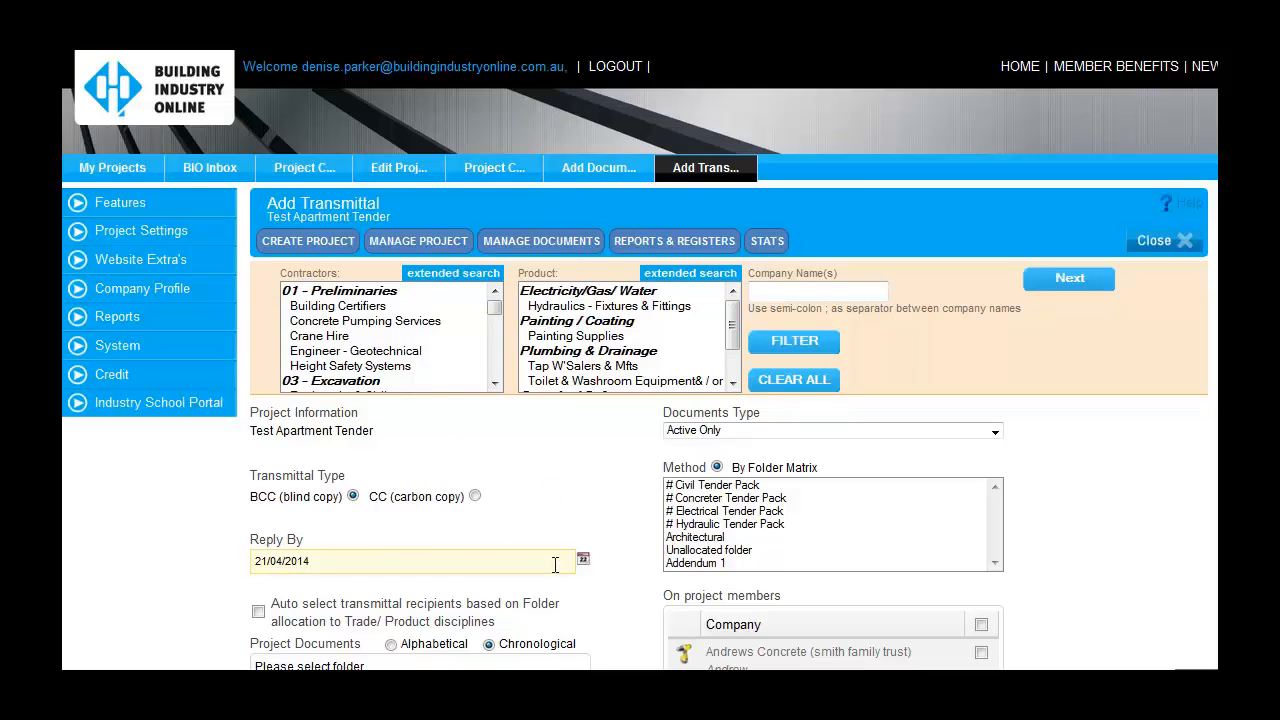
click(696, 564)
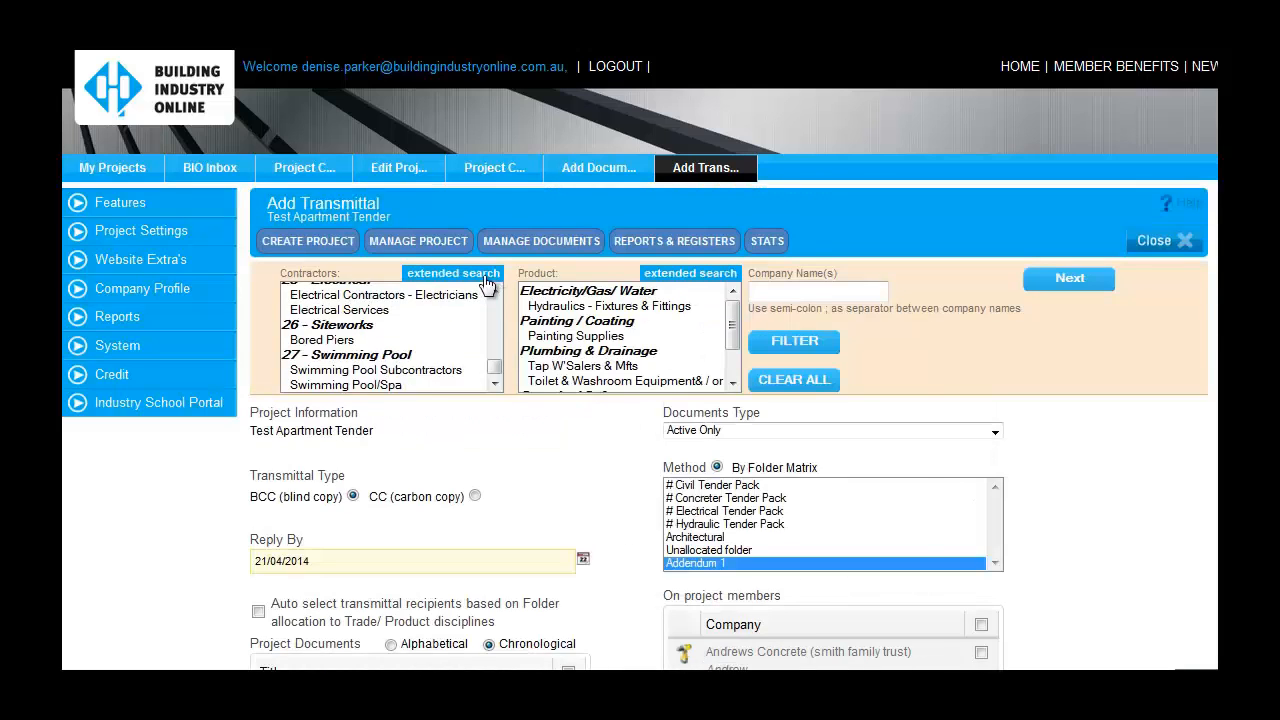
- Filter the recipient list via extended contractor search for concreter
click(452, 272)
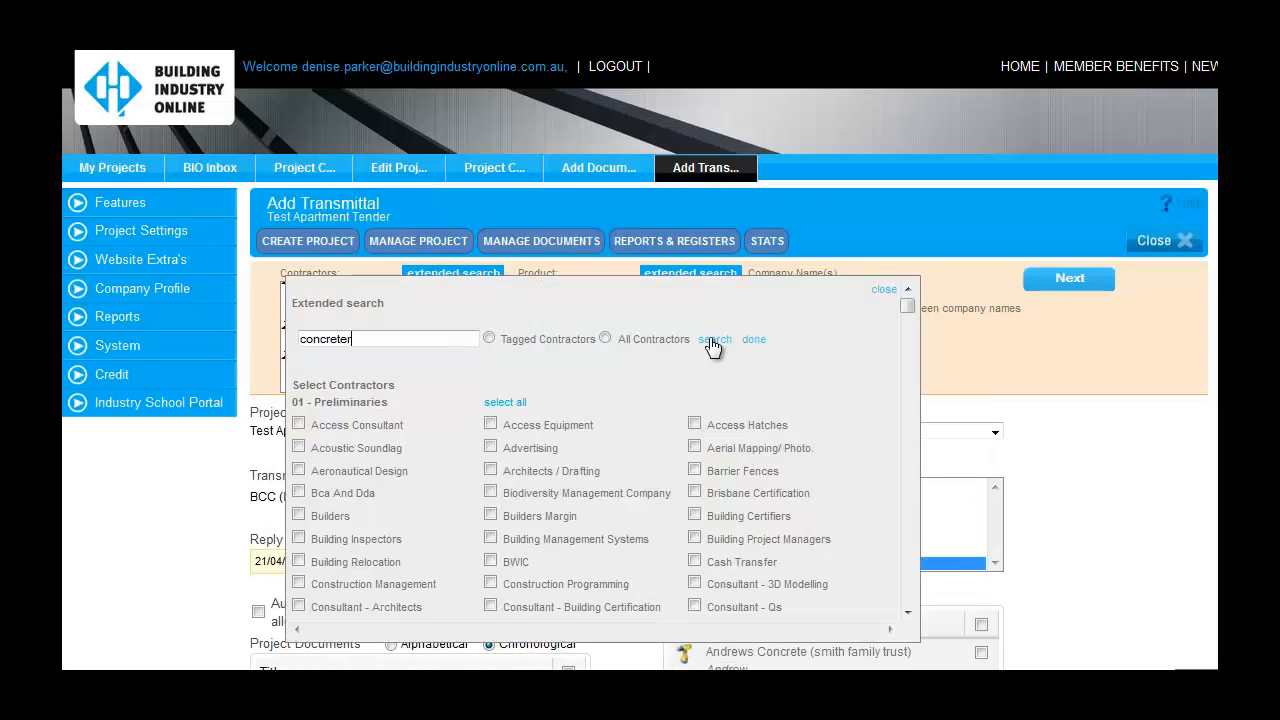
click(714, 340)
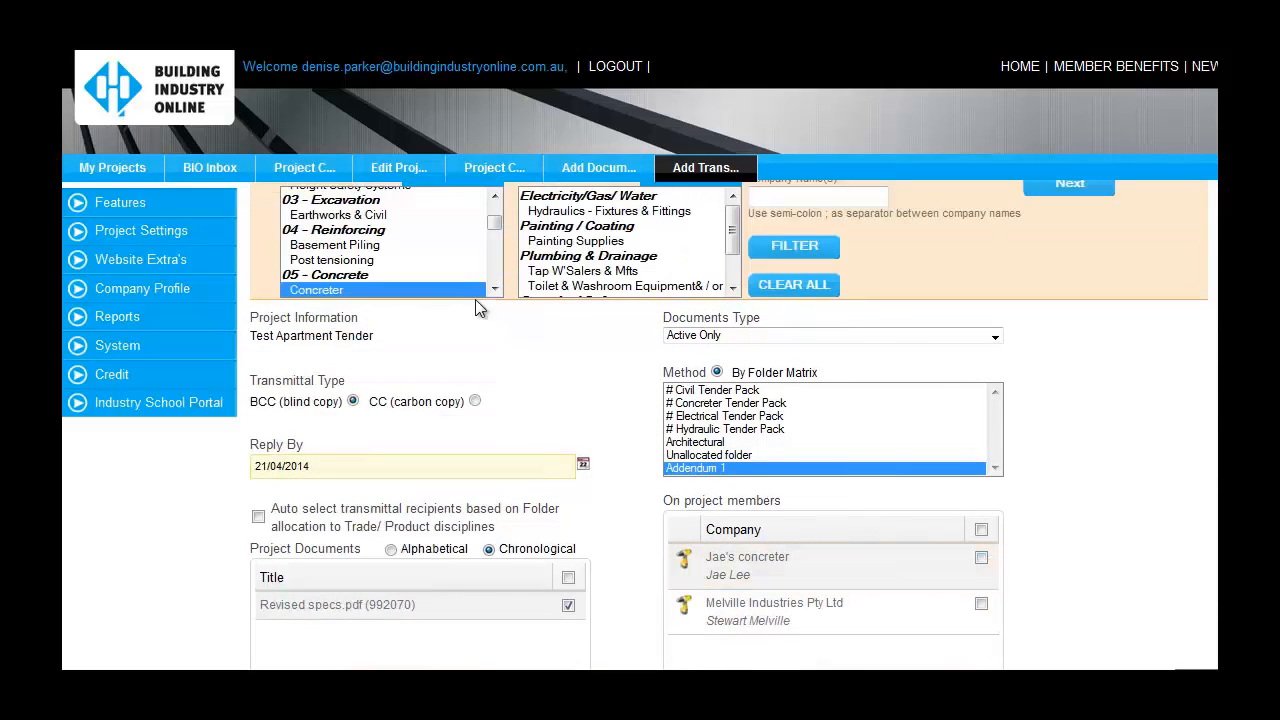
click(792, 246)
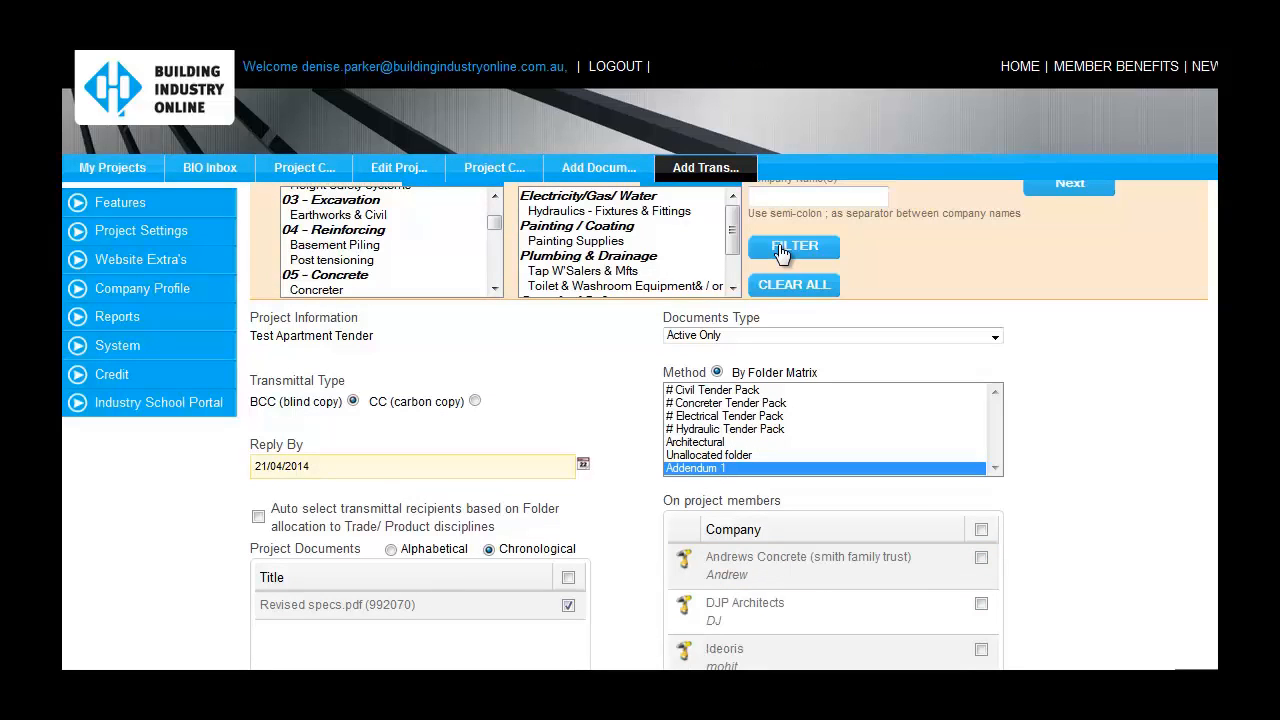
click(258, 516)
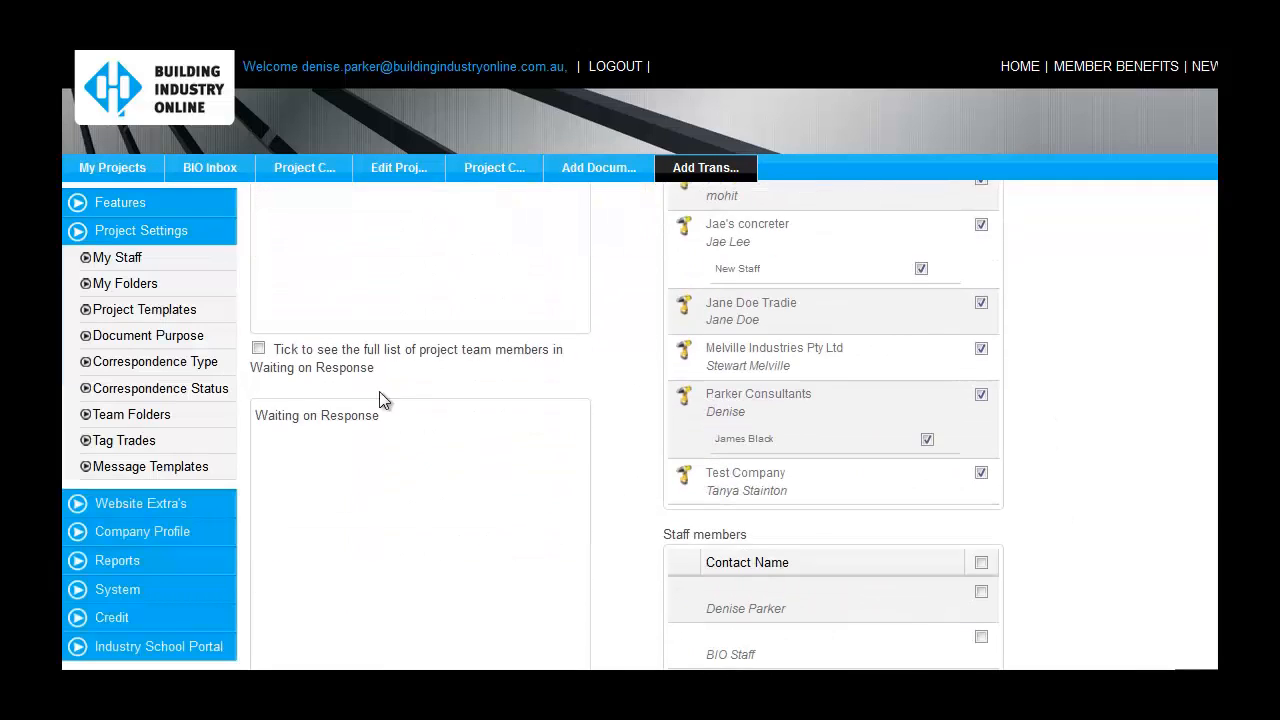
- Tick all Waiting on Response companies and write the acknowledge-addendum-and-respond-by-reply-date message
click(258, 348)
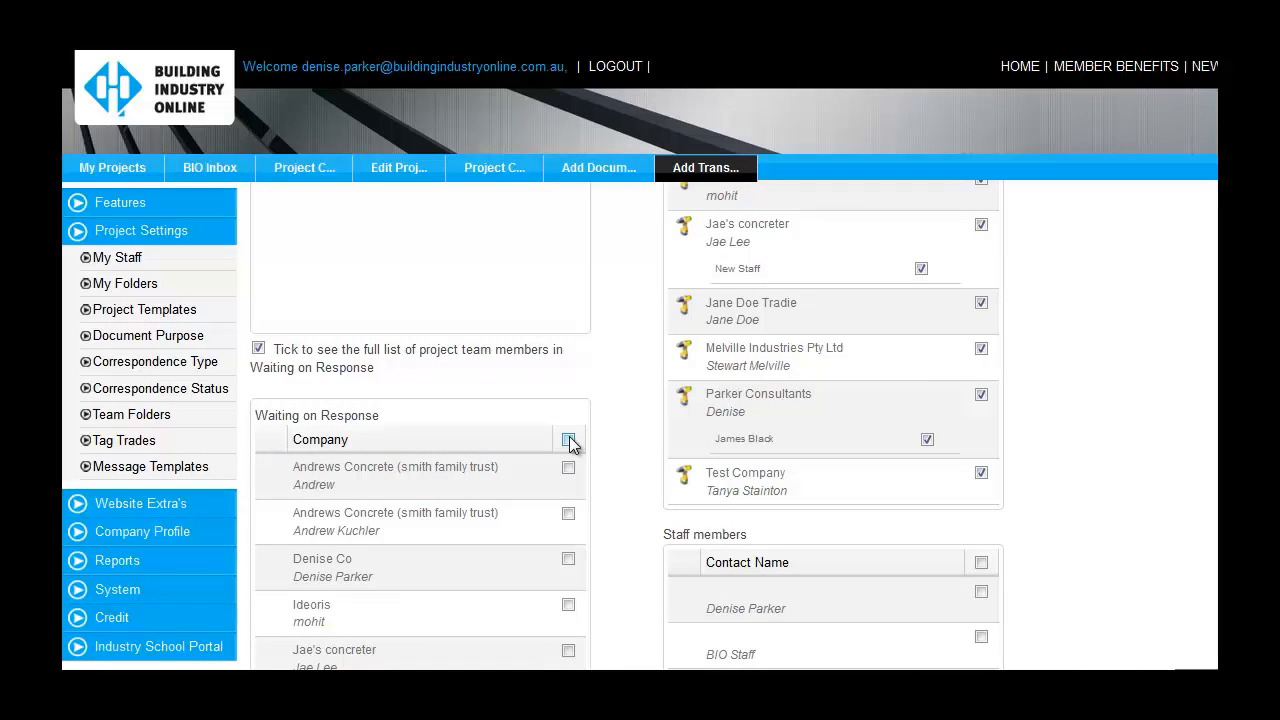
click(568, 440)
text(Please a)
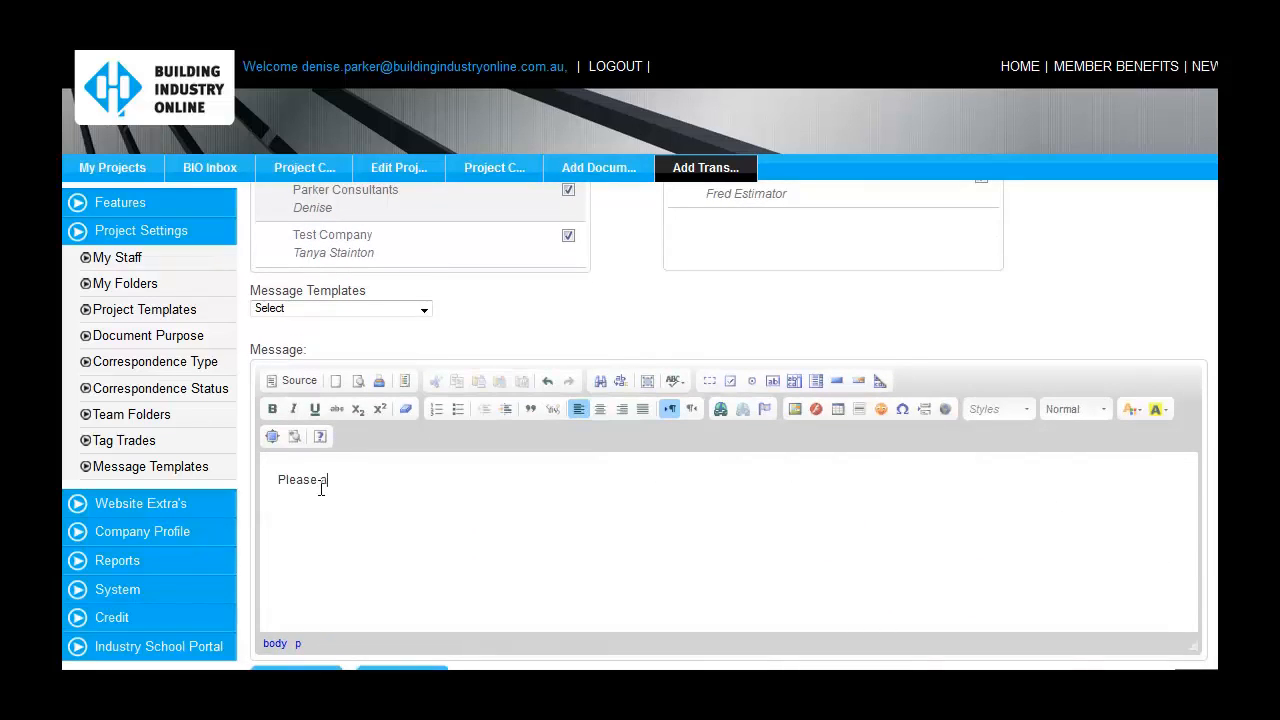
text(cknowledge the addendum and re)
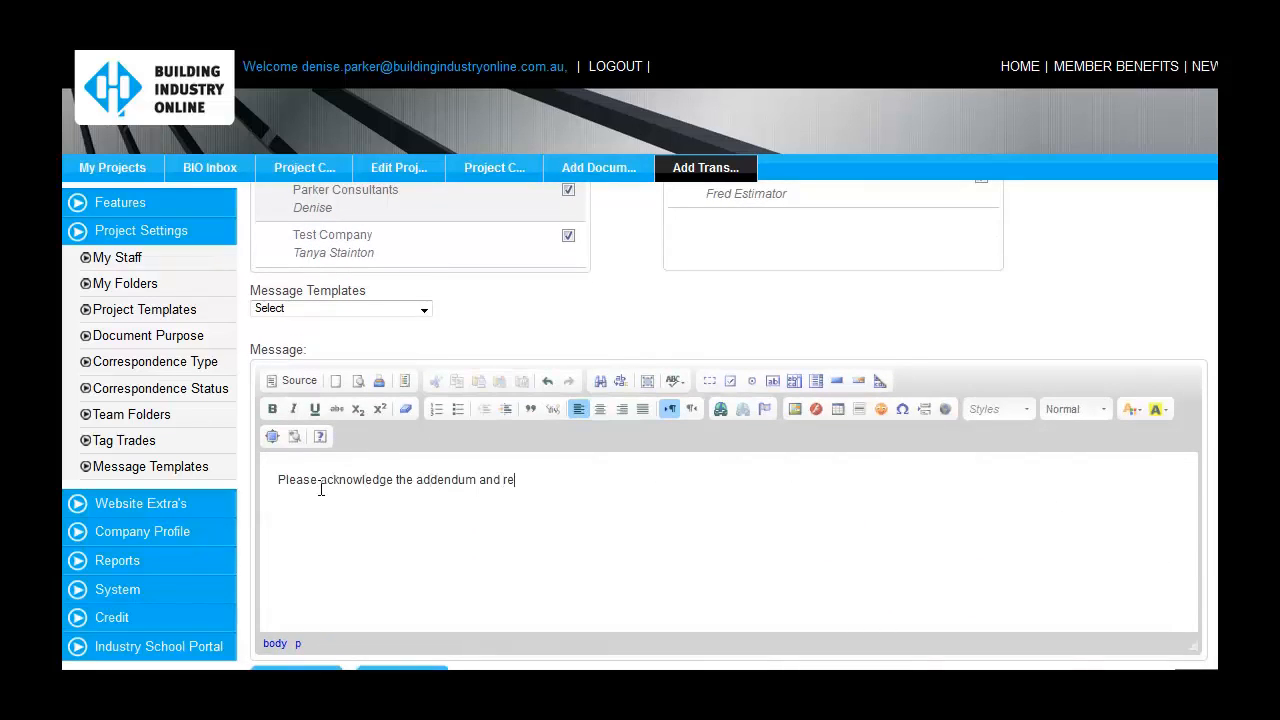
text(spond with any questions/comme)
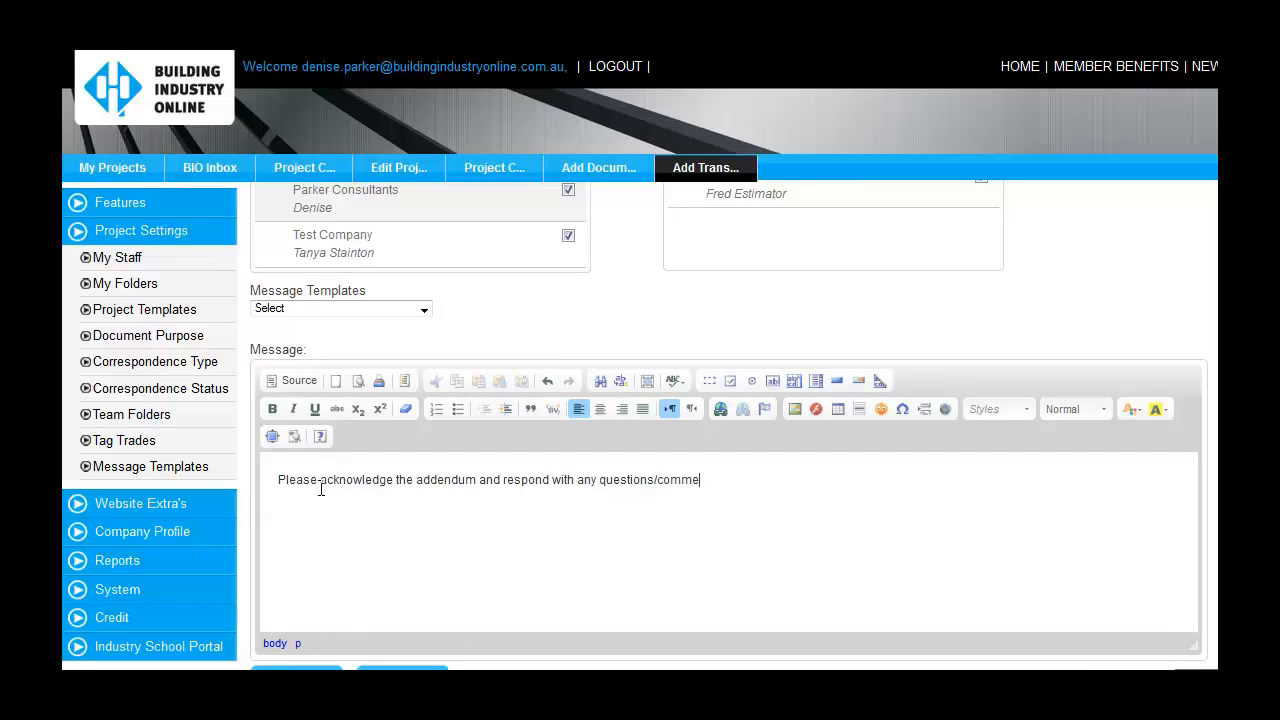
text(nts by the reply date.)
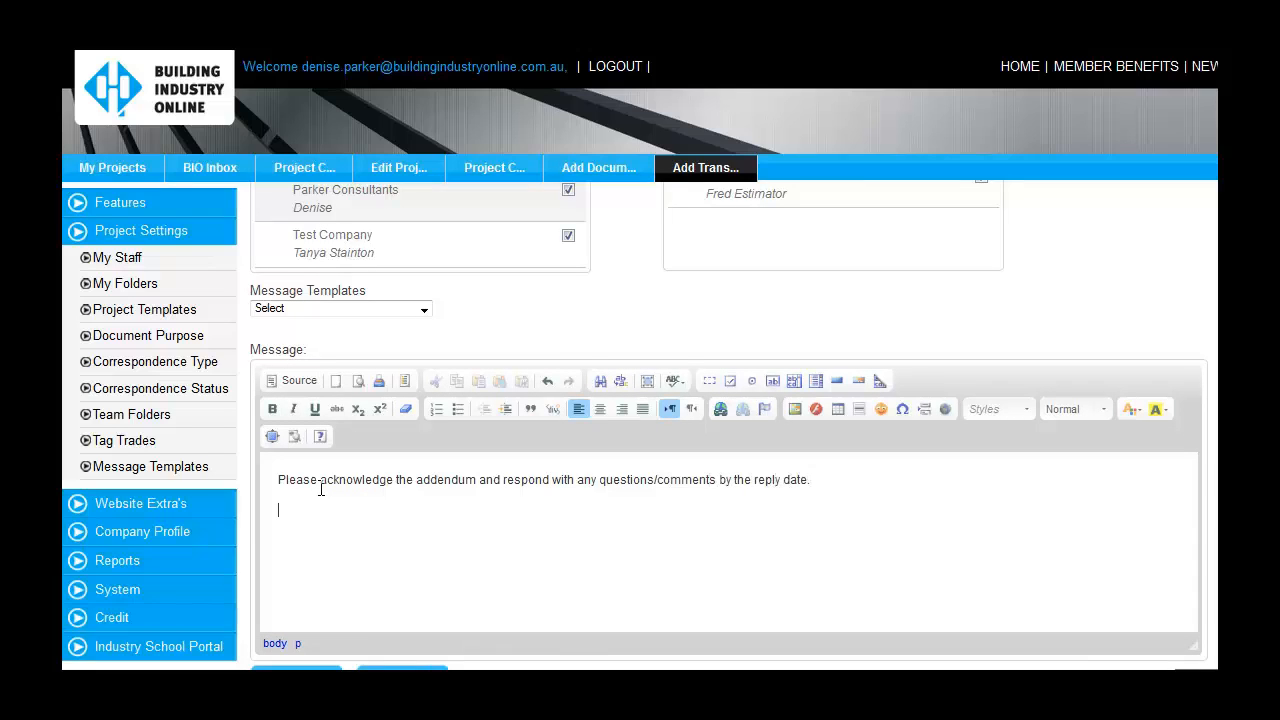
text(Thank you!)
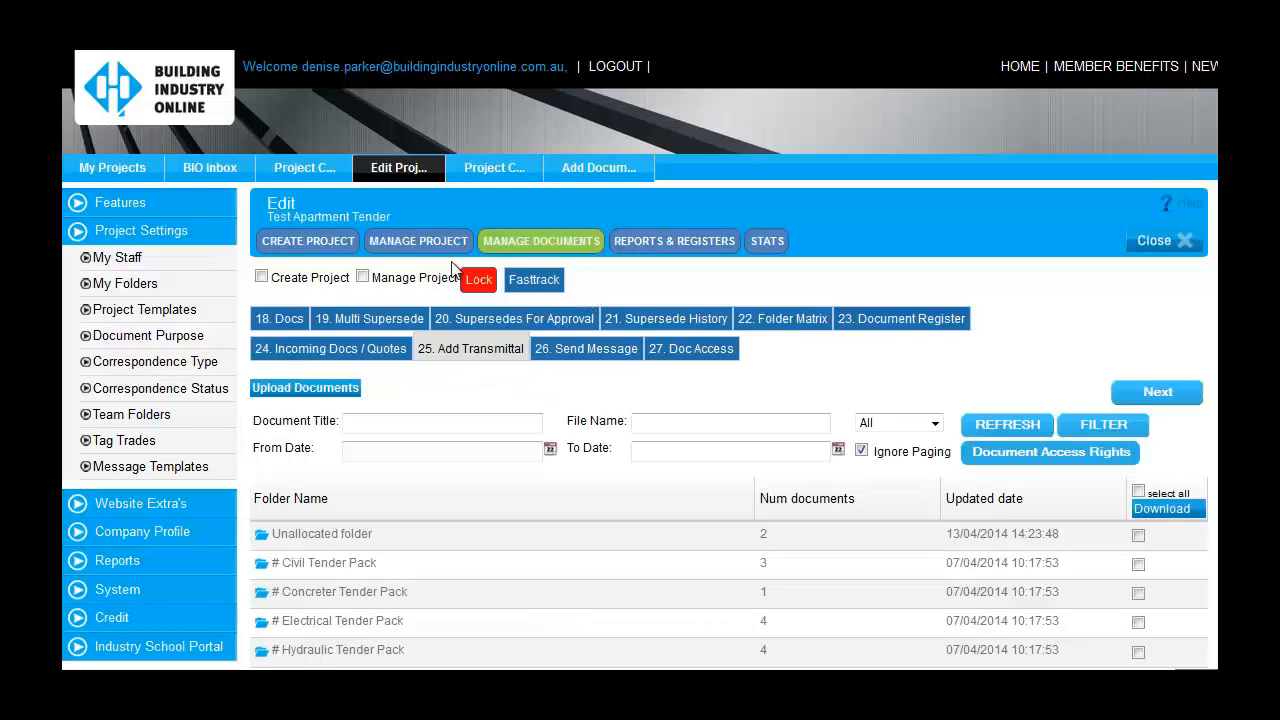
- View transmittal 000003 in the Transmittal Summary and its document access report
click(120, 202)
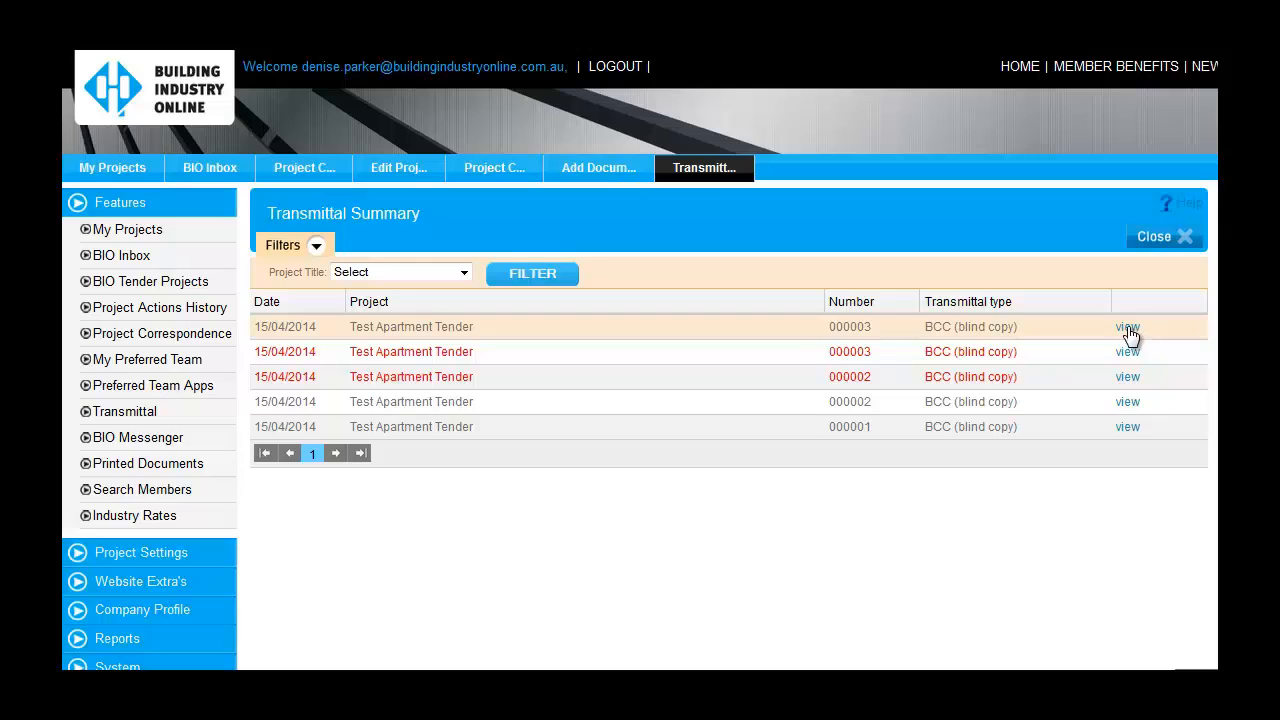
click(1128, 326)
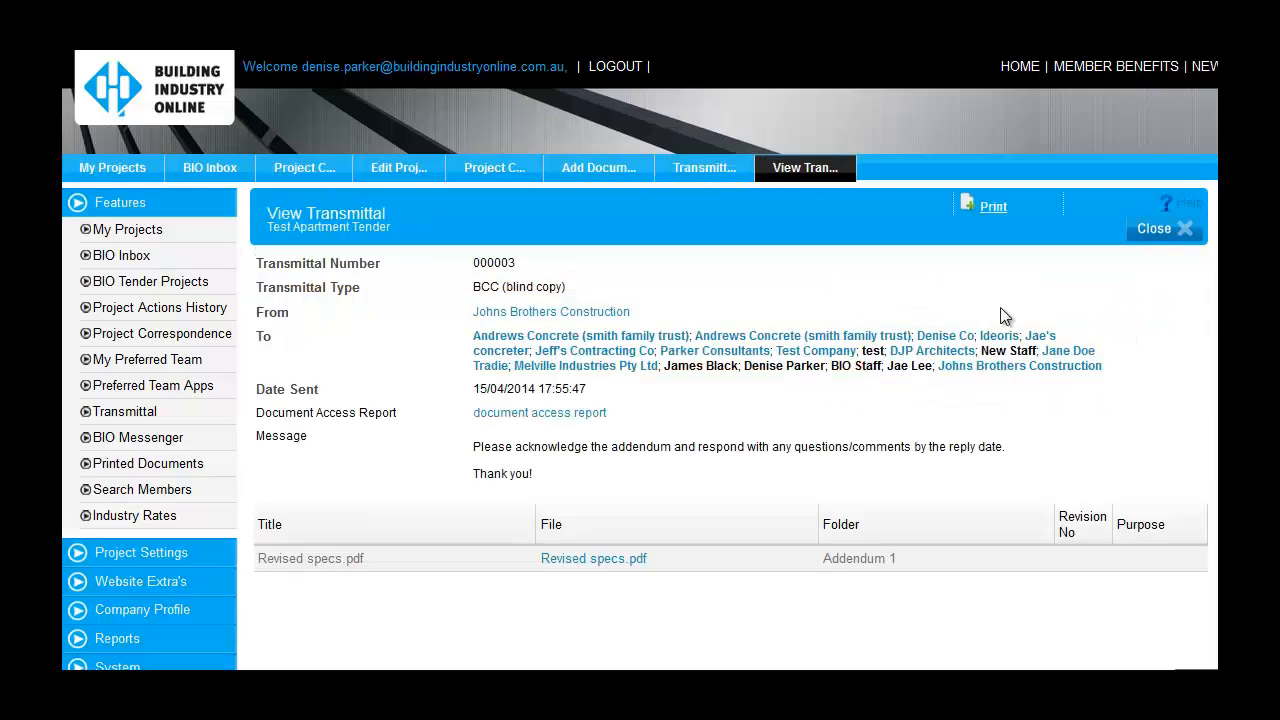
mouse_move(588, 424)
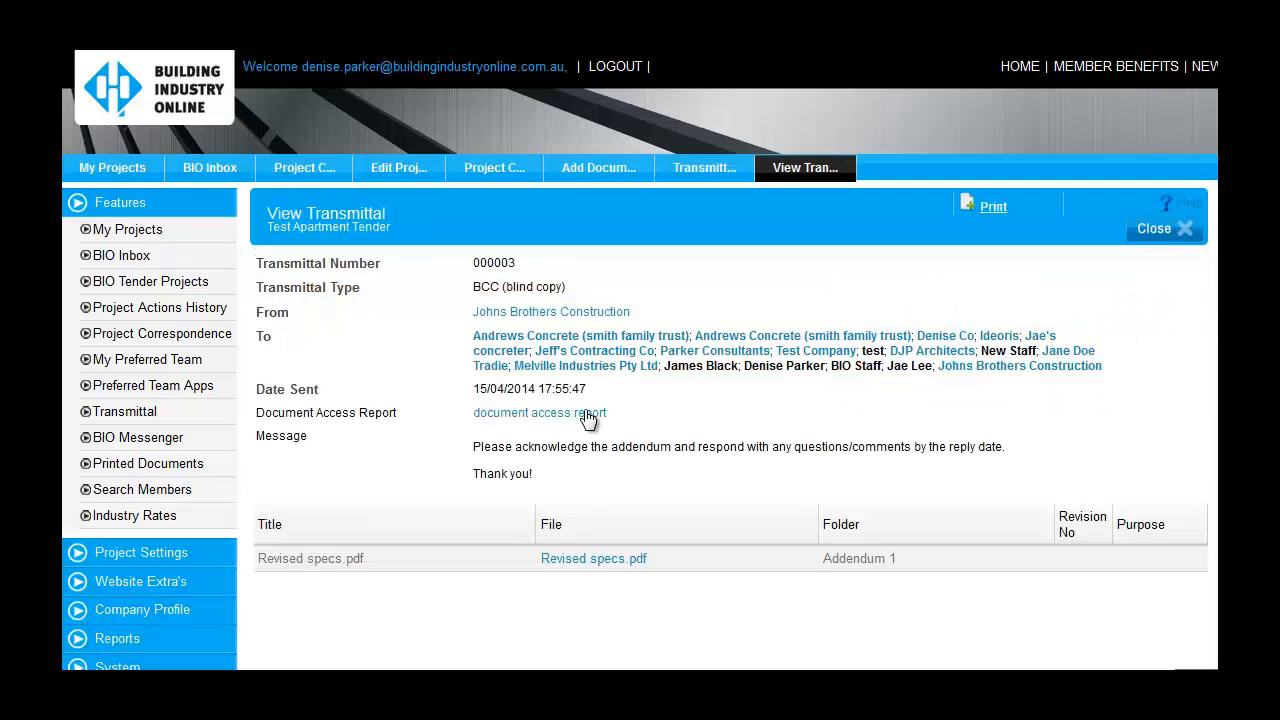
click(540, 412)
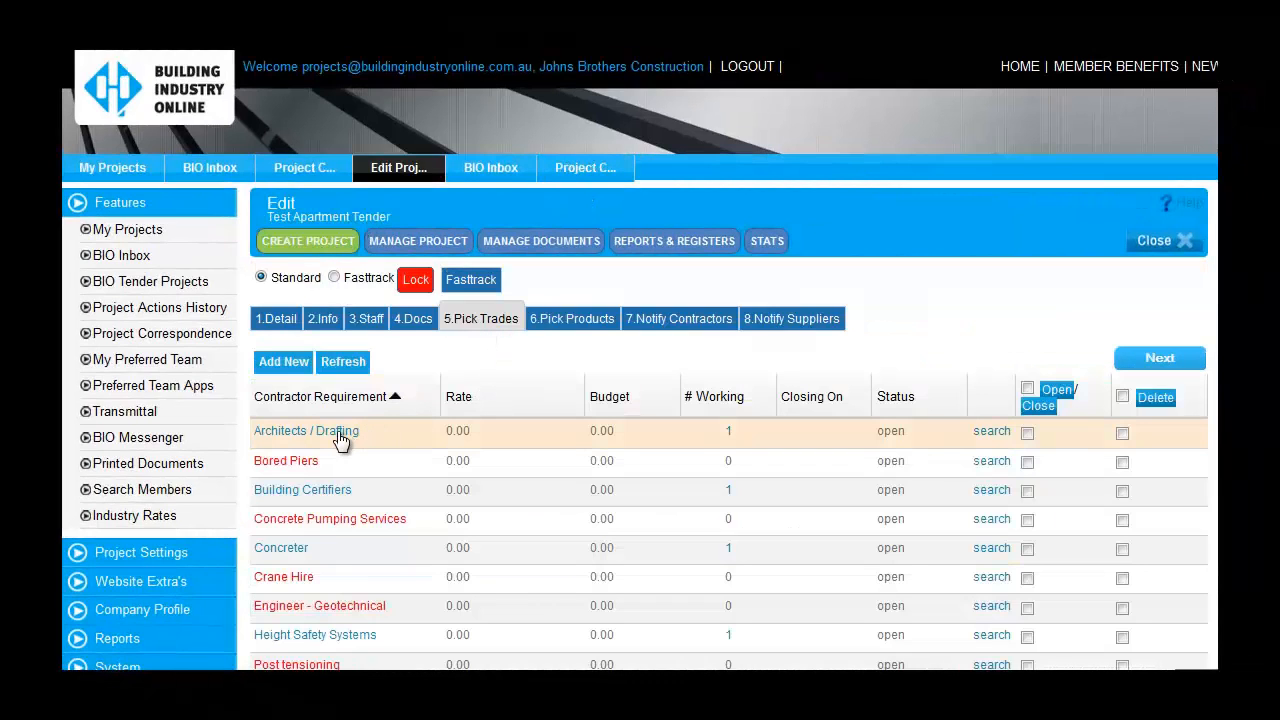
mouse_move(472, 540)
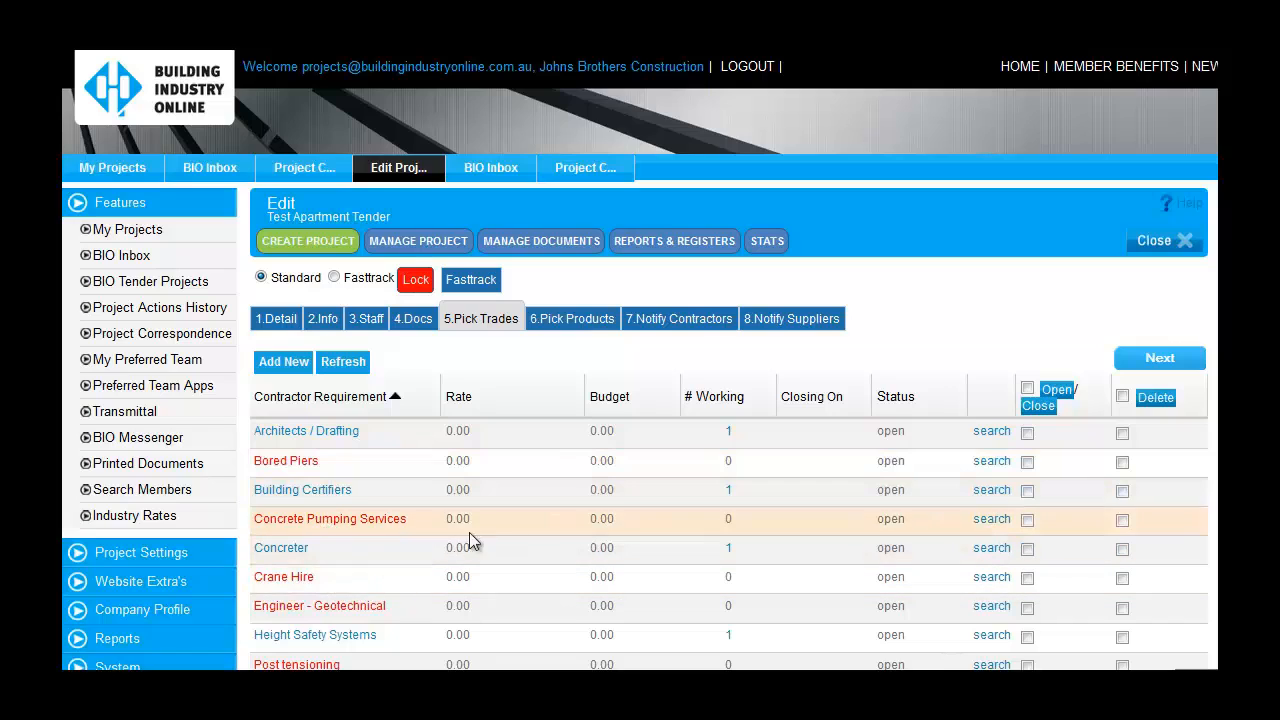
mouse_move(754, 464)
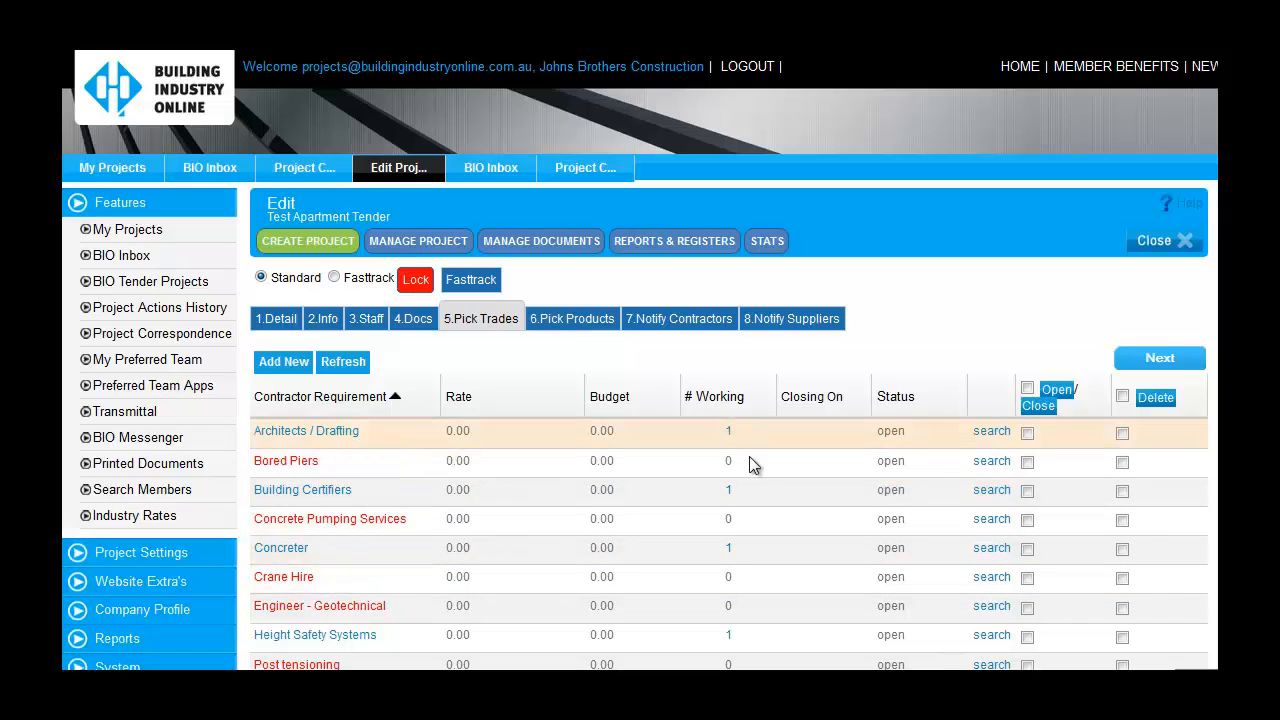
mouse_move(736, 552)
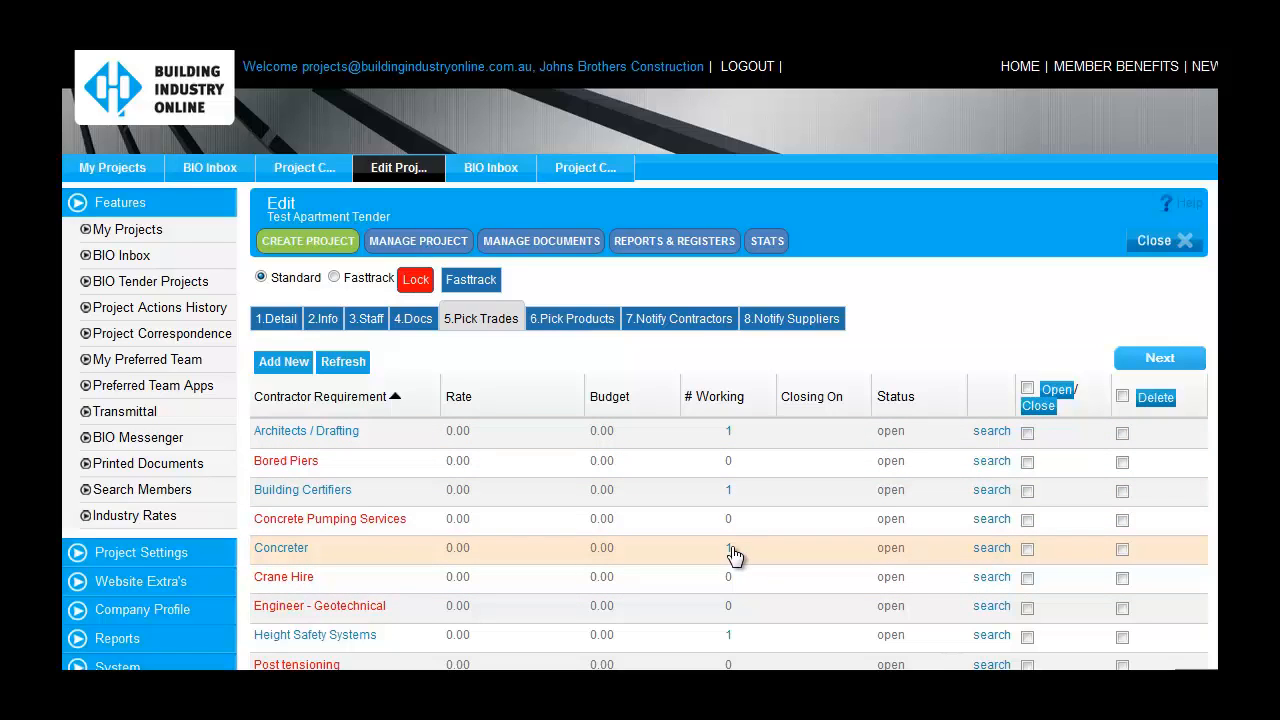
mouse_move(744, 536)
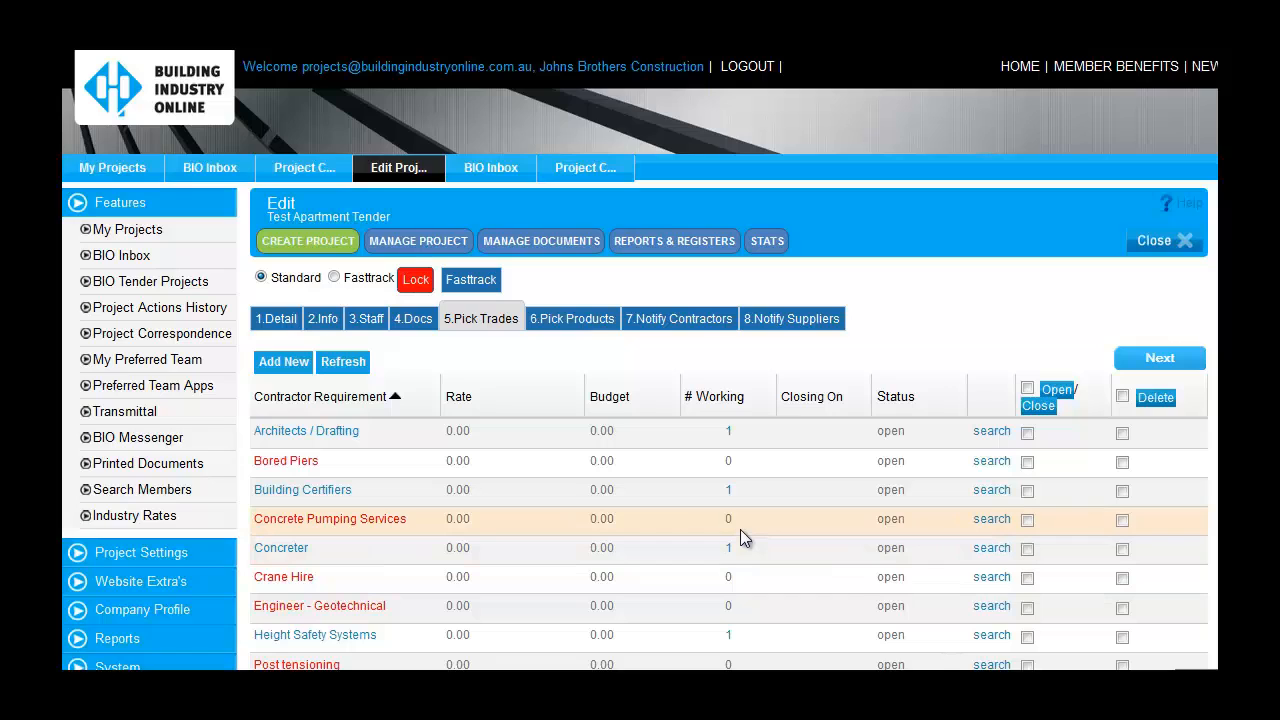
mouse_move(992, 520)
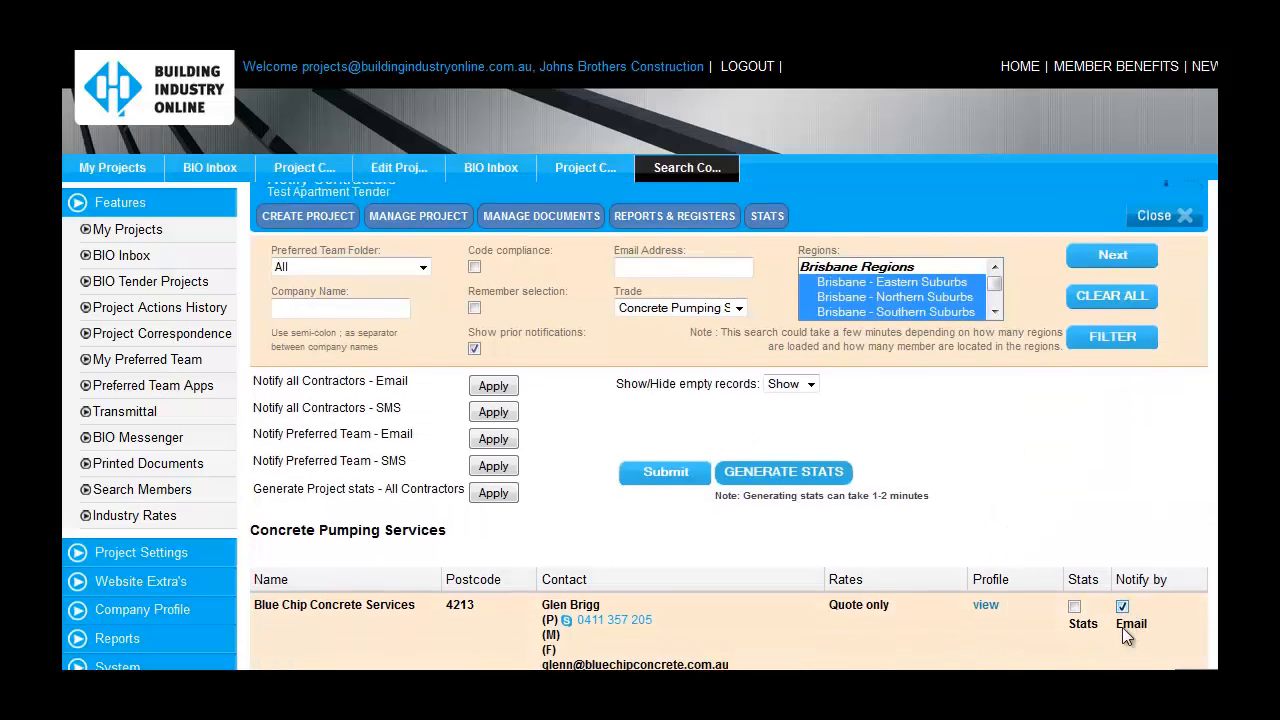
- Email Blue Chip Concrete Services the Concrete Pumping Services invitation with the download-all link
scroll(down, 3)
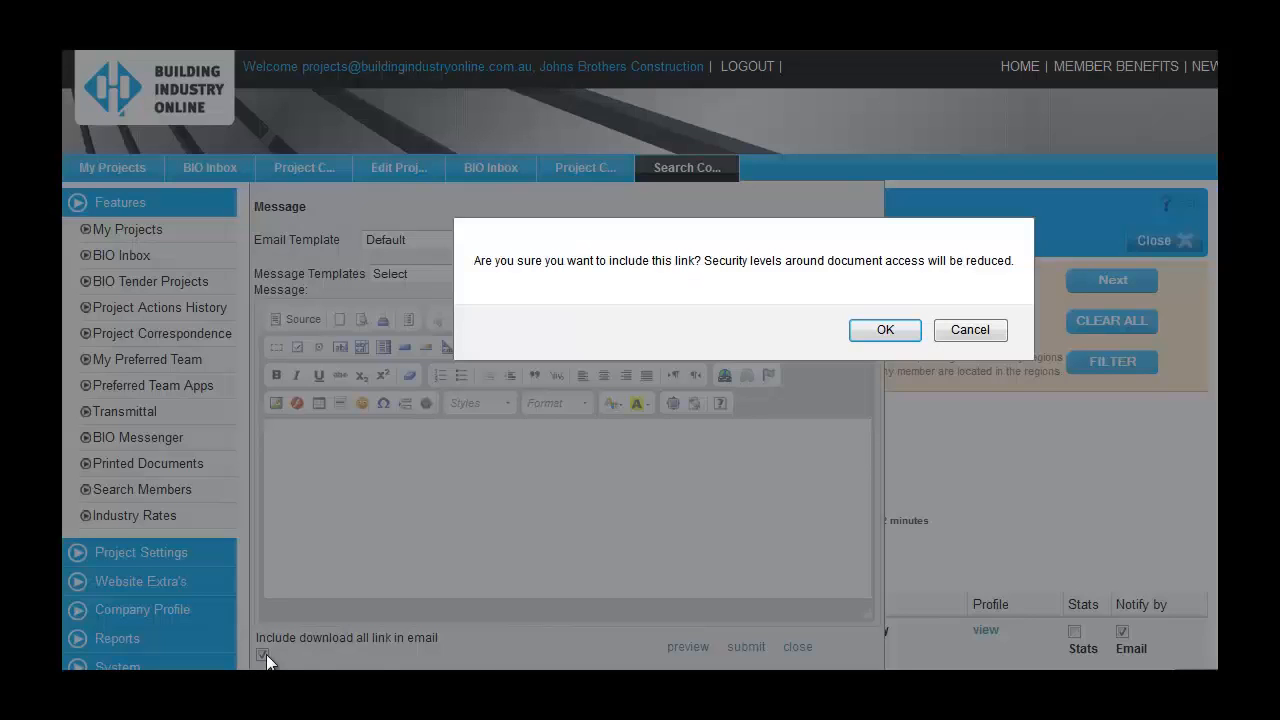
click(884, 330)
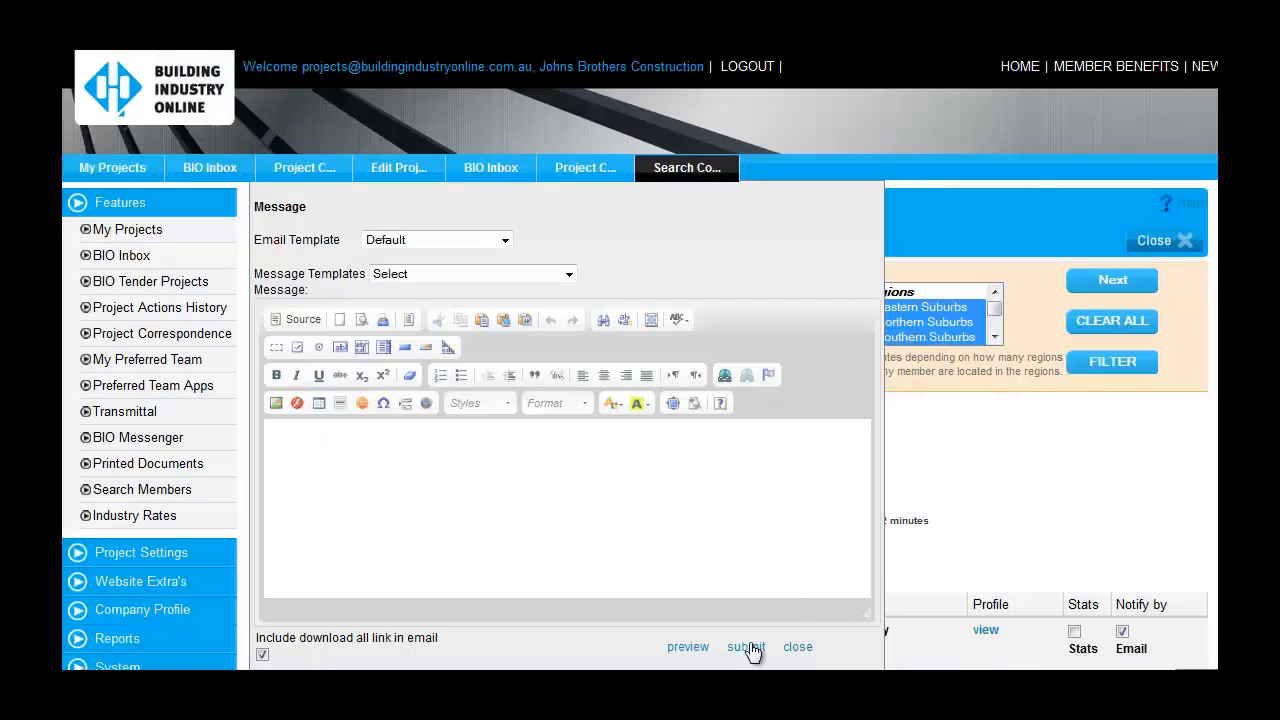
click(798, 648)
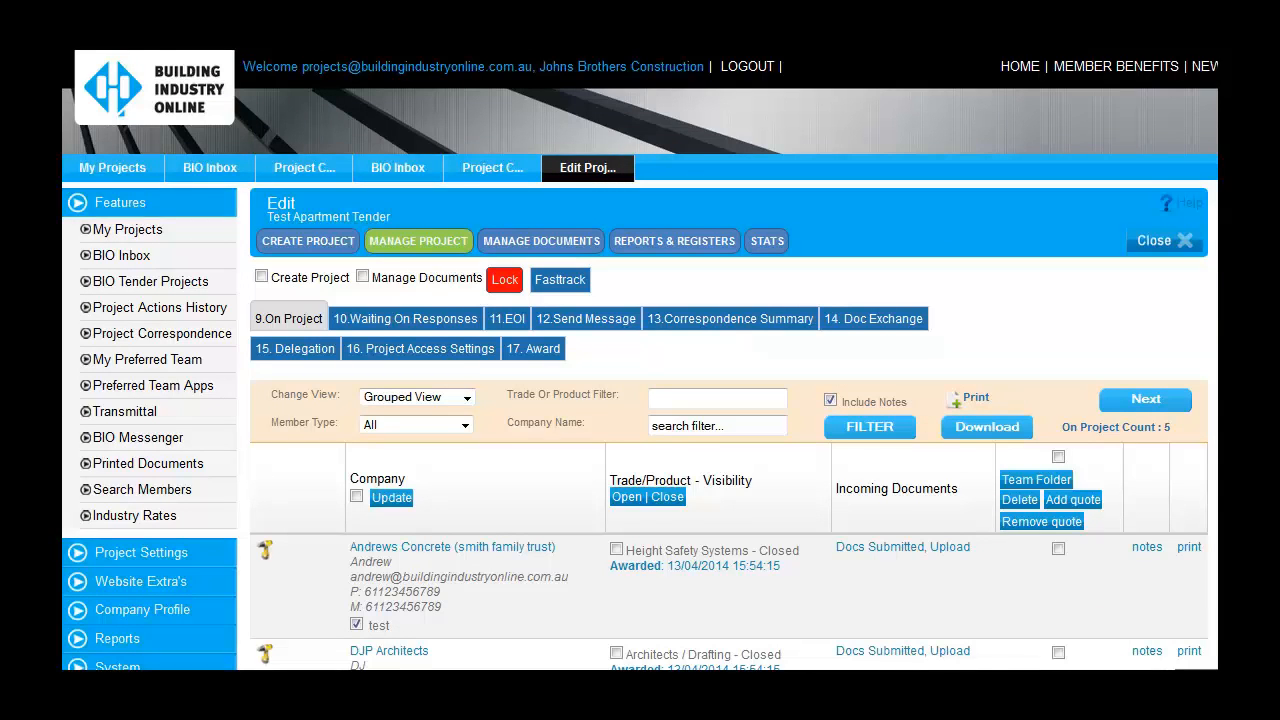